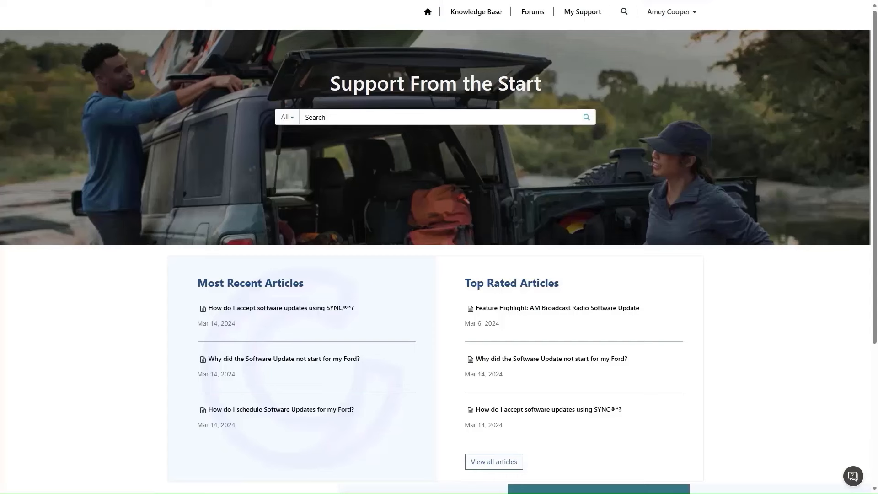
Ask the Ford portal's virtual agent how to get software updates
{"action": "left_click", "coordinate": [852, 476]}
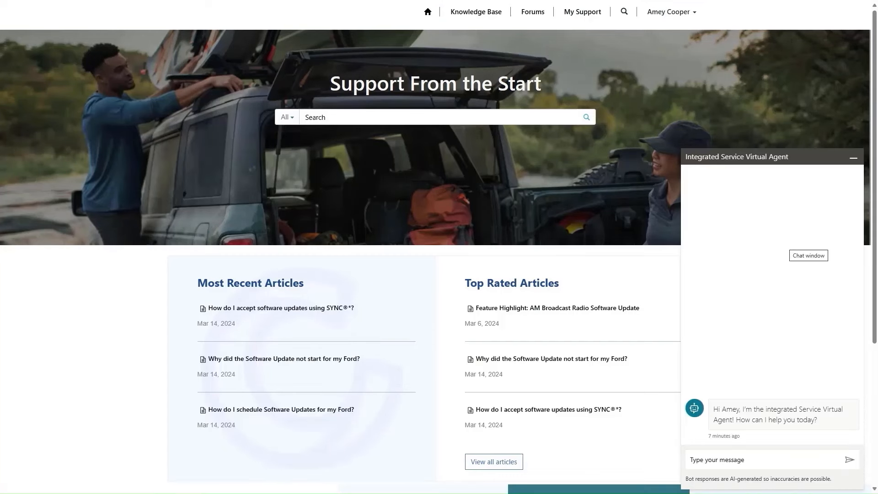
{"action": "type", "text": "h"}
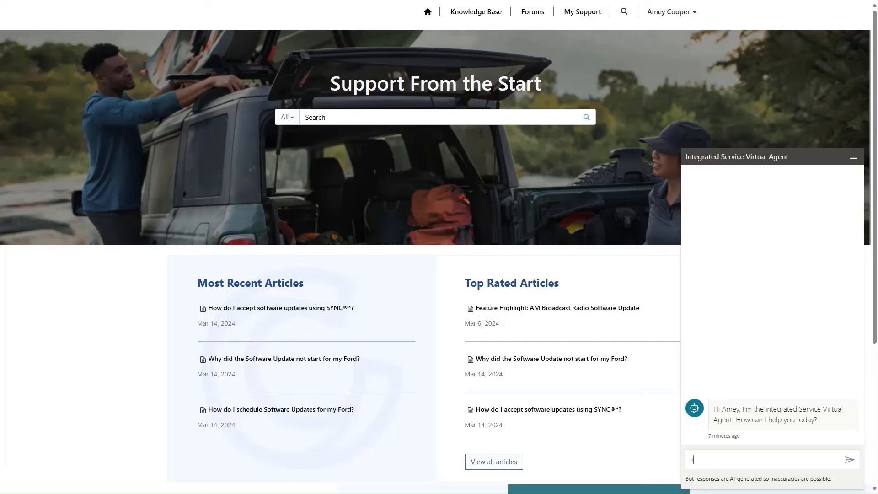
{"action": "type", "text": "how can i get sof"}
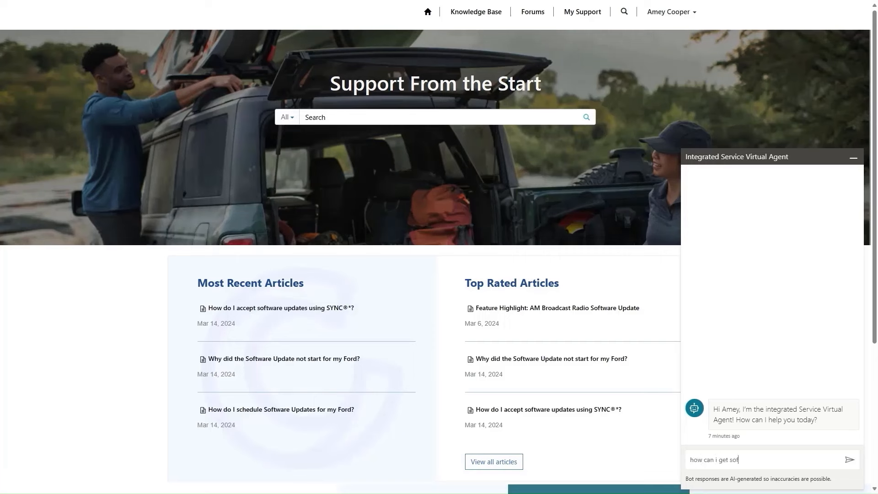
{"action": "type", "text": "tware updates for"}
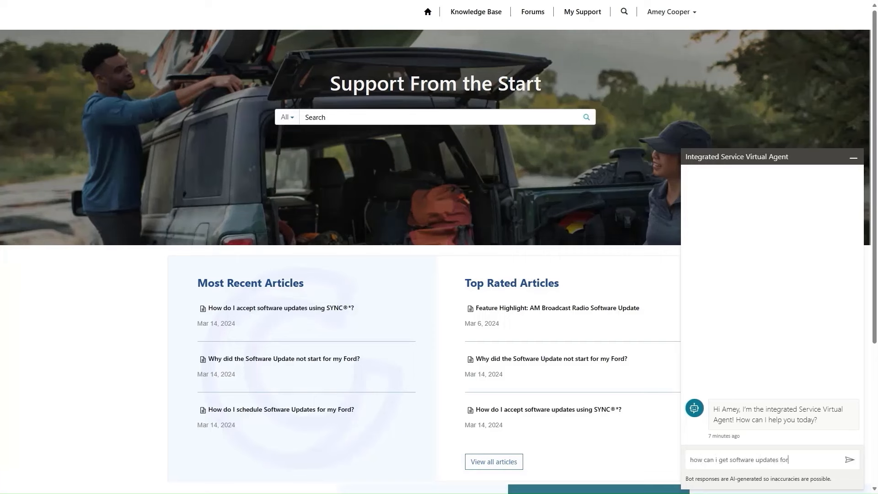
{"action": "left_click", "coordinate": [849, 459]}
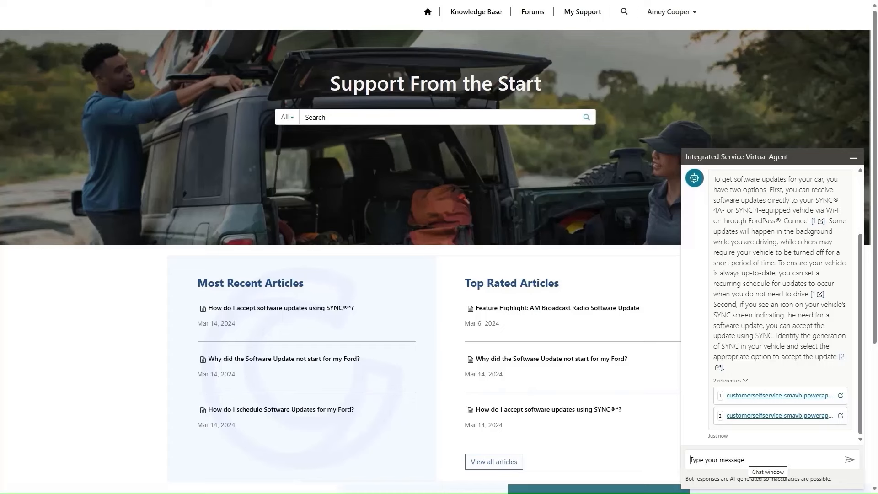
Ask the virtual agent how to sign up for the early upgrade program
{"action": "type", "text": "how can i signup for early upgra"}
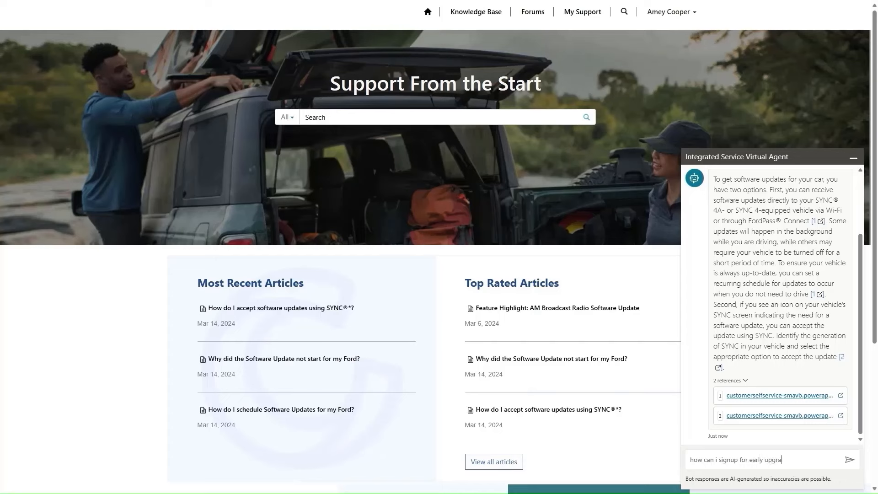
{"action": "type", "text": "de program?"}
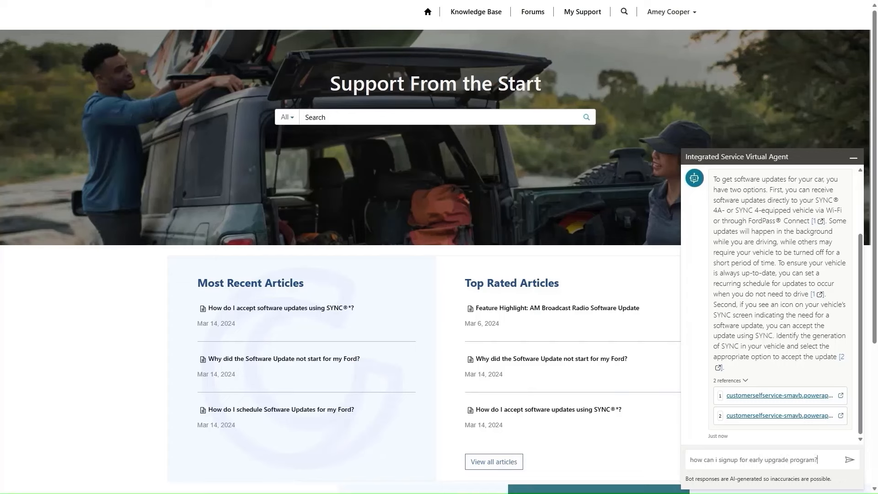
{"action": "left_click", "coordinate": [849, 459]}
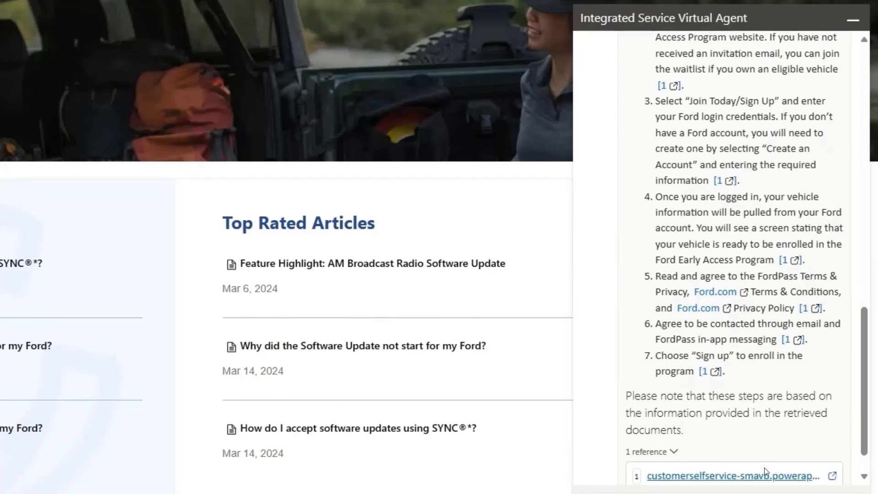
Fill in the cited early access sign-up form, choosing Advertisement as referral source
{"action": "left_click", "coordinate": [732, 476]}
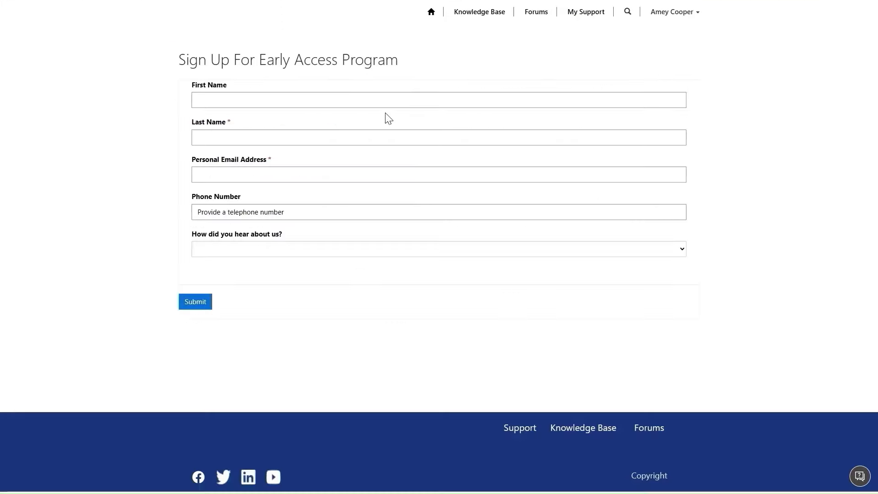
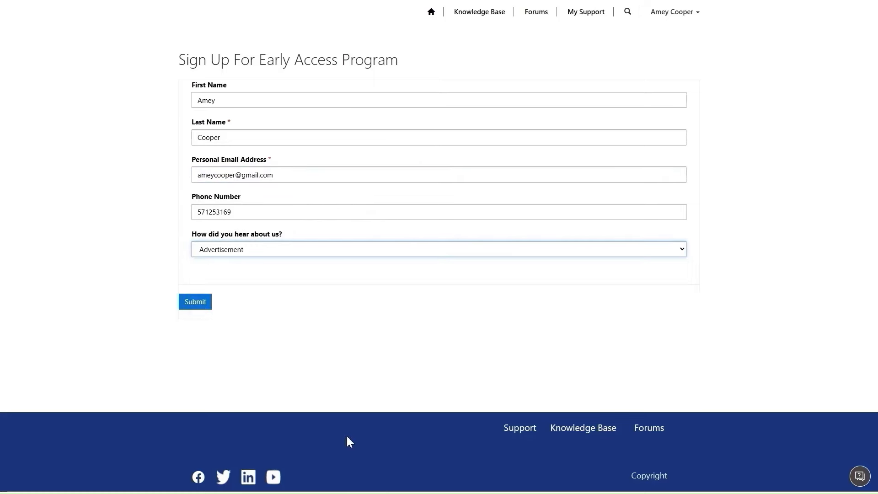
{"action": "left_click", "coordinate": [194, 302]}
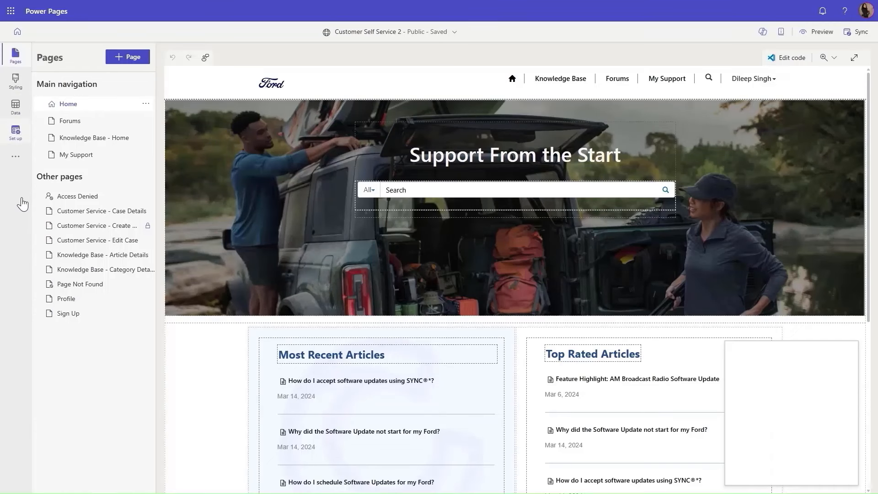
Review the chatbot's source tables, publish the chatbot on the site, then view Data
{"action": "left_click", "coordinate": [15, 133]}
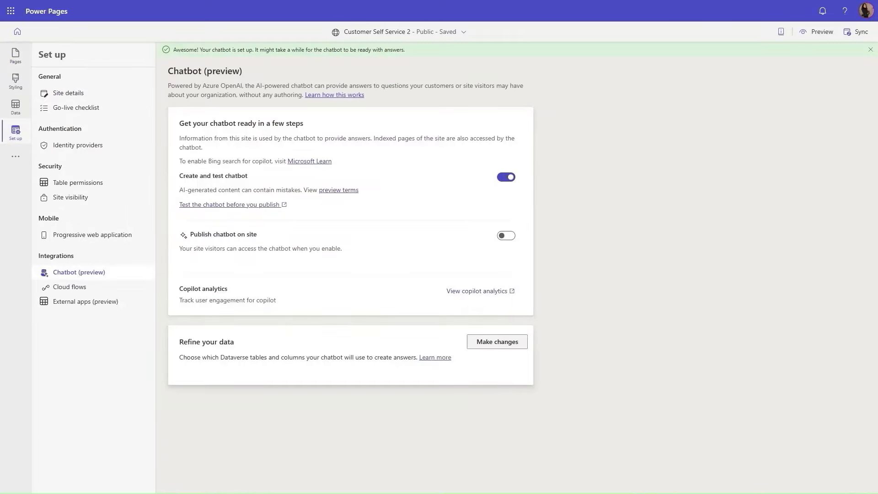
{"action": "left_click", "coordinate": [497, 341]}
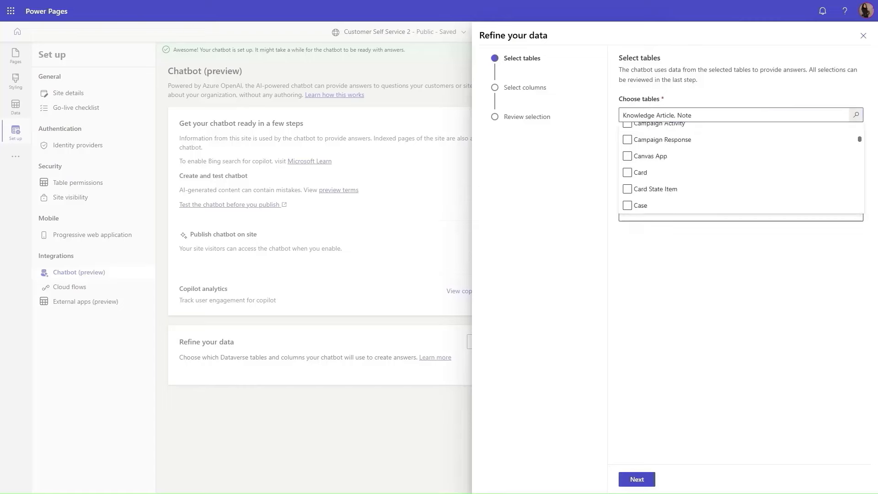
{"action": "left_click", "coordinate": [865, 35]}
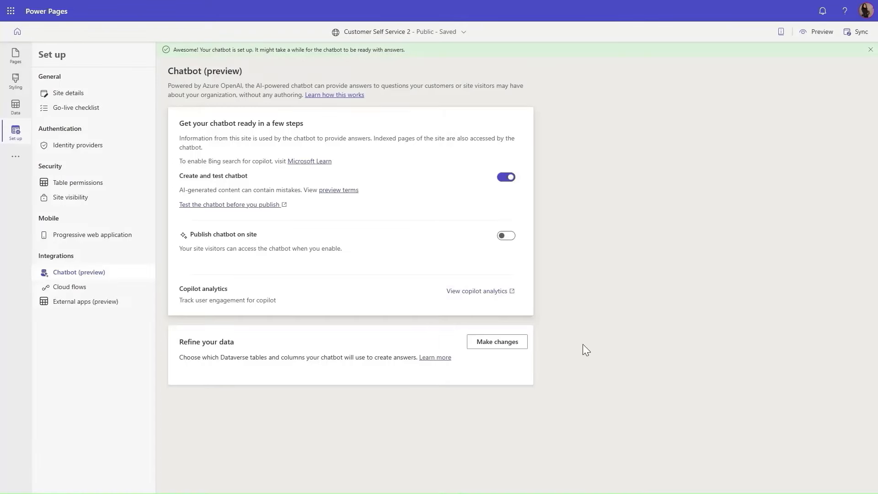
{"action": "left_click", "coordinate": [504, 177]}
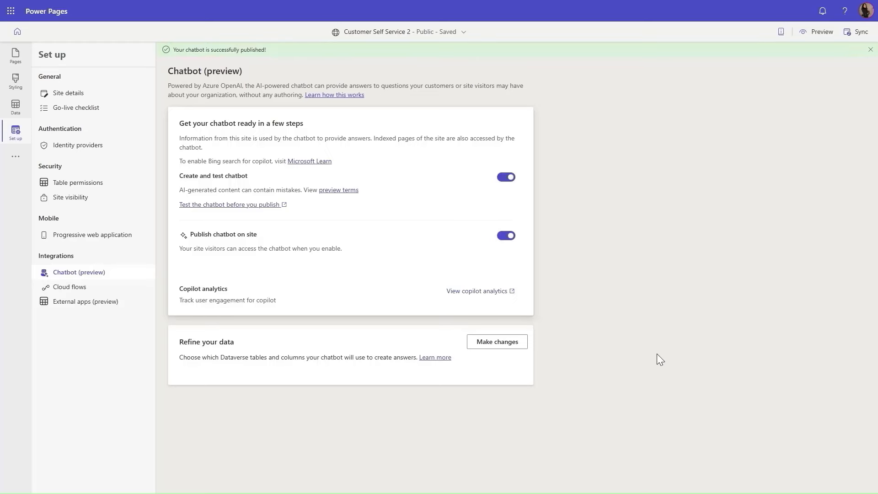
{"action": "left_click", "coordinate": [15, 108]}
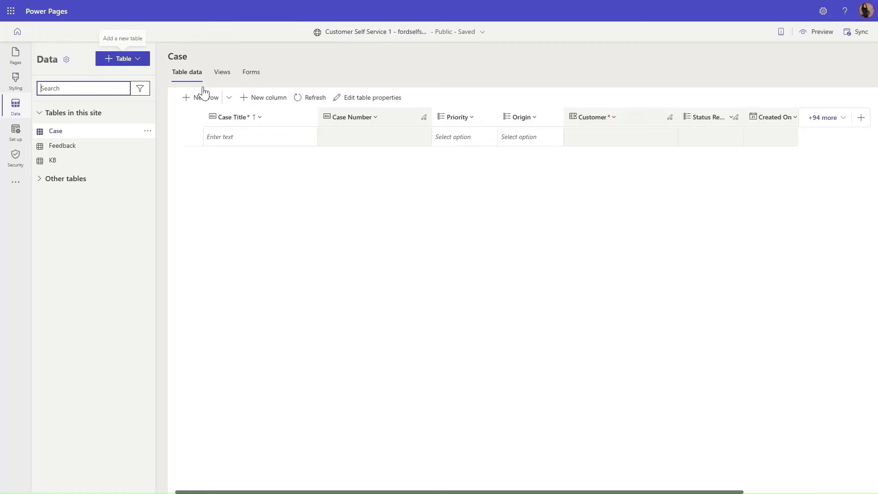
Create a Setup Early Access table from Salesforce's Setup Entity Access external data
{"action": "left_click", "coordinate": [123, 58]}
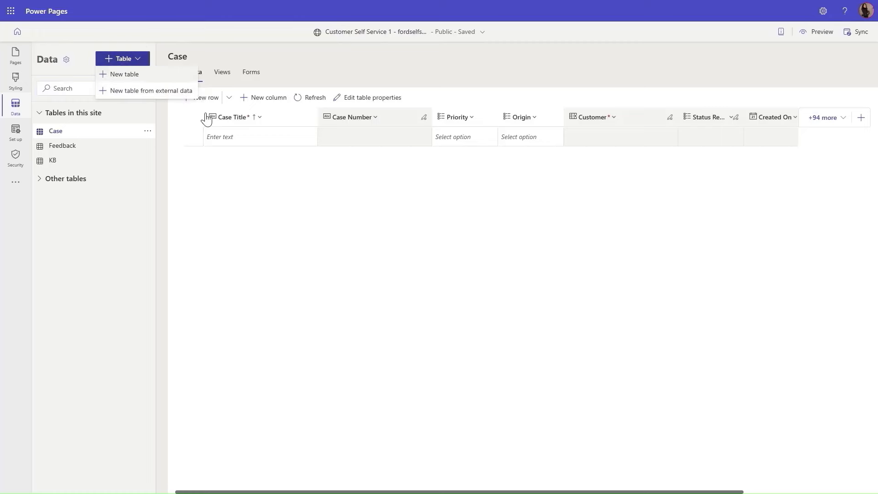
{"action": "left_click", "coordinate": [151, 91]}
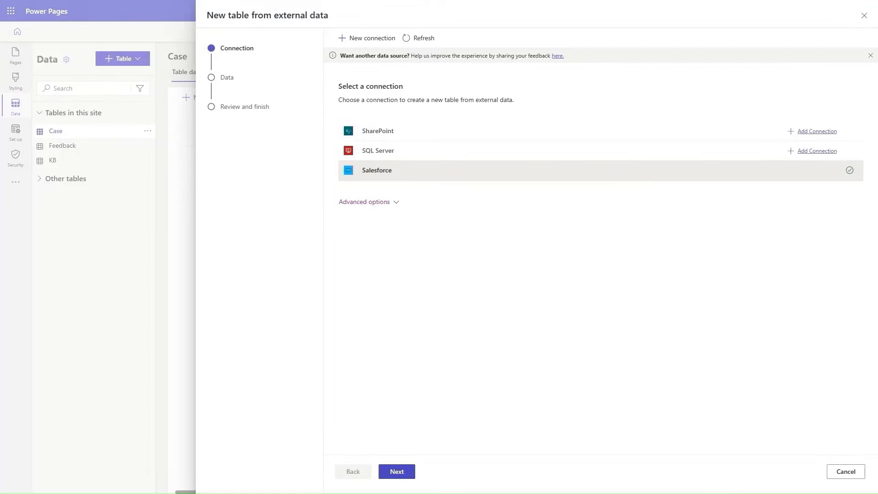
{"action": "left_click", "coordinate": [396, 472]}
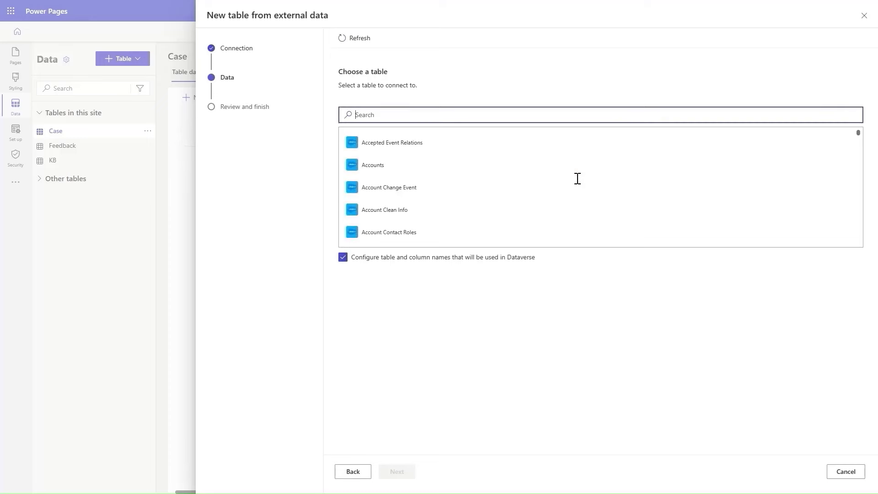
{"action": "type", "text": "setup"}
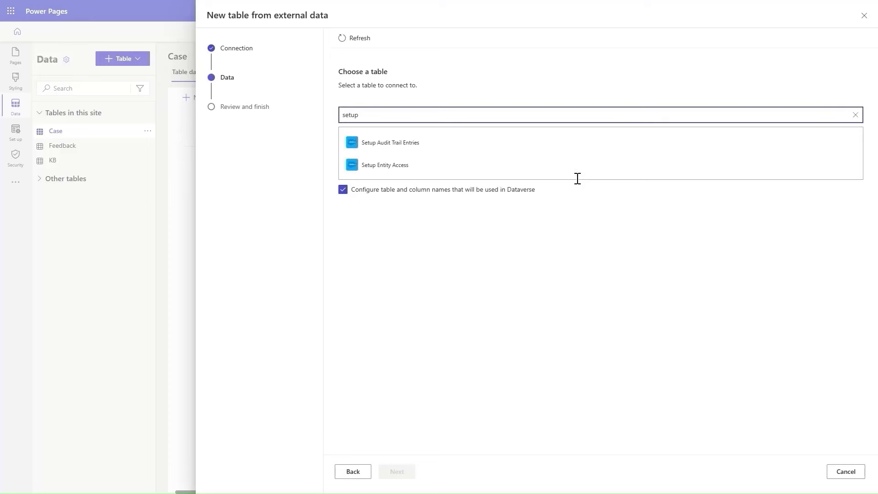
{"action": "left_click", "coordinate": [386, 164]}
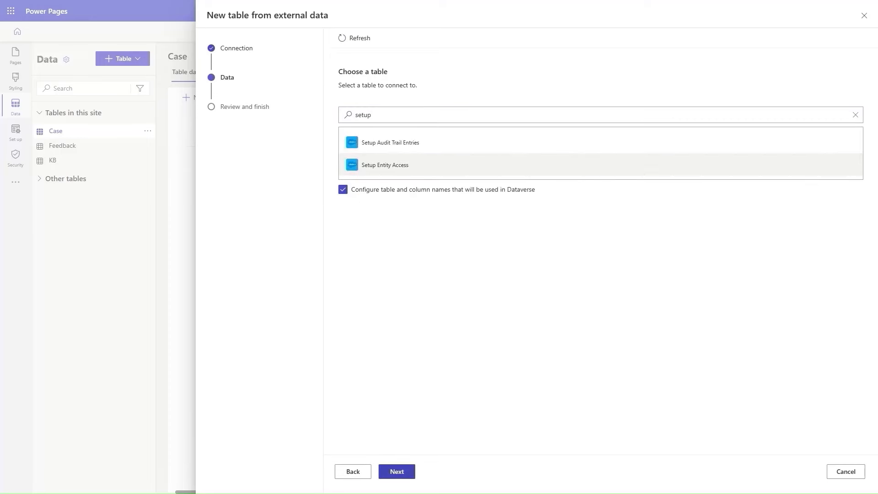
{"action": "left_click", "coordinate": [396, 472]}
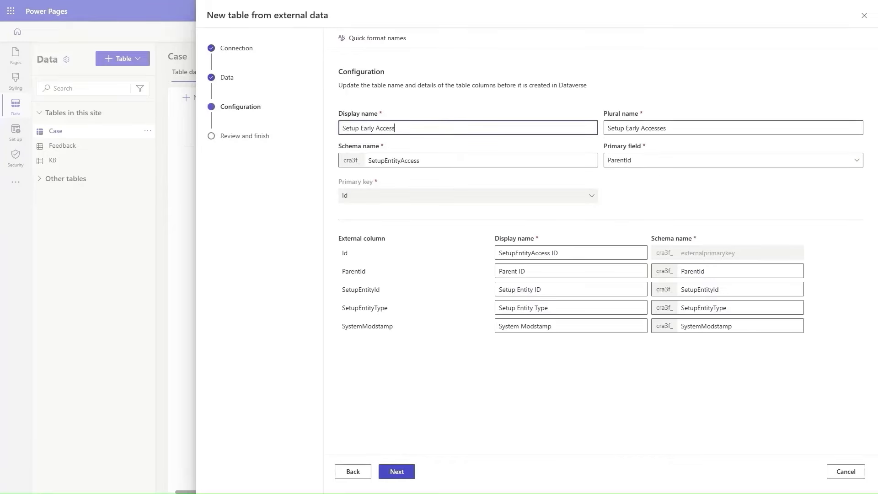
{"action": "left_click", "coordinate": [396, 471]}
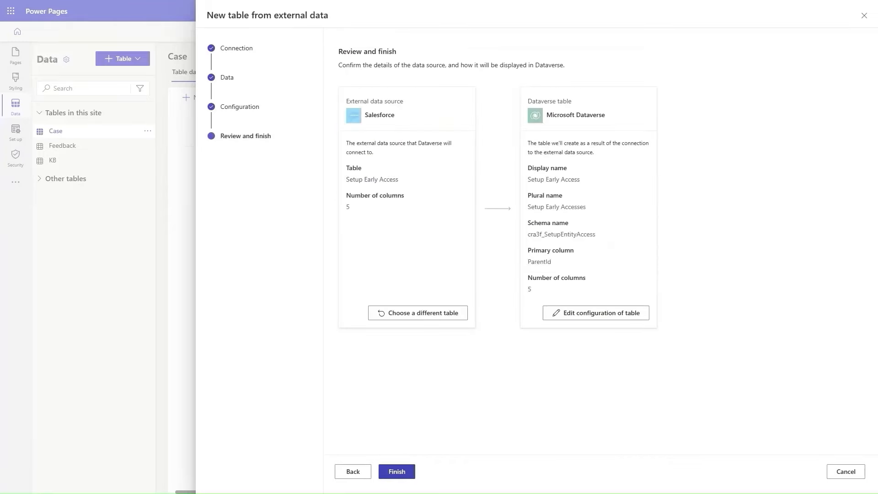
{"action": "left_click", "coordinate": [396, 471]}
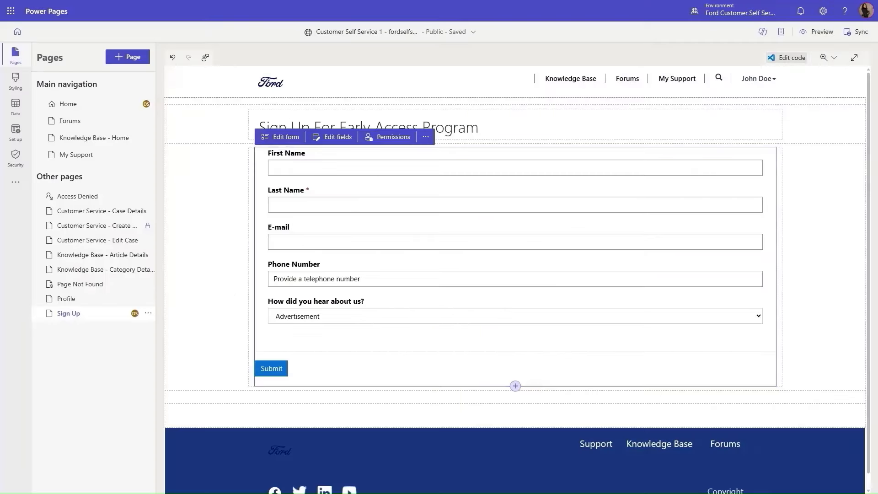
{"action": "left_click", "coordinate": [790, 58]}
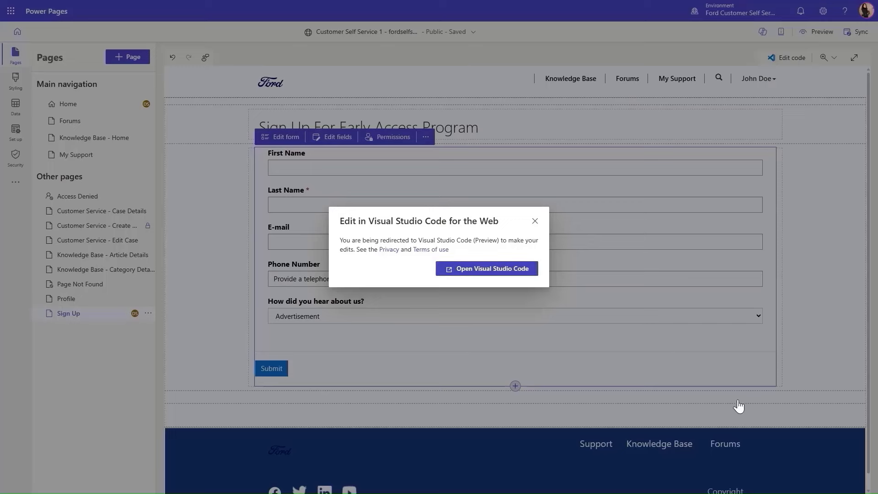
{"action": "left_click", "coordinate": [486, 268]}
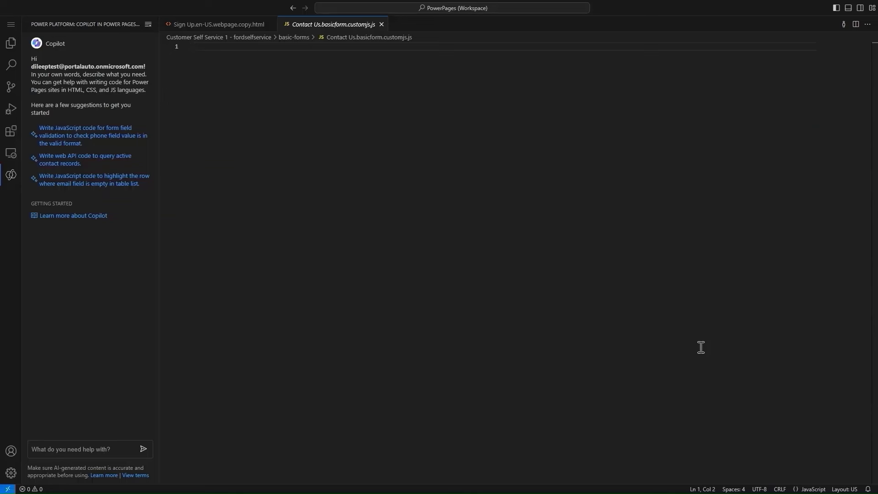
{"action": "mouse_move", "coordinate": [521, 60]}
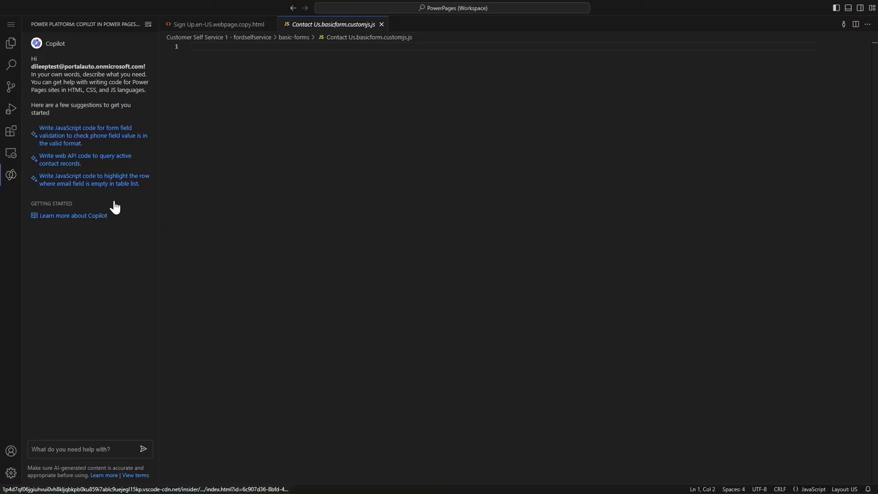
{"action": "left_click", "coordinate": [94, 180]}
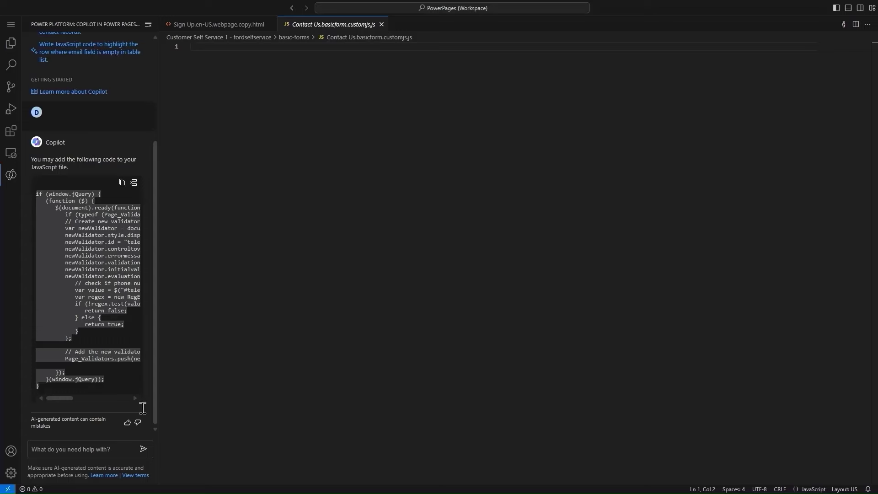
{"action": "mouse_move", "coordinate": [186, 282]}
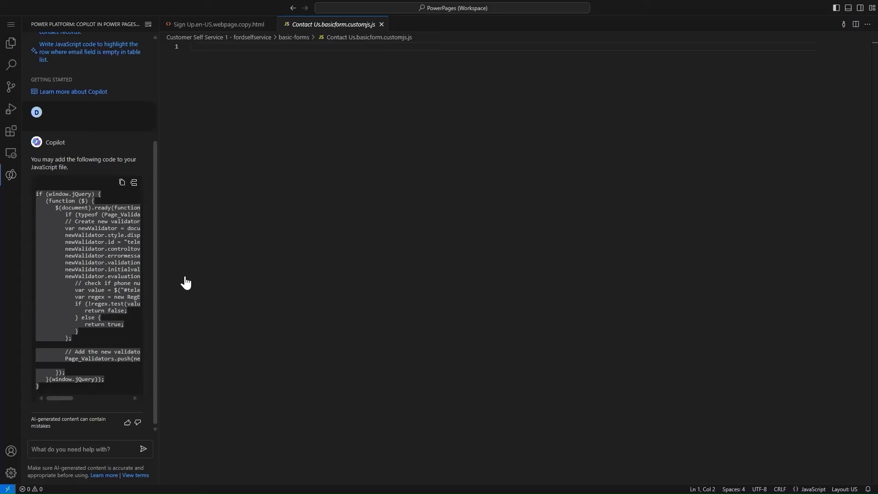
{"action": "left_click", "coordinate": [134, 182]}
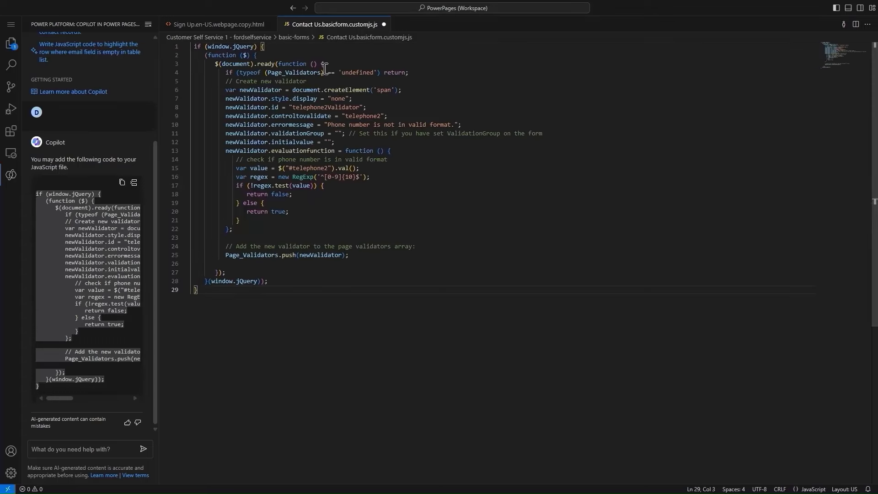
Add the comment '//regex to valiate US phone number format' above the regex line
{"action": "key", "text": "enter"}
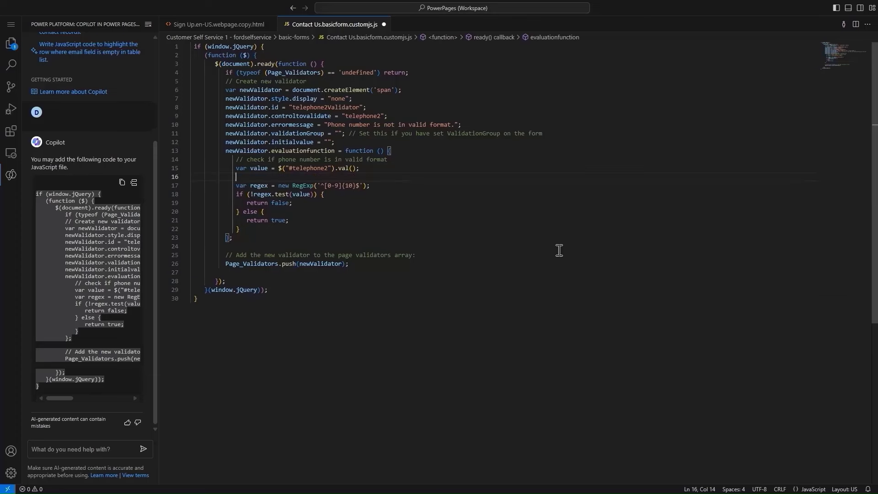
{"action": "type", "text": "//regex to valiate US phone number format"}
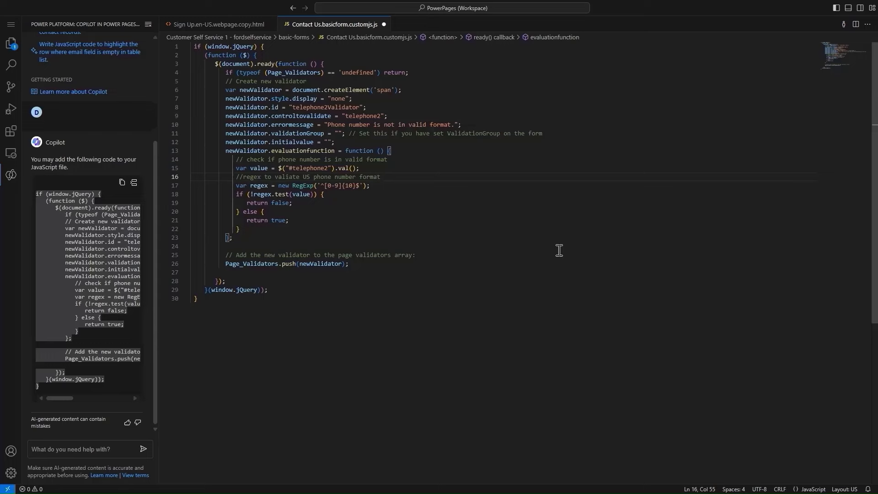
{"action": "left_click", "coordinate": [15, 157]}
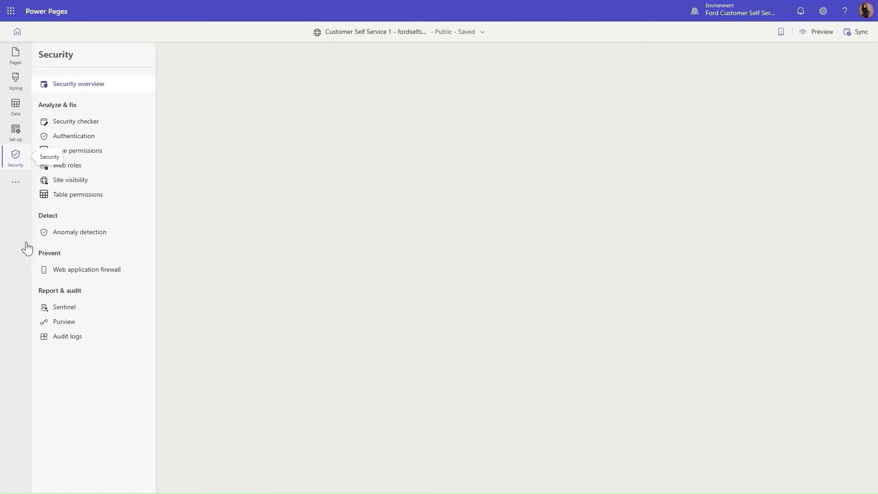
Review the site's security health score, web roles and web application firewall settings
{"action": "left_click", "coordinate": [75, 121]}
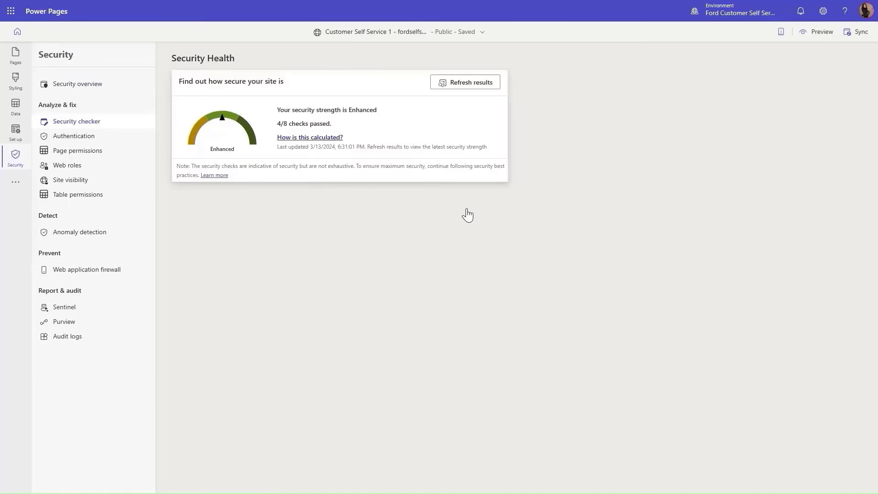
{"action": "mouse_move", "coordinate": [381, 230]}
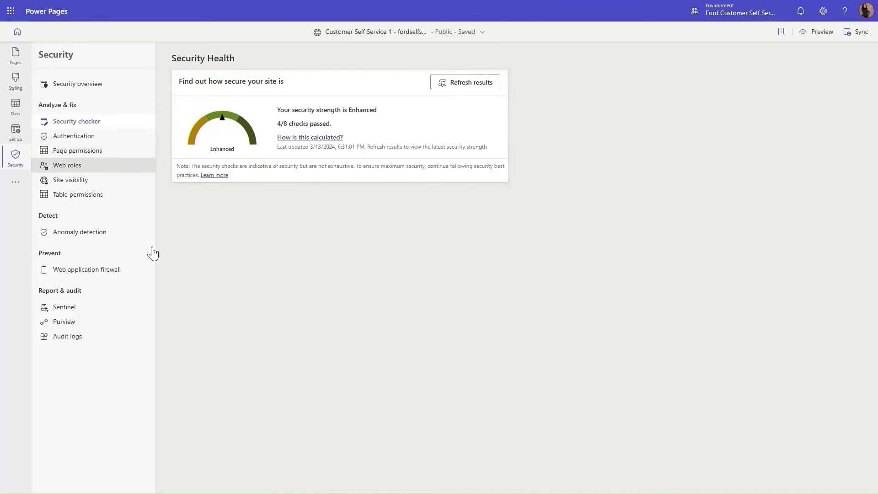
{"action": "left_click", "coordinate": [67, 165]}
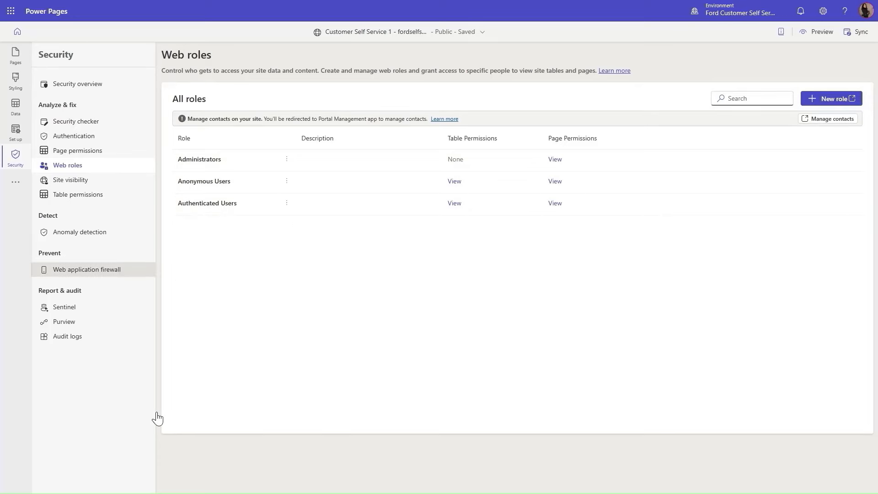
{"action": "left_click", "coordinate": [87, 269]}
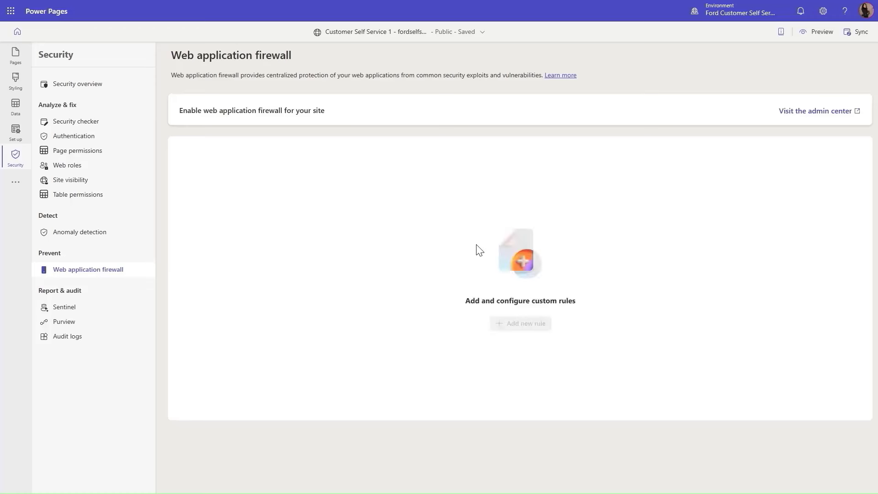
{"action": "mouse_move", "coordinate": [519, 353]}
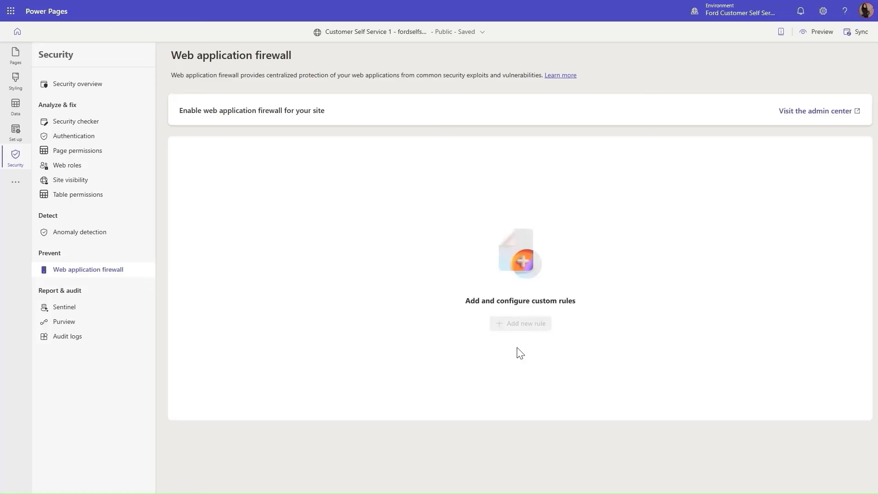
{"action": "mouse_move", "coordinate": [146, 271]}
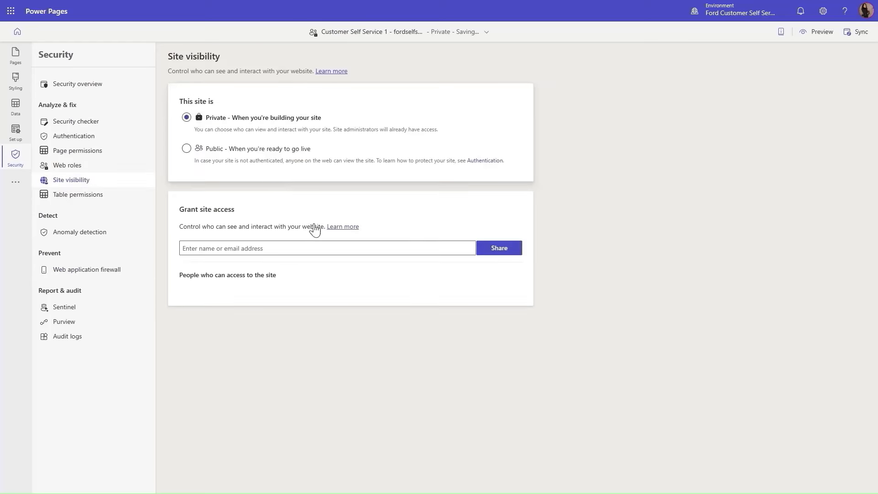
Set the Customer Self Service 1 site back to Public
{"action": "left_click", "coordinate": [187, 148]}
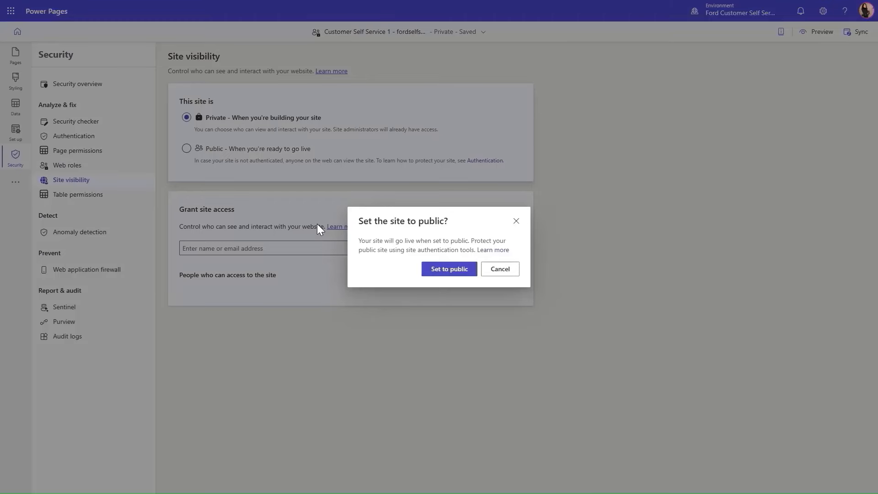
{"action": "left_click", "coordinate": [449, 269]}
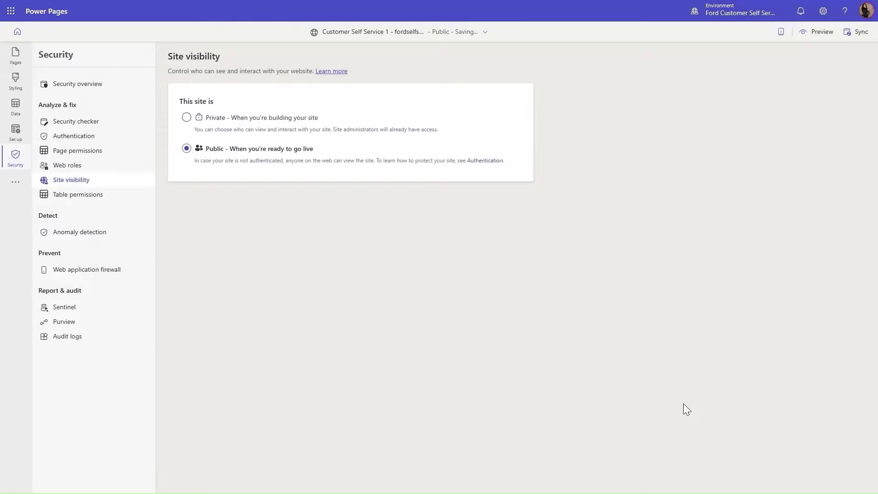
{"action": "left_click", "coordinate": [821, 32]}
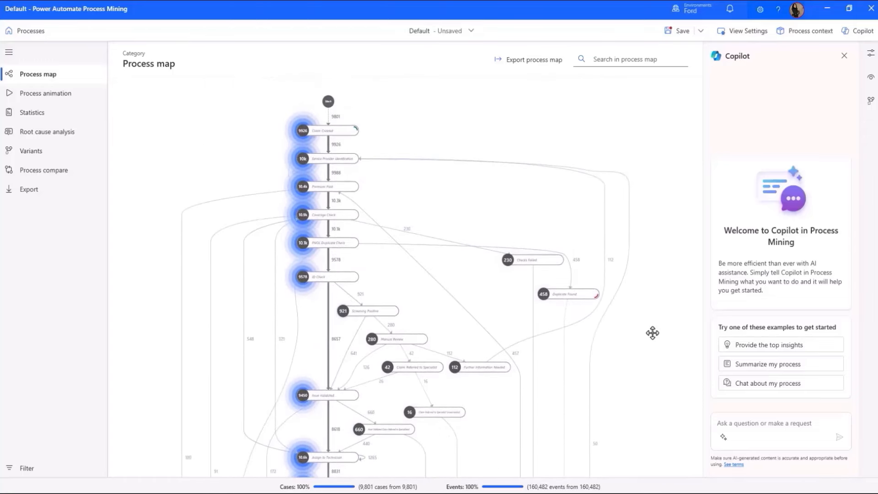
Have Copilot explain the Assign to Technician bottleneck and suggest fixes, starting a flow
{"action": "left_click", "coordinate": [780, 344]}
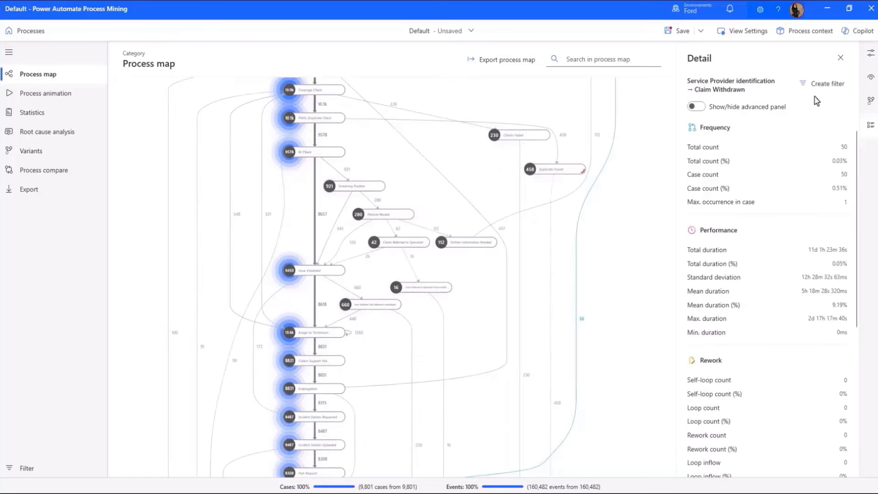
{"action": "mouse_move", "coordinate": [859, 31]}
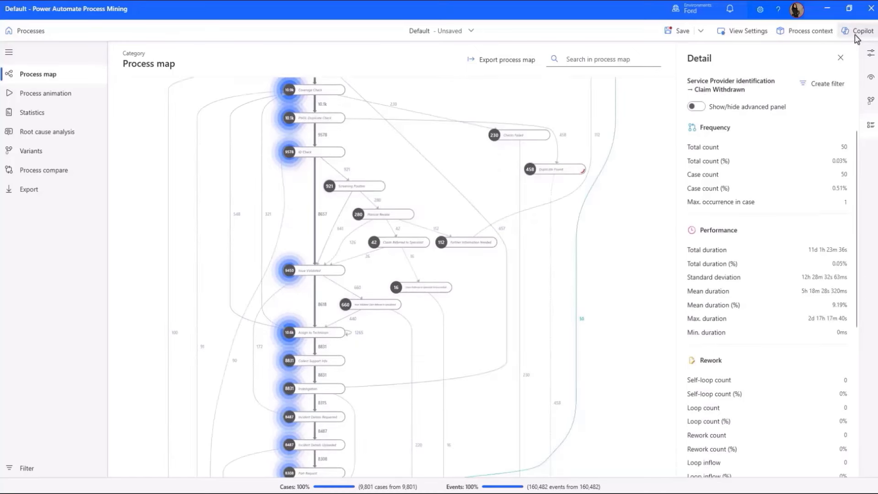
{"action": "left_click", "coordinate": [862, 31]}
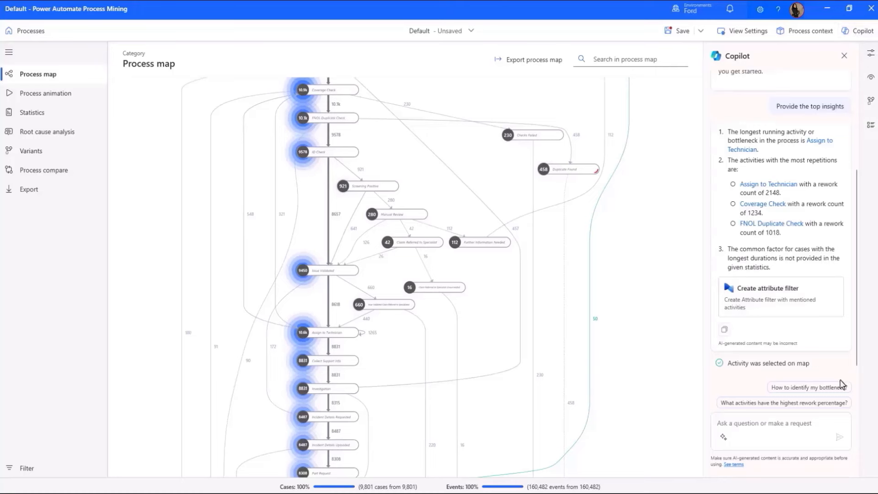
{"action": "left_click", "coordinate": [809, 387]}
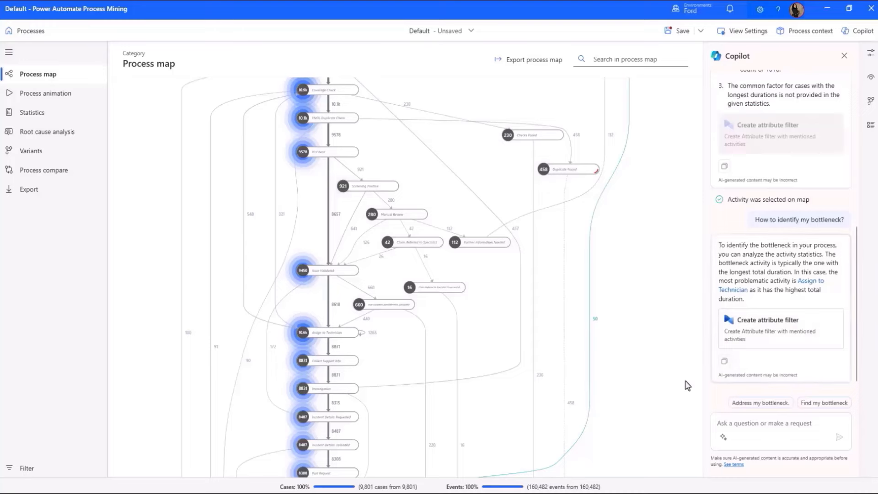
{"action": "mouse_move", "coordinate": [790, 314]}
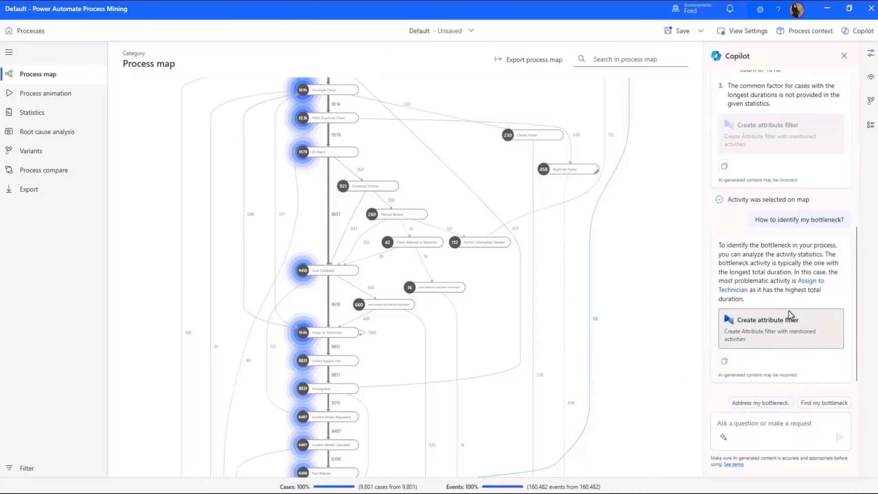
{"action": "left_click", "coordinate": [761, 402]}
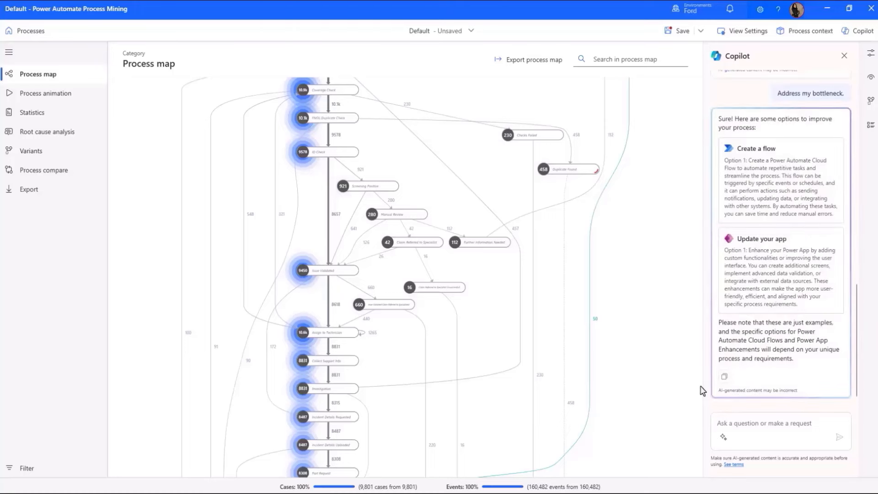
{"action": "mouse_move", "coordinate": [790, 184]}
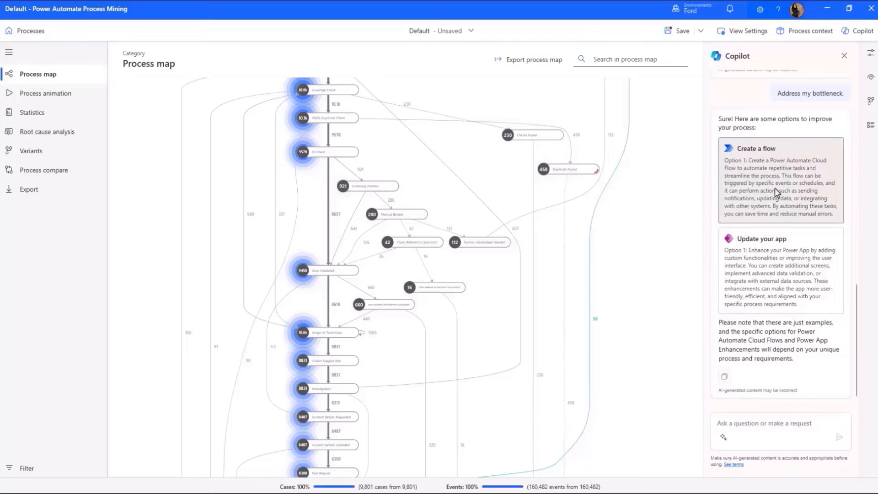
{"action": "left_click", "coordinate": [757, 148]}
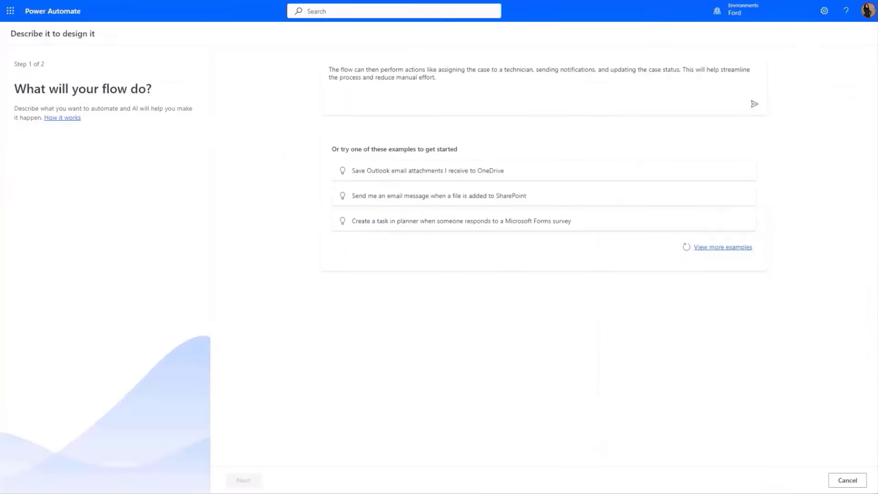
{"action": "mouse_move", "coordinate": [578, 313]}
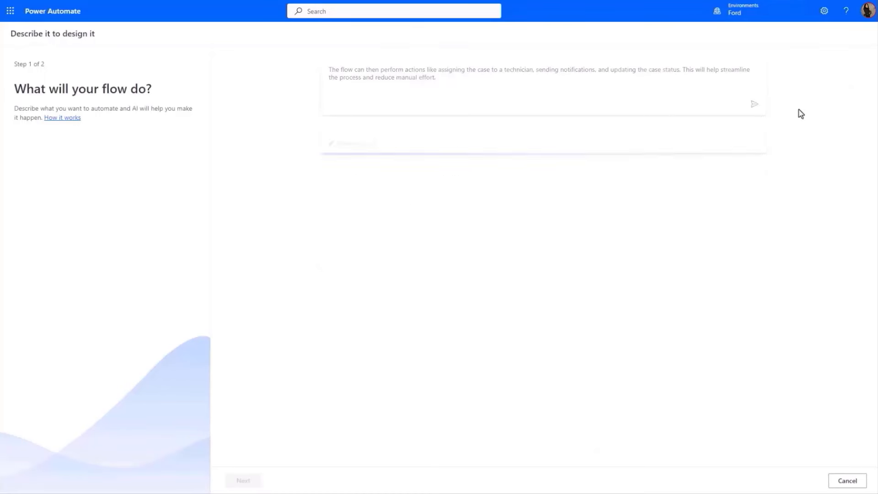
Create the suggested SharePoint-triggered flow with its connections and return to Home
{"action": "left_click", "coordinate": [754, 104]}
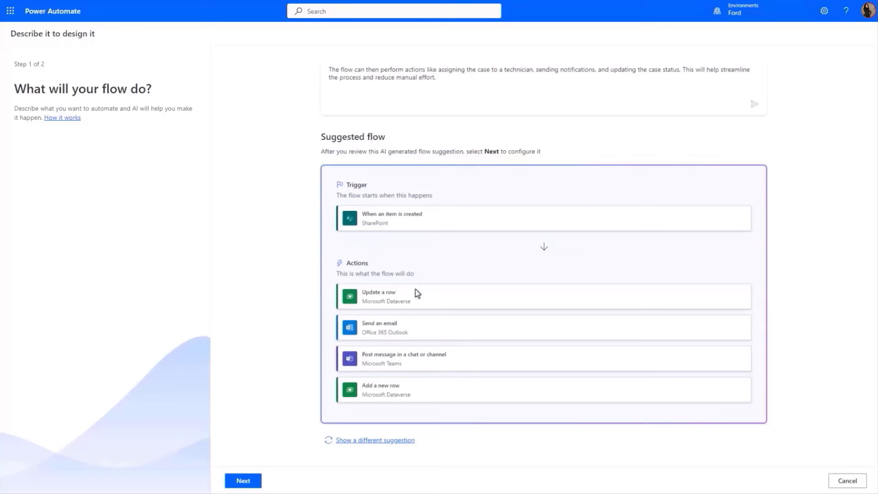
{"action": "left_click", "coordinate": [243, 481]}
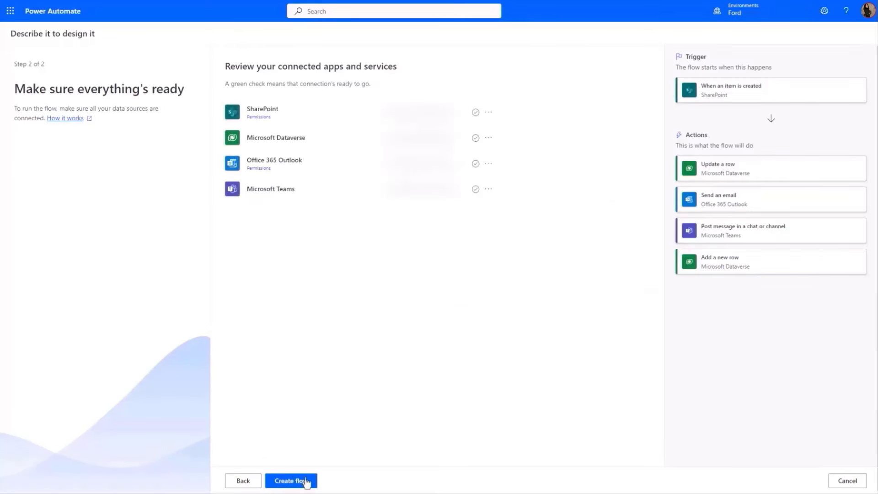
{"action": "left_click", "coordinate": [291, 481]}
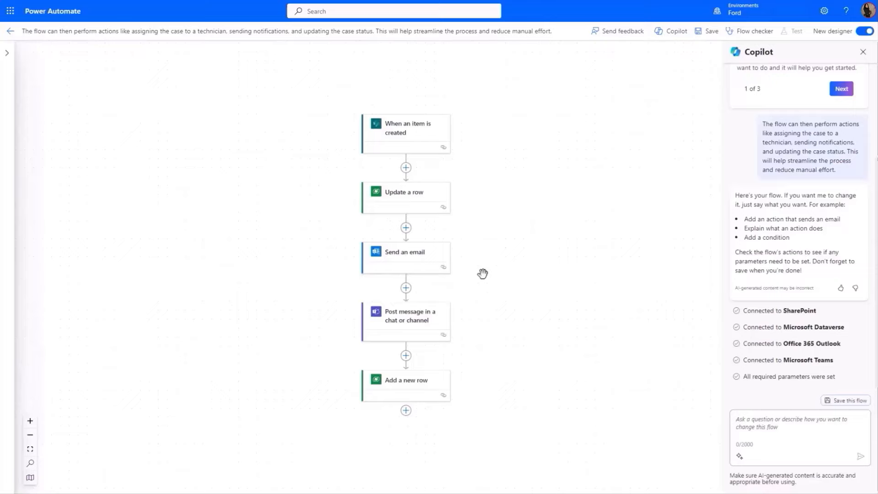
{"action": "left_click", "coordinate": [10, 31]}
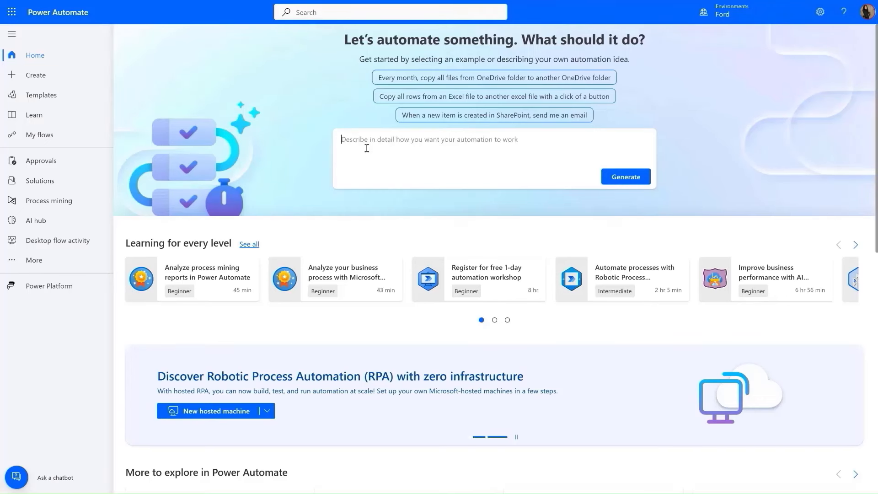
Describe the inventory idea to Copilot: monitor Dataverse stock below 100 and create a purchase order
{"action": "type", "text": "I want to better manage my inventory"}
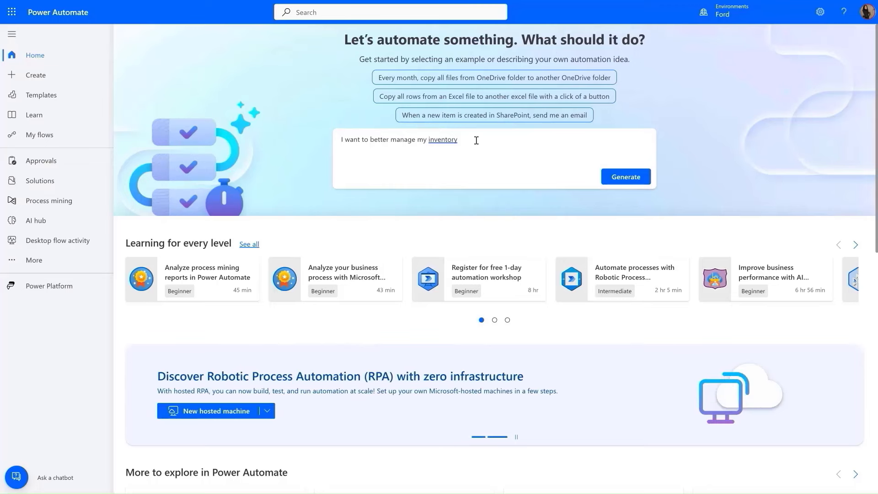
{"action": "left_click", "coordinate": [625, 177]}
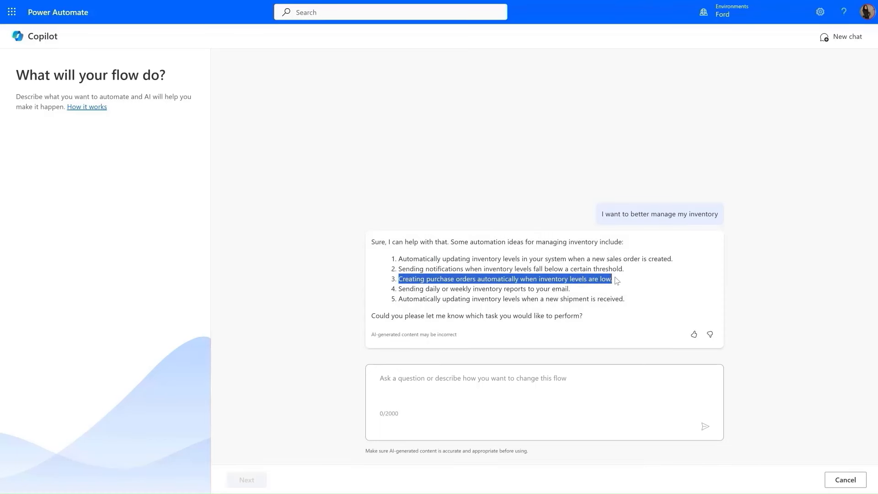
{"action": "type", "text": "Let us do #3, we can monitor the inventory in DataVerse below 100 then let us create the purchase order"}
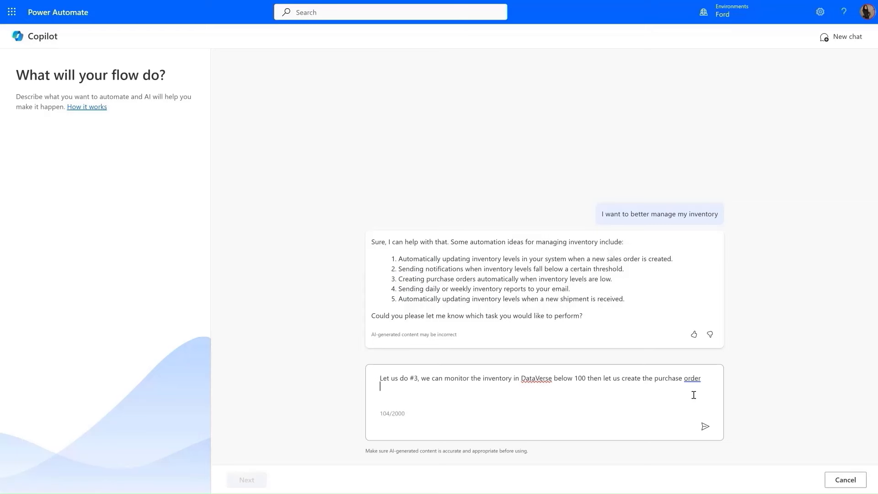
{"action": "mouse_move", "coordinate": [705, 427]}
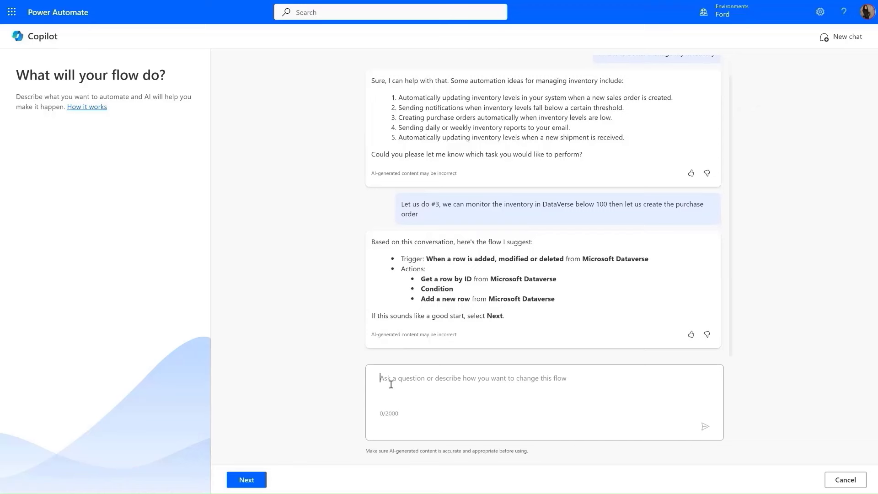
Require a Teams approval before submitting the purchase order and create the flow
{"action": "type", "text": "Before submitting purchase order, send an approval through Teams and wait for an approval first"}
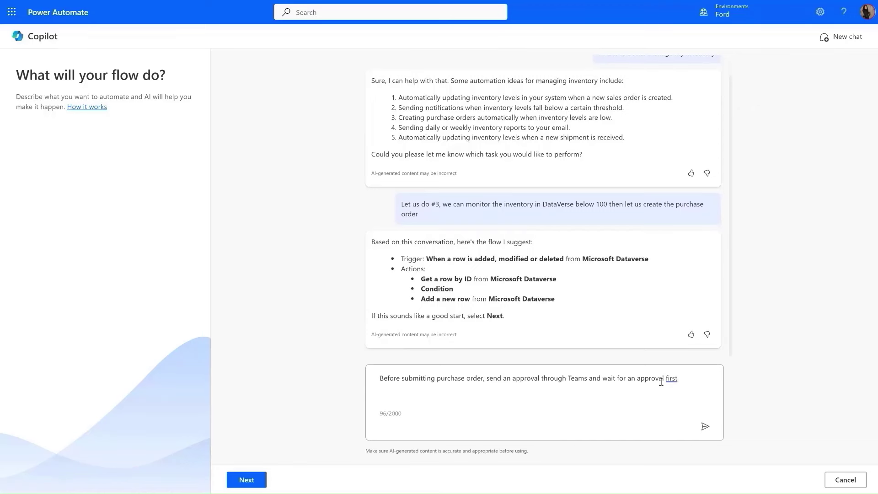
{"action": "mouse_move", "coordinate": [705, 427]}
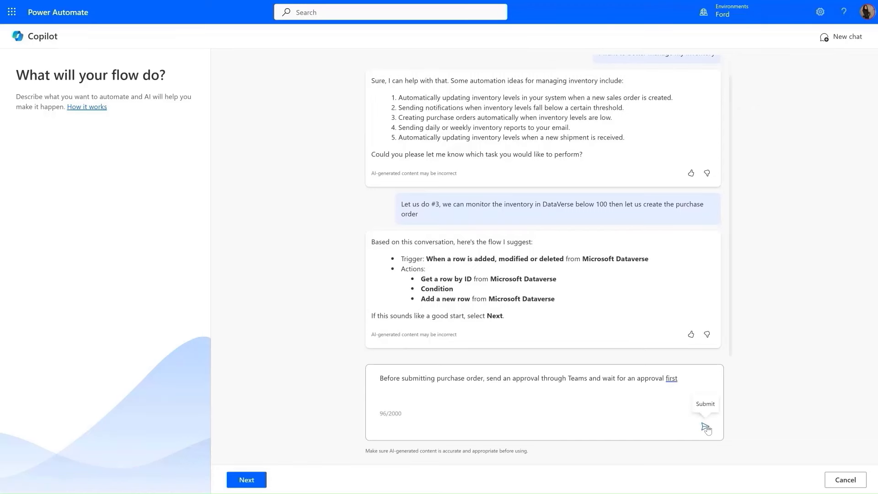
{"action": "left_click", "coordinate": [706, 404]}
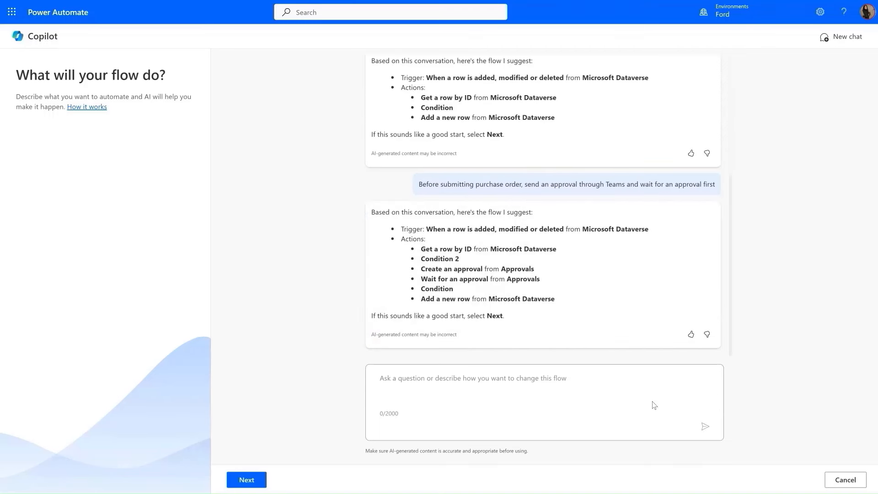
{"action": "mouse_move", "coordinate": [360, 441]}
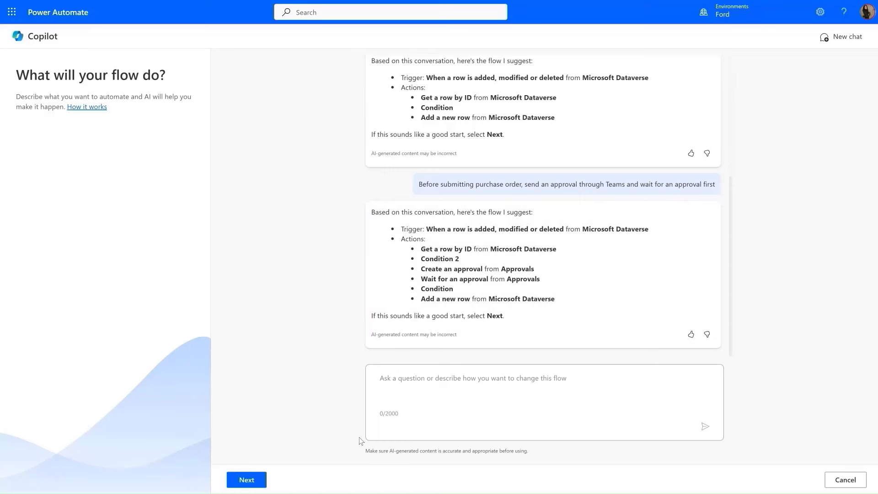
{"action": "left_click", "coordinate": [247, 480]}
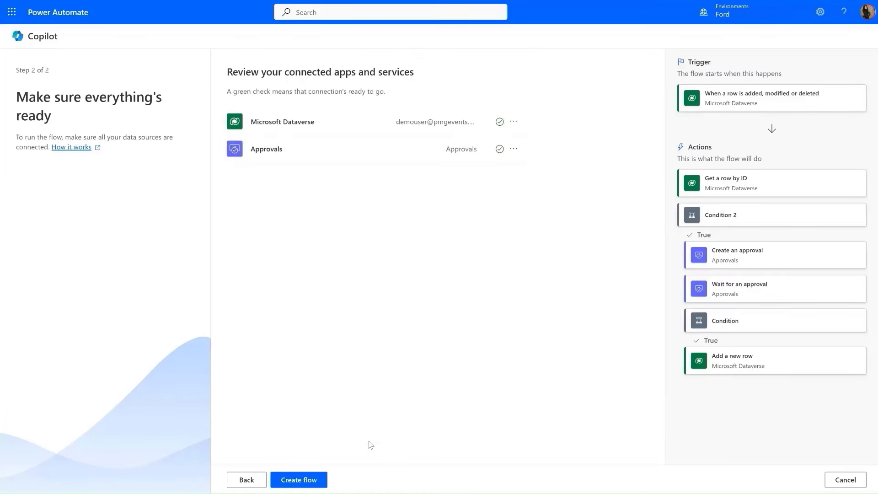
{"action": "left_click", "coordinate": [298, 479]}
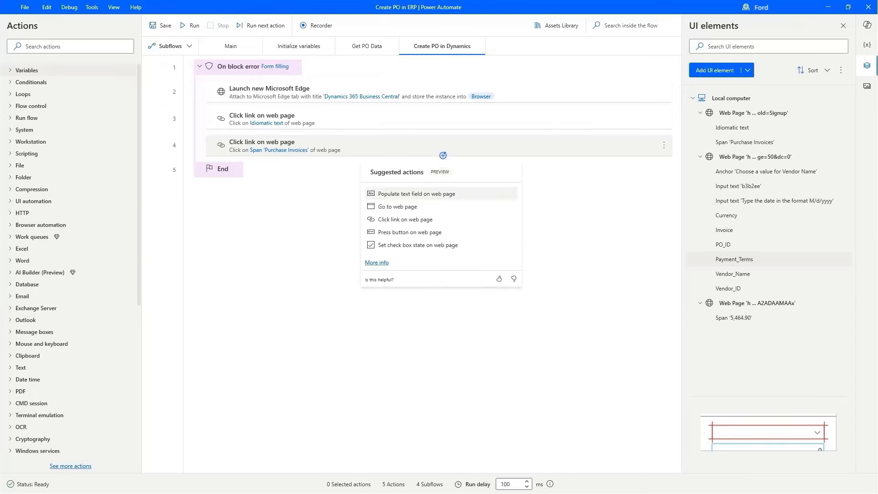
Add a 'Populate text field on web page' step for PO_ID, then another suggested fill-field step
{"action": "left_click", "coordinate": [416, 193]}
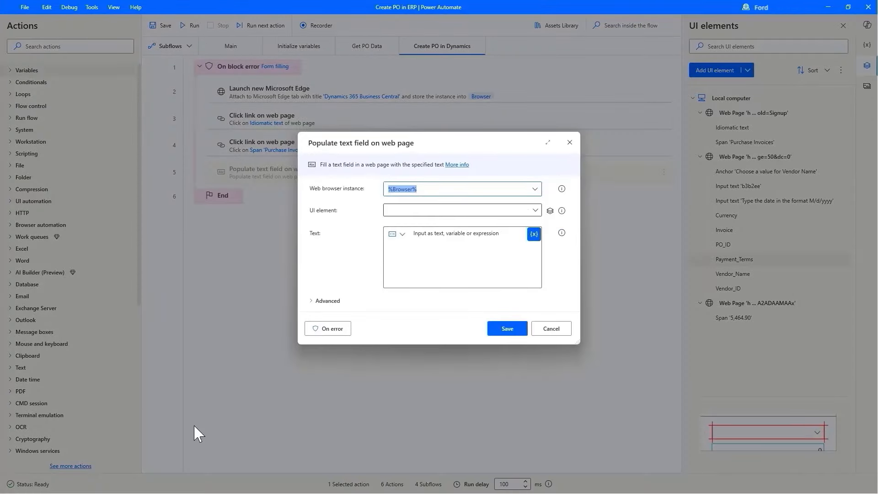
{"action": "left_click", "coordinate": [506, 328]}
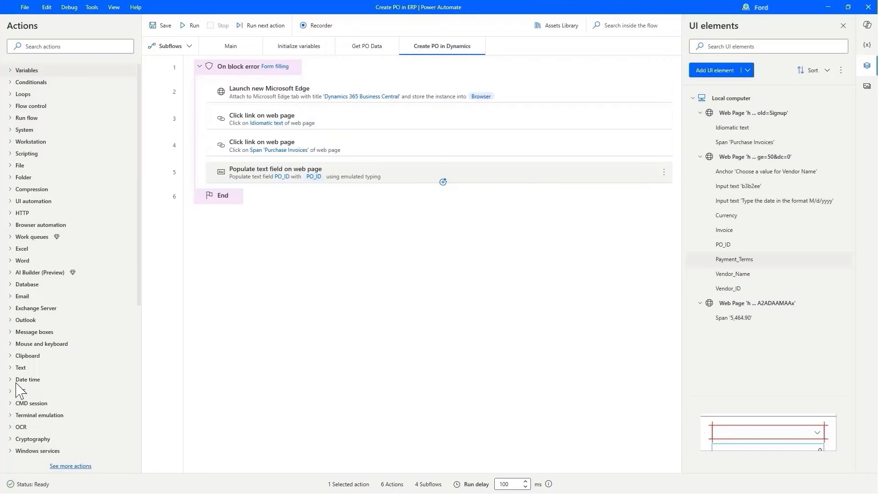
{"action": "left_click", "coordinate": [442, 182]}
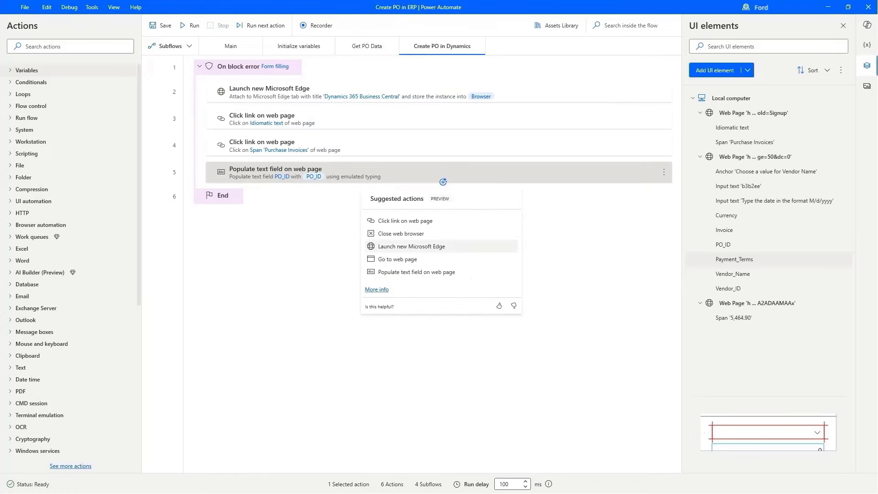
{"action": "left_click", "coordinate": [416, 272]}
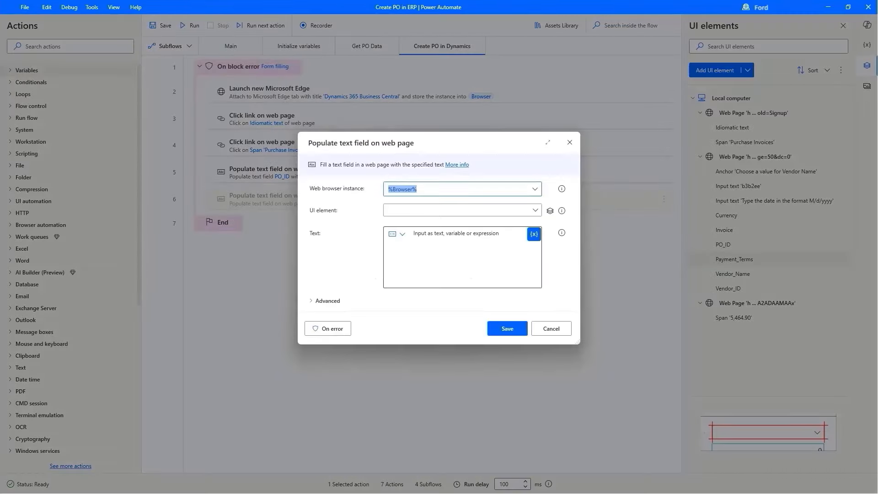
{"action": "left_click", "coordinate": [506, 328]}
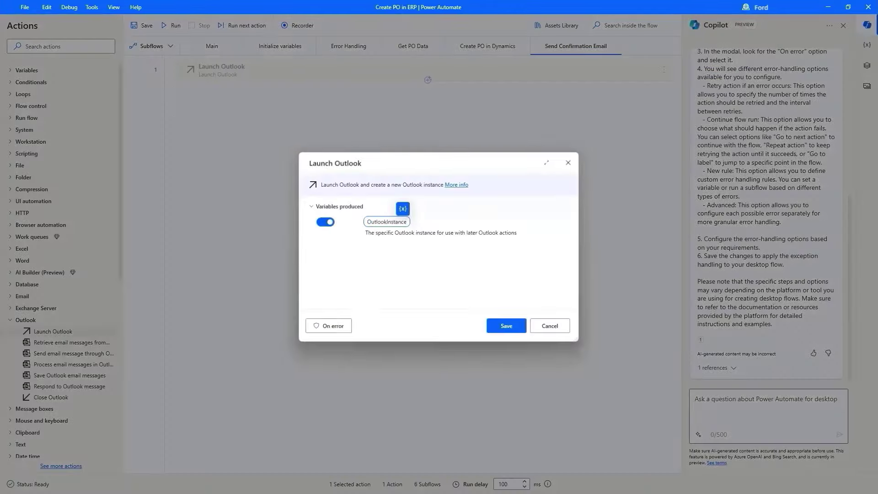
Confirm the Launch Outlook, Send email message through Outlook, and Close Outlook actions
{"action": "left_click", "coordinate": [504, 325]}
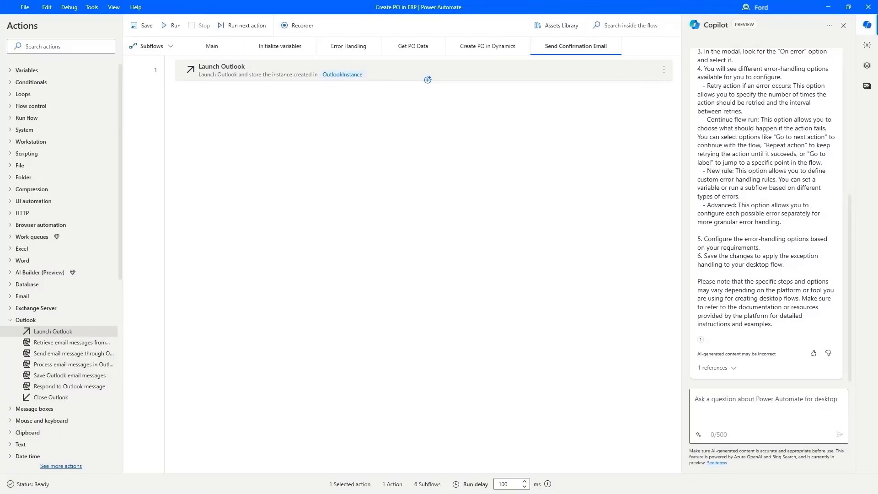
{"action": "left_click", "coordinate": [428, 80]}
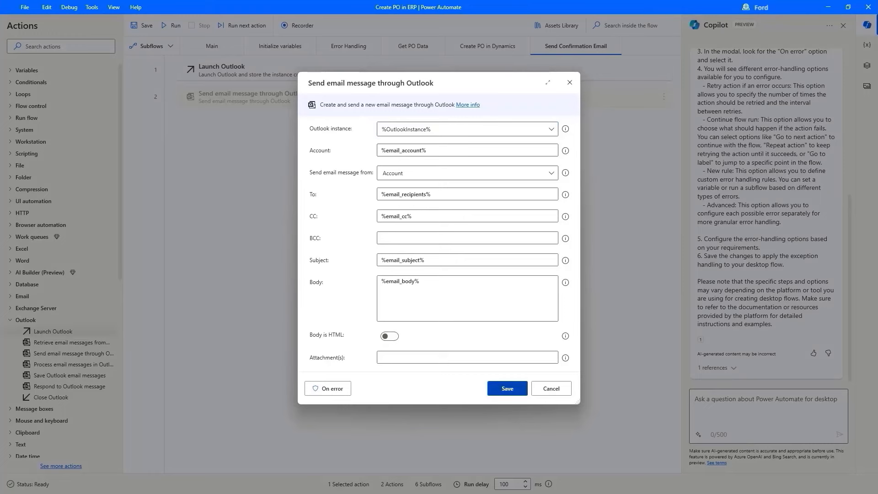
{"action": "left_click", "coordinate": [506, 388]}
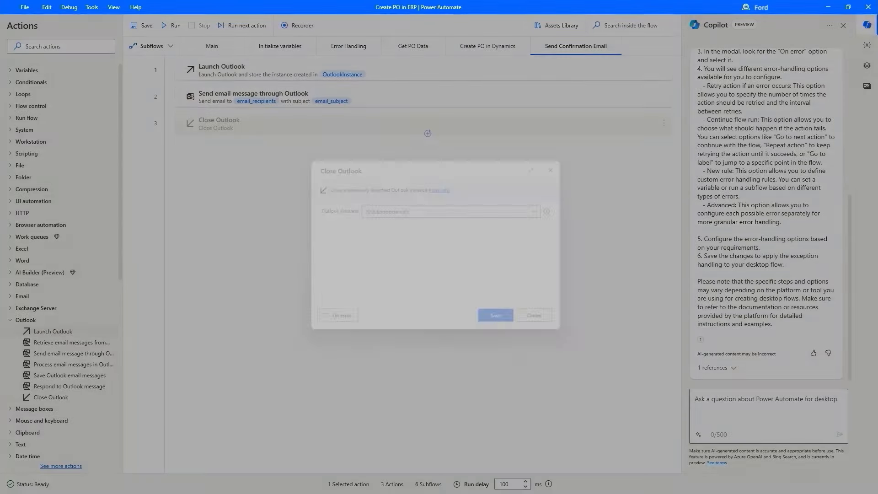
{"action": "left_click", "coordinate": [494, 315]}
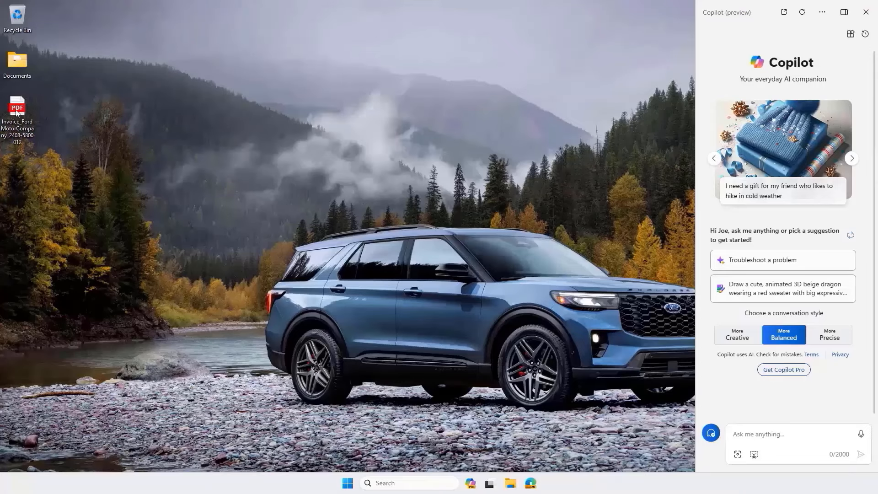
Open the Ford Motor Company invoice PDF and ask Copilot 'Transfer all items on this invoice to Excel'
{"action": "double_click", "coordinate": [18, 110]}
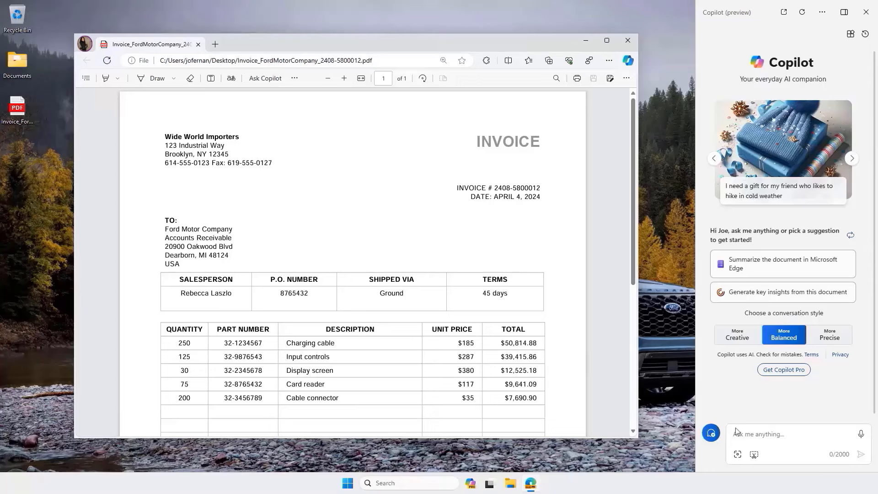
{"action": "type", "text": "Translate"}
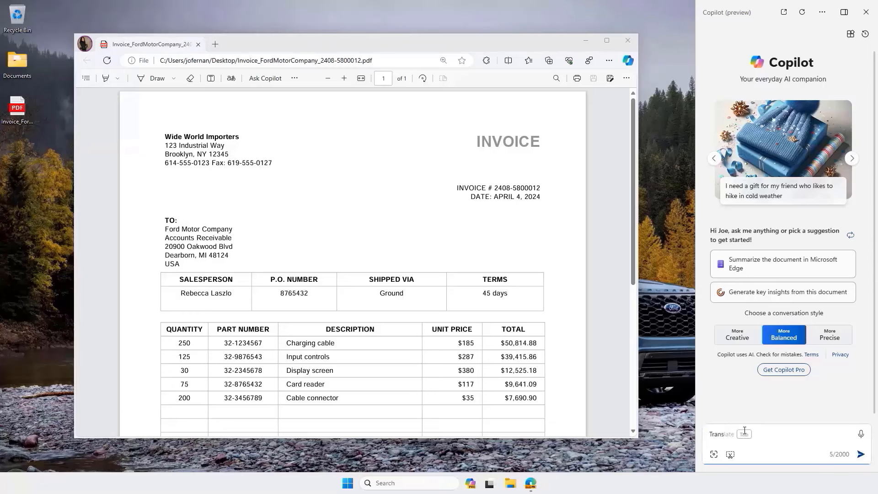
{"action": "type", "text": "Transfer all items on this i"}
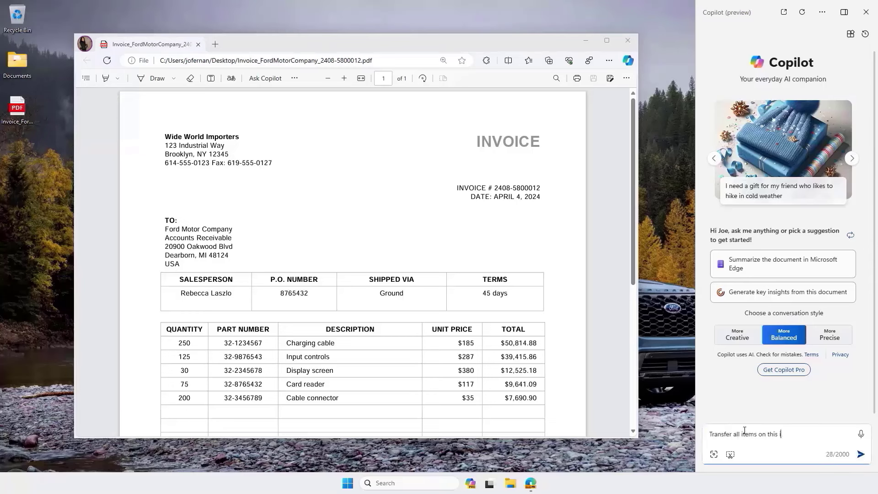
{"action": "type", "text": "nvoice to Excel"}
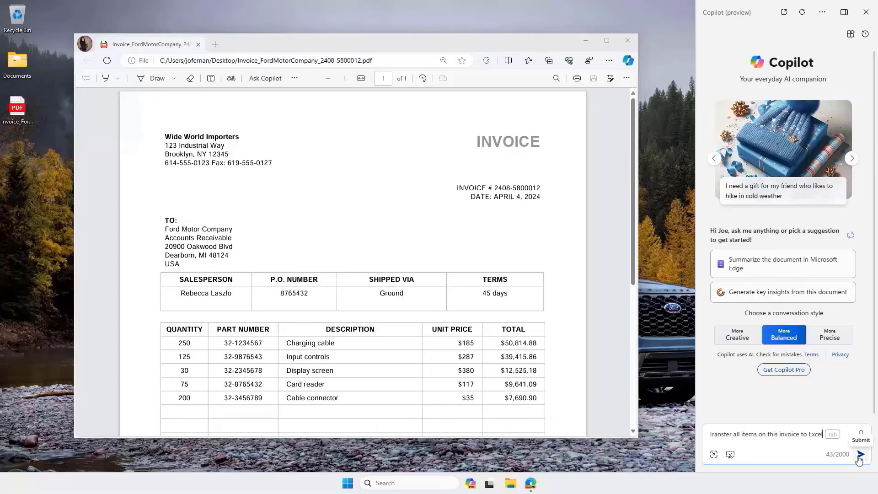
{"action": "left_click", "coordinate": [860, 454]}
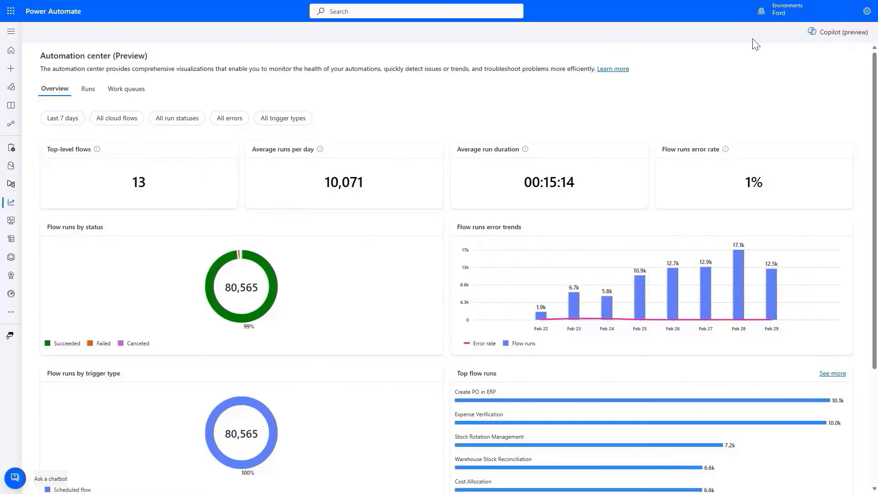
{"action": "mouse_move", "coordinate": [223, 236]}
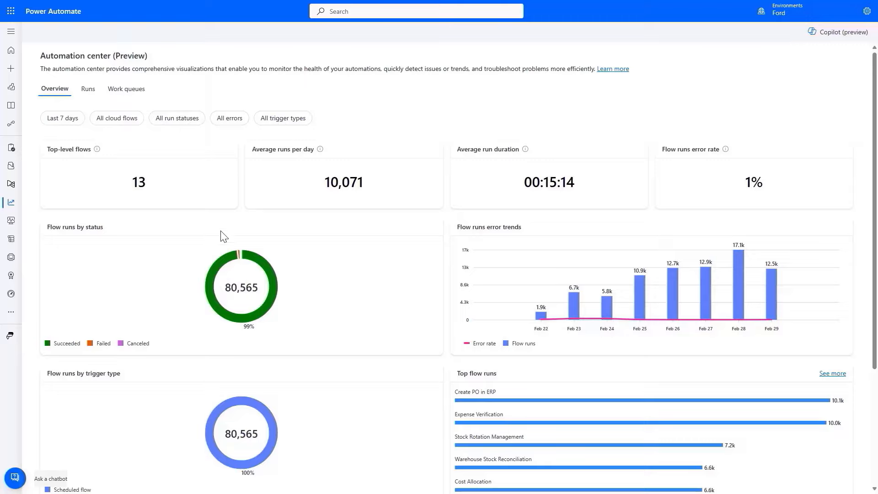
{"action": "mouse_move", "coordinate": [108, 132]}
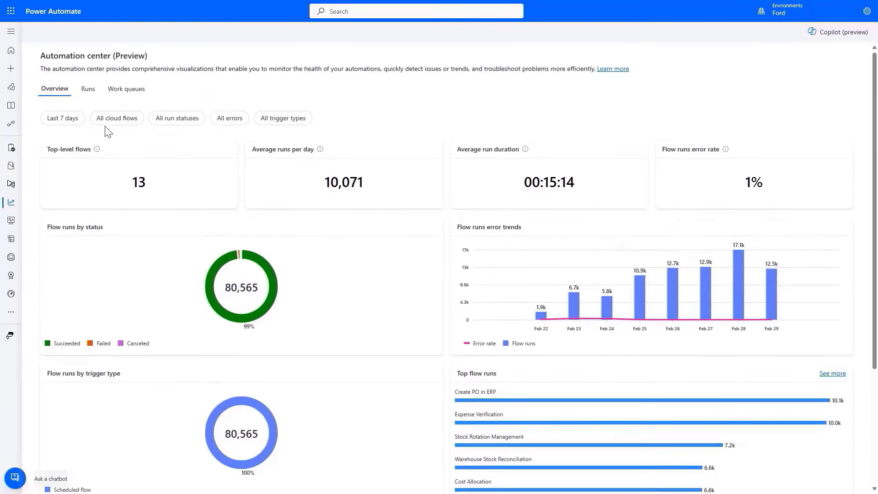
Review the Automation center Runs and Work queues views, return to Overview, and open Copilot
{"action": "left_click", "coordinate": [87, 88]}
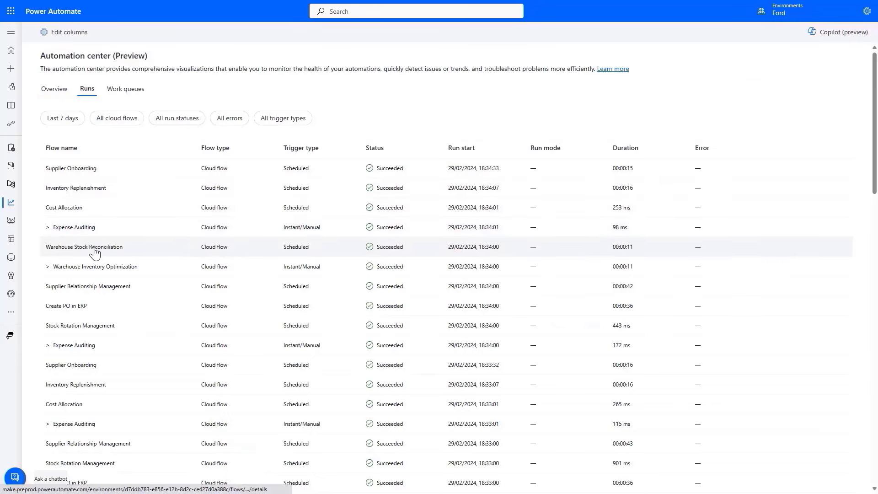
{"action": "mouse_move", "coordinate": [194, 95]}
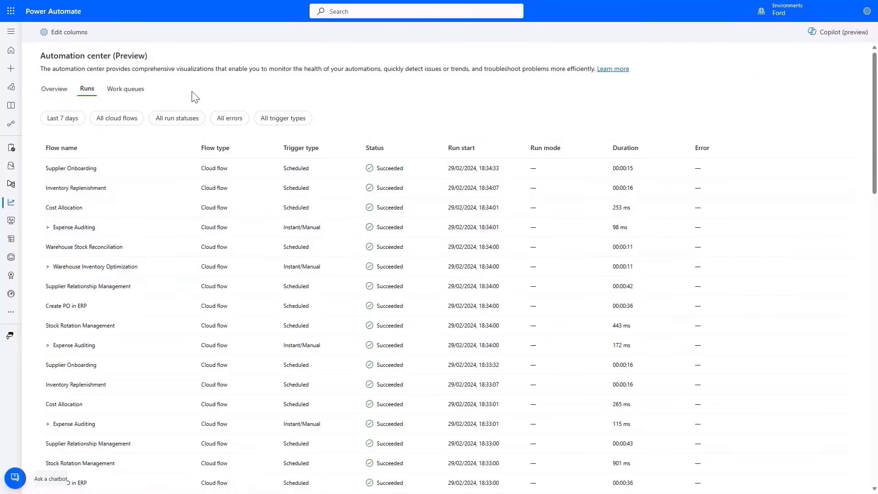
{"action": "left_click", "coordinate": [125, 88]}
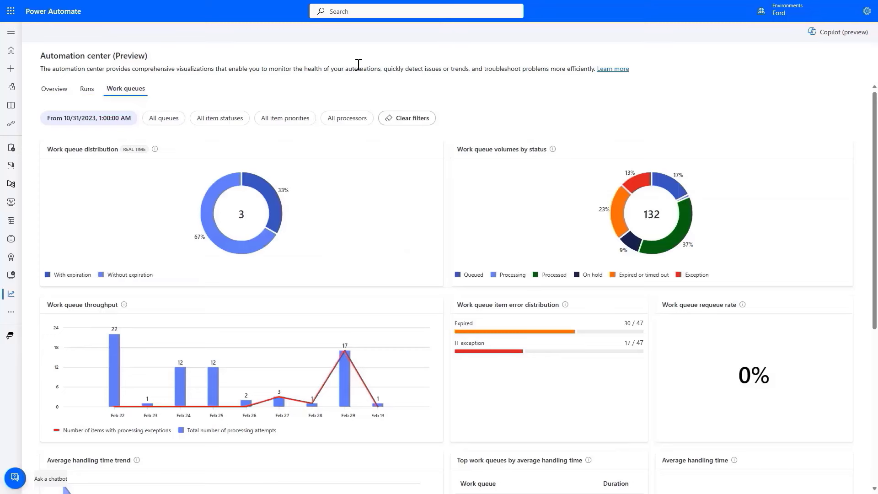
{"action": "mouse_move", "coordinate": [75, 93]}
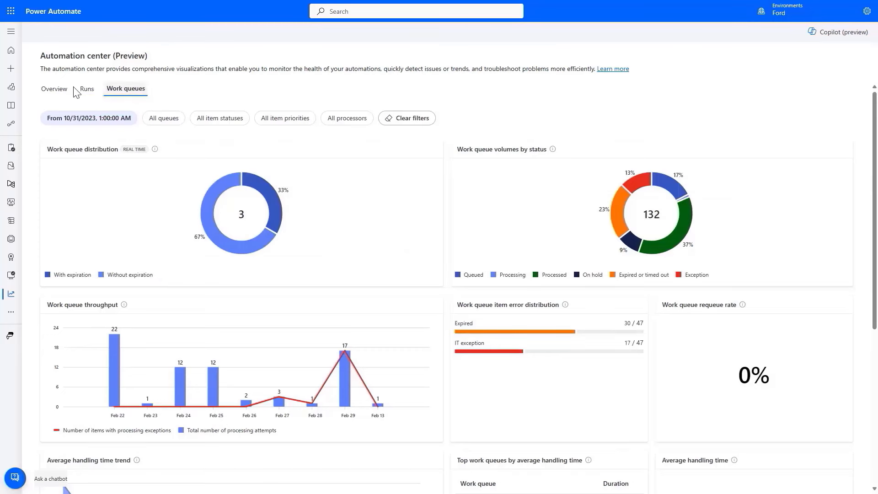
{"action": "left_click", "coordinate": [55, 89]}
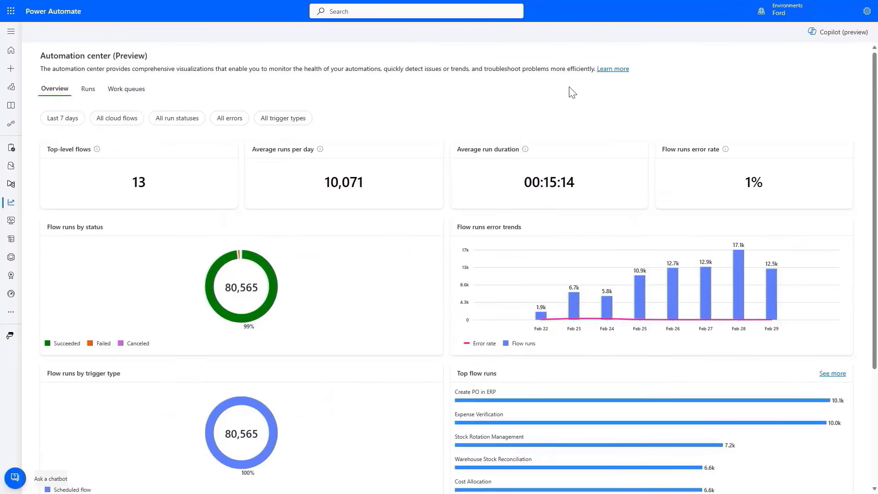
{"action": "left_click", "coordinate": [837, 32]}
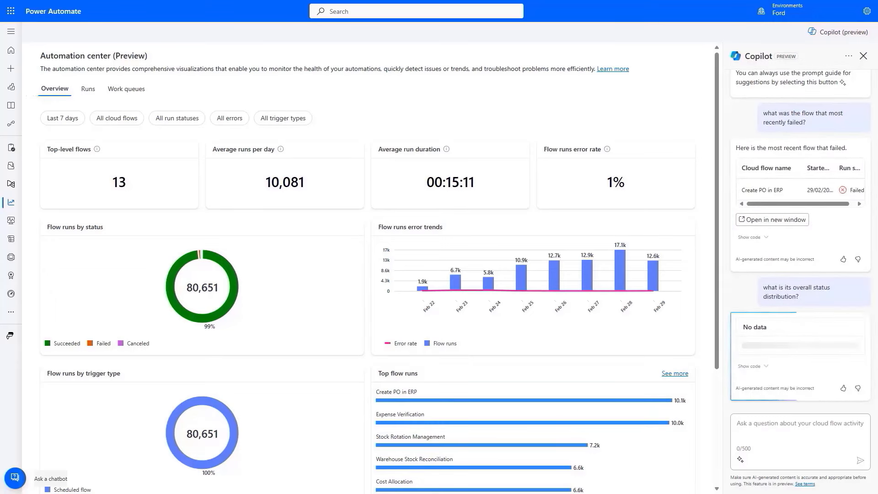
Ask Copilot 'and what is its average flow run duration?'
{"action": "type", "text": "and what is its average flow run duration?"}
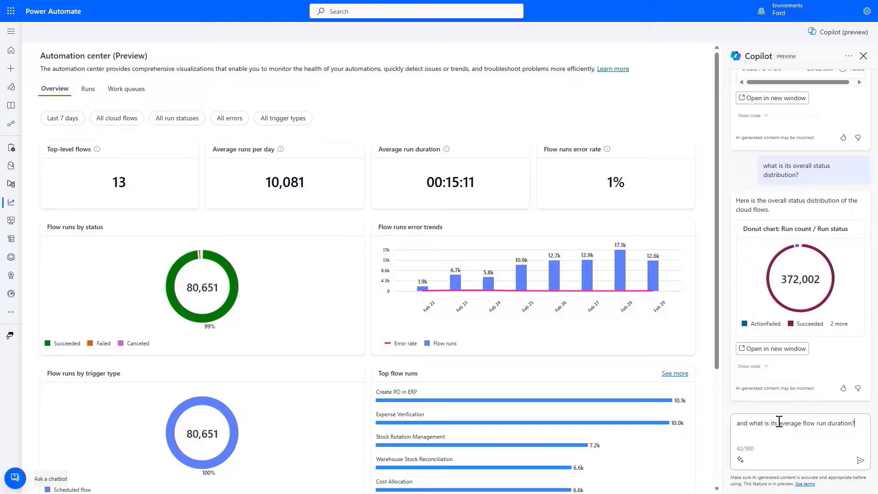
{"action": "left_click", "coordinate": [861, 461]}
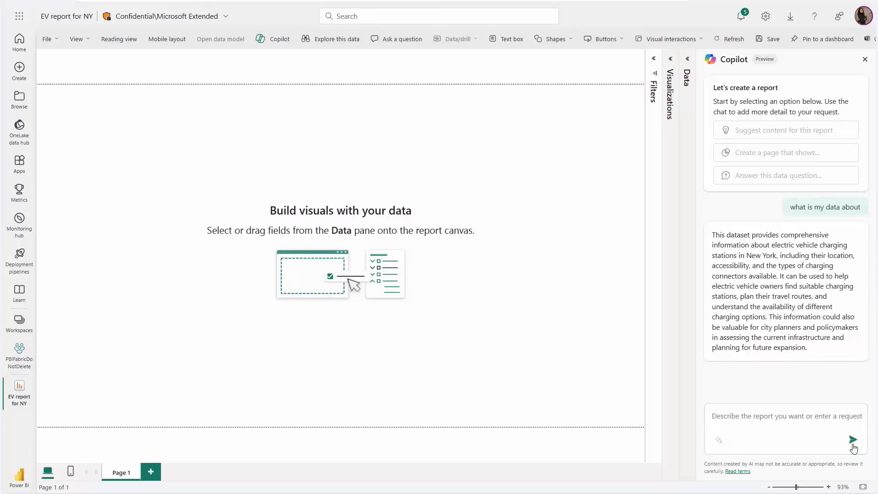
{"action": "mouse_move", "coordinate": [777, 397]}
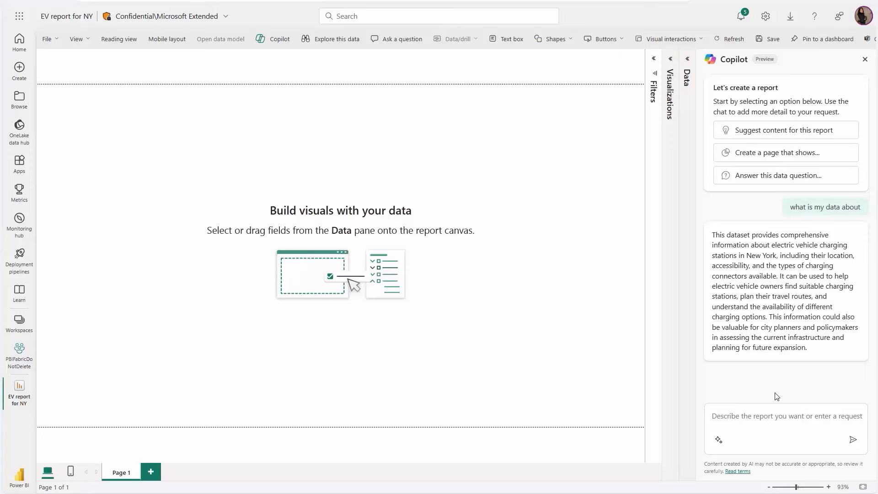
{"action": "mouse_move", "coordinate": [774, 389]}
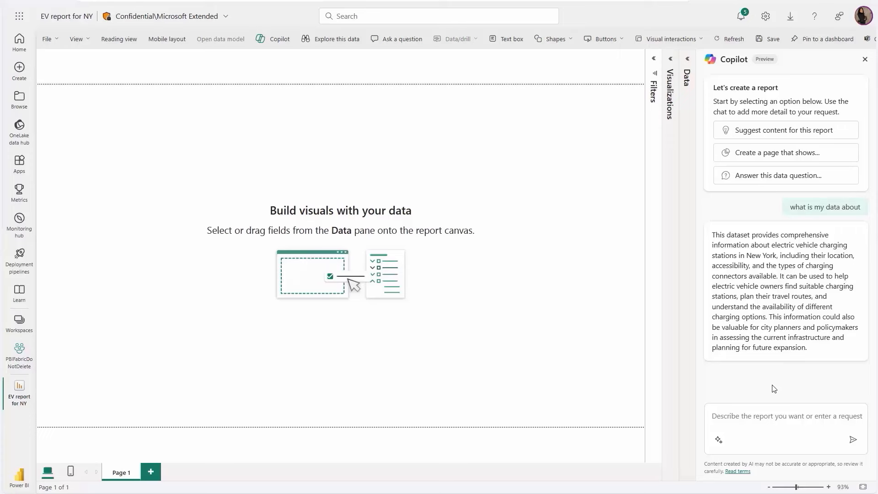
{"action": "mouse_move", "coordinate": [758, 162]}
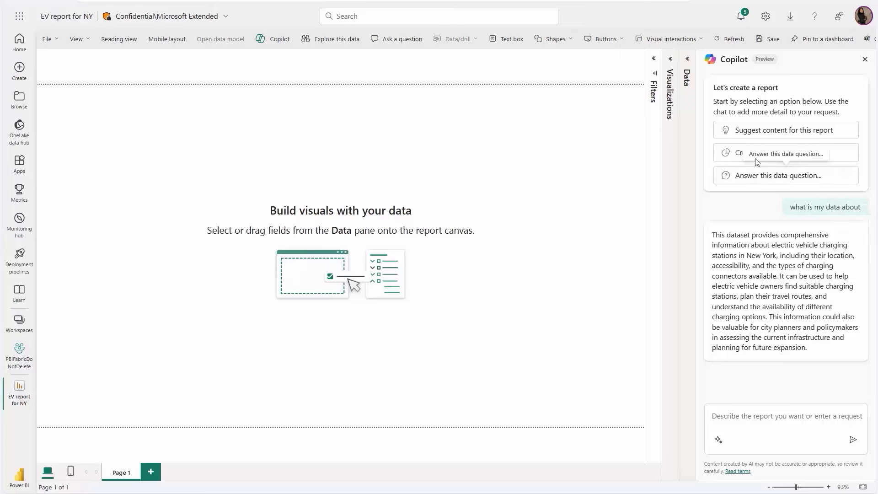
{"action": "mouse_move", "coordinate": [758, 137]}
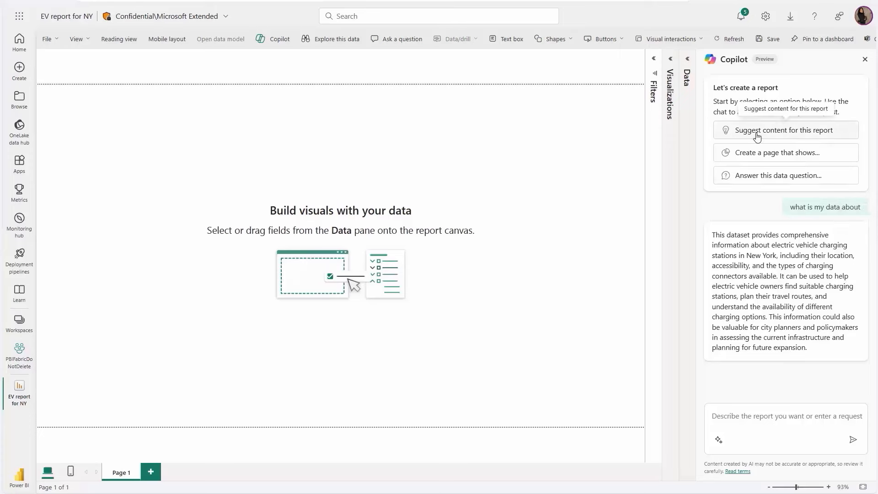
Request report content suggestions and expand the Access and Availability, Network Analysis, and Station Types topics
{"action": "left_click", "coordinate": [785, 130]}
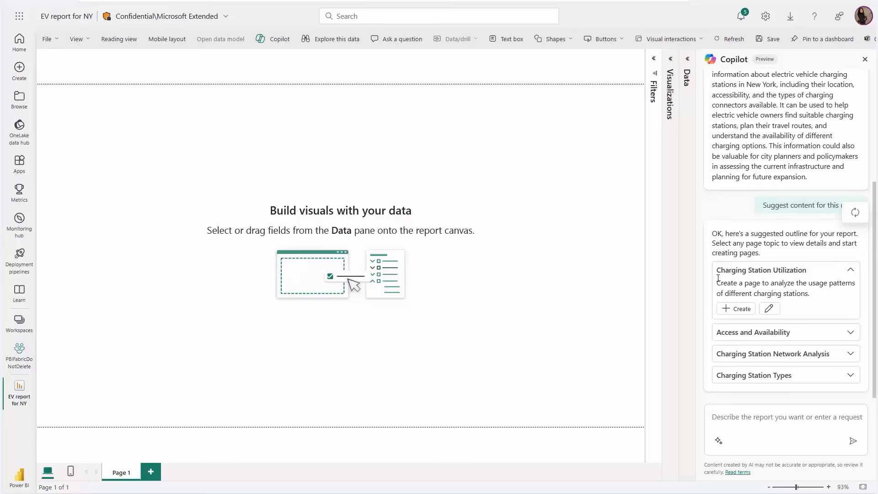
{"action": "mouse_move", "coordinate": [781, 332]}
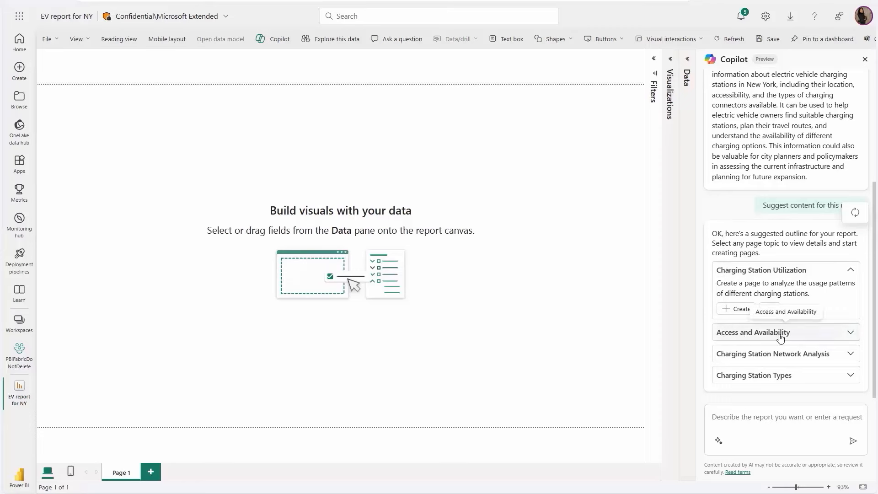
{"action": "left_click", "coordinate": [754, 332]}
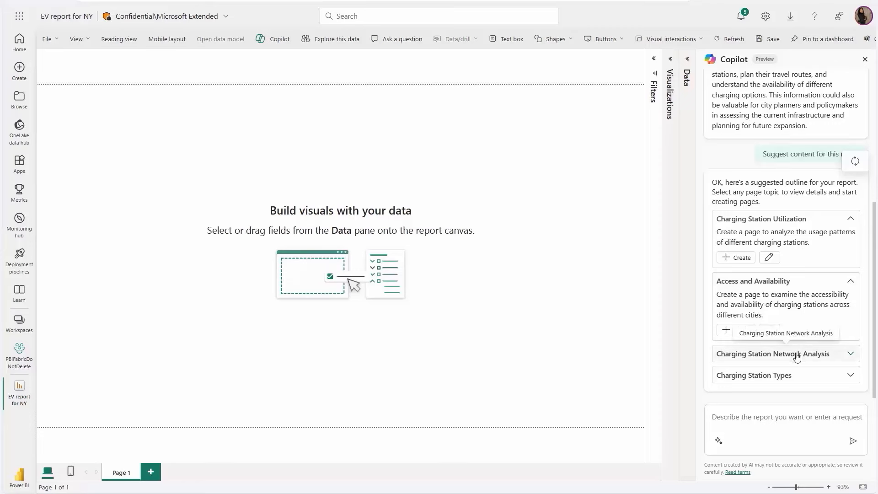
{"action": "left_click", "coordinate": [773, 353]}
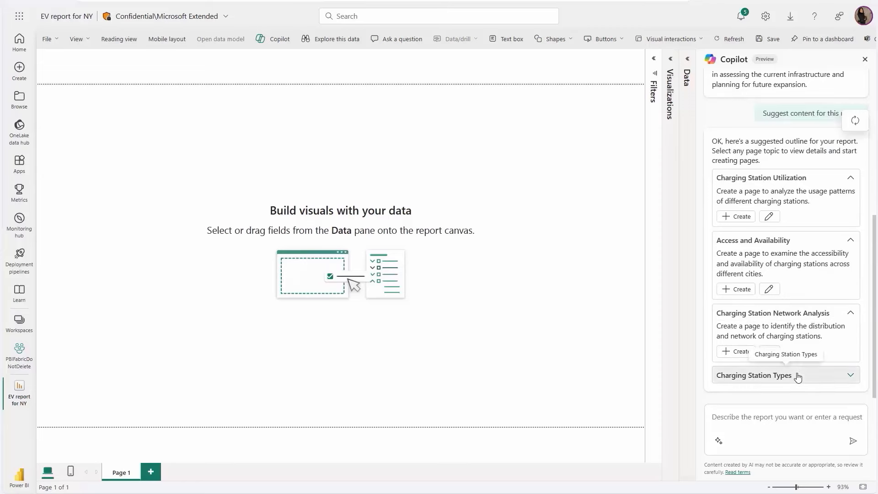
{"action": "left_click", "coordinate": [784, 375]}
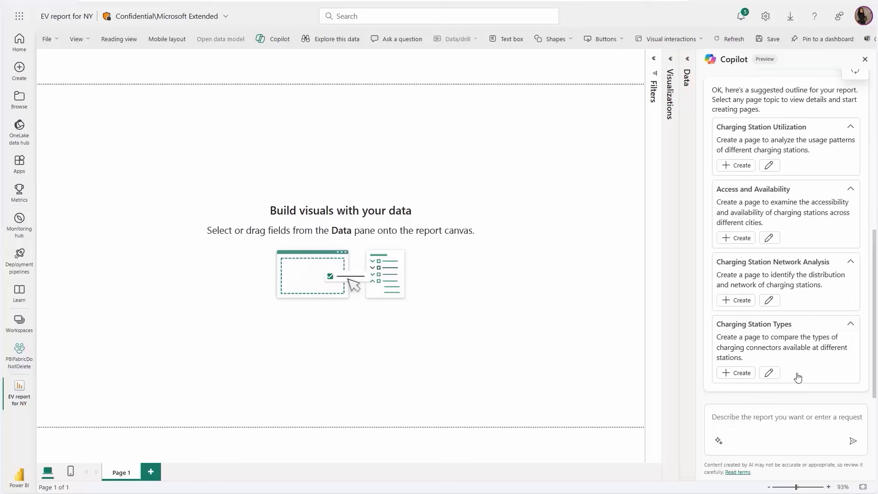
{"action": "mouse_move", "coordinate": [783, 279]}
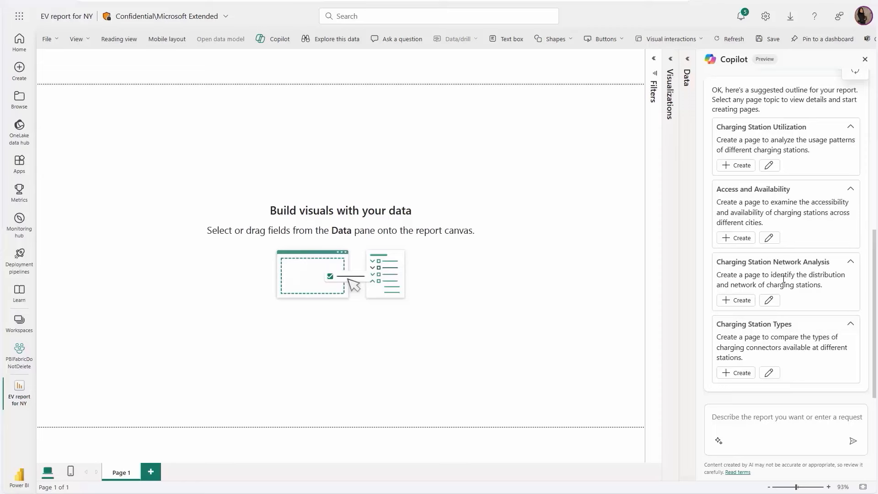
{"action": "mouse_move", "coordinate": [739, 165]}
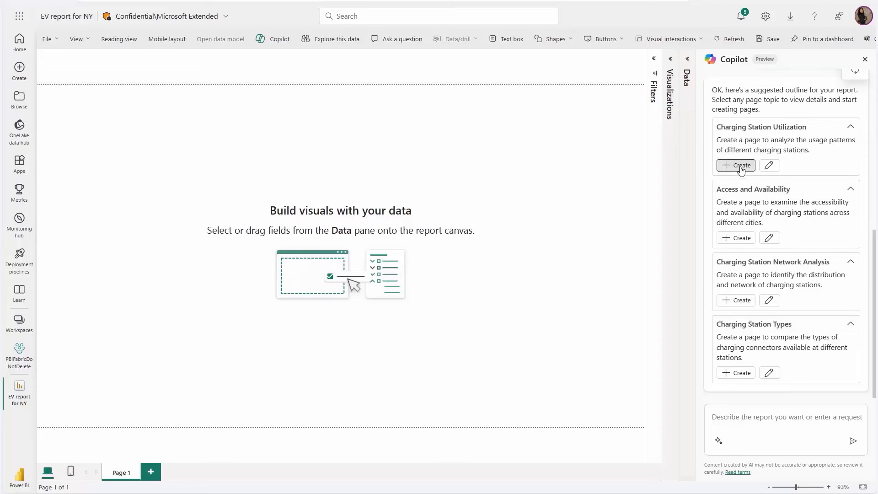
Create the Charging Station Utilization page and cross-filter it to ChargePoint Network
{"action": "left_click", "coordinate": [736, 165]}
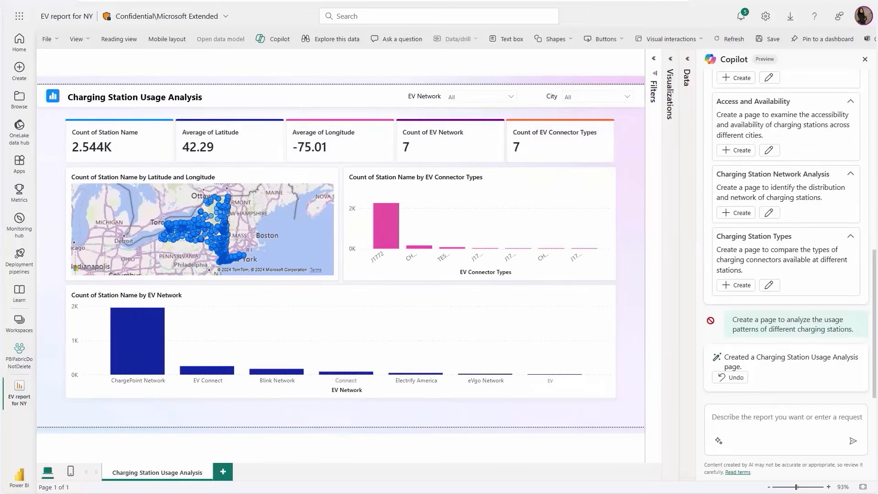
{"action": "mouse_move", "coordinate": [299, 272]}
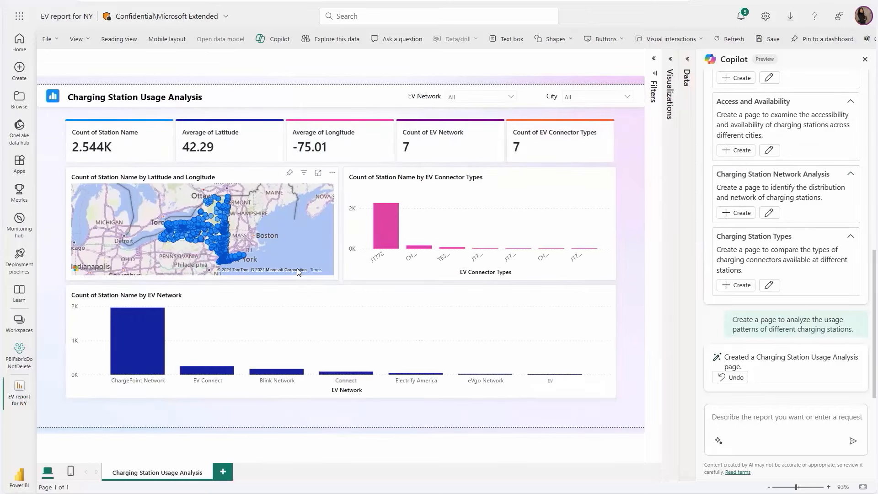
{"action": "mouse_move", "coordinate": [184, 253]}
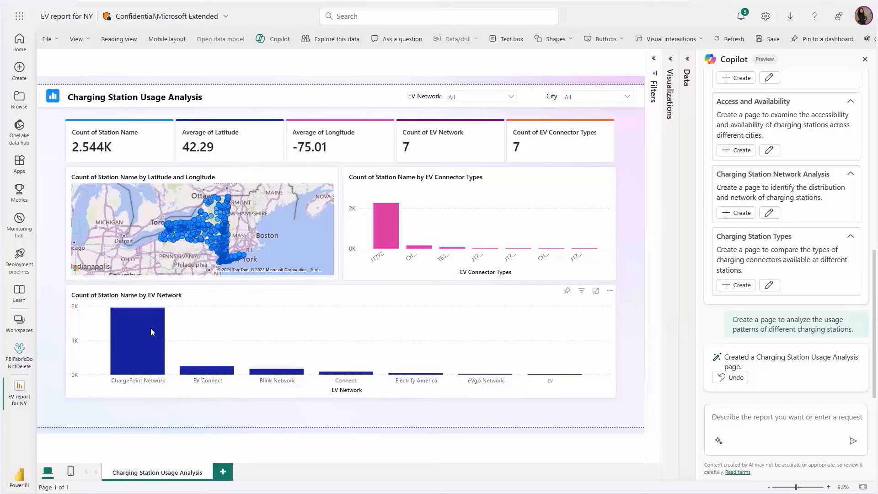
{"action": "mouse_move", "coordinate": [150, 335]}
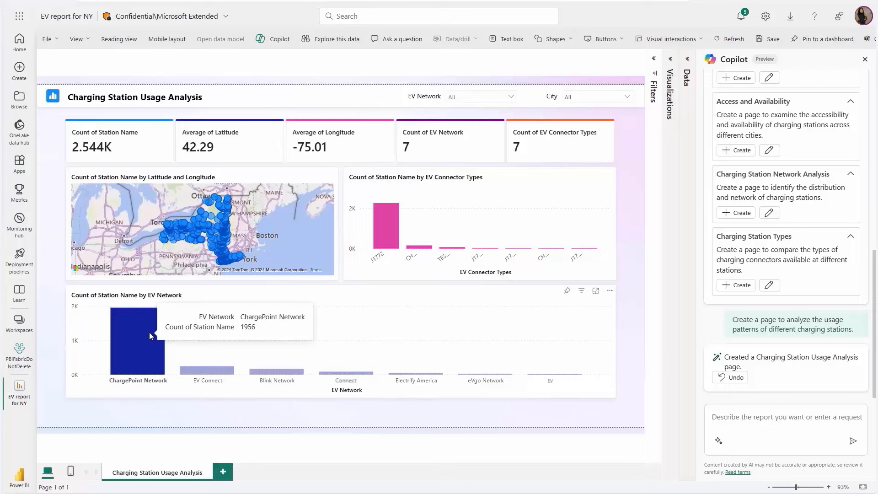
{"action": "left_click", "coordinate": [136, 342]}
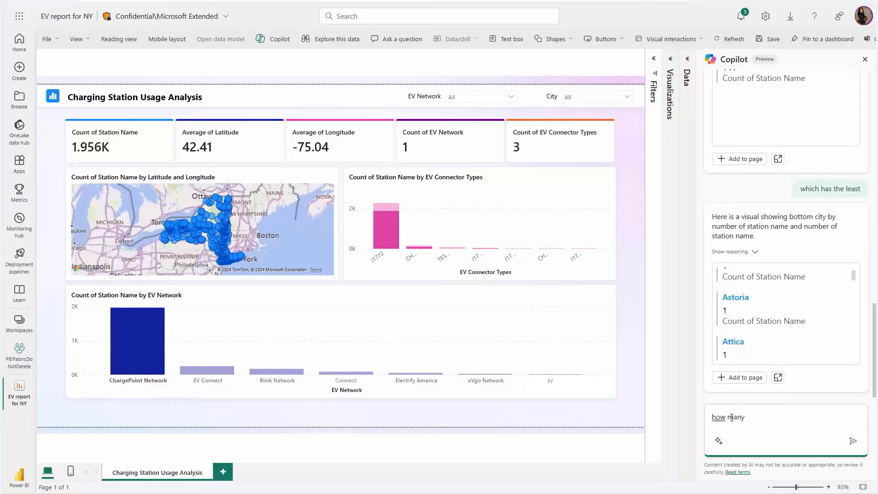
Ask Copilot how many stations Brooklyn has, briefly showing and hiding its reasoning
{"action": "type", "text": "stations does brook"}
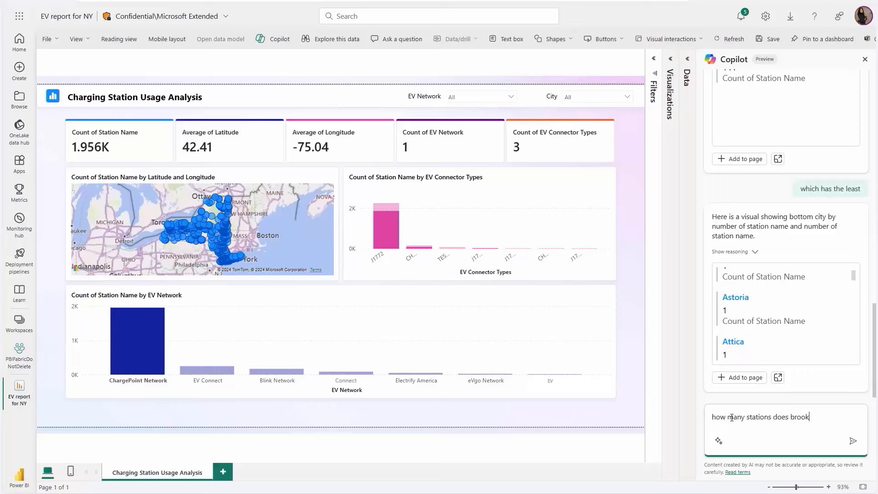
{"action": "type", "text": "lyn have"}
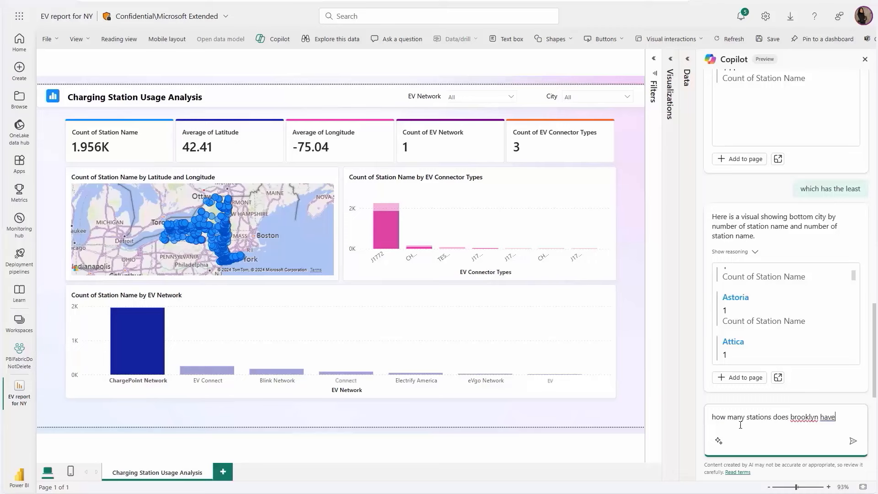
{"action": "left_click", "coordinate": [852, 441]}
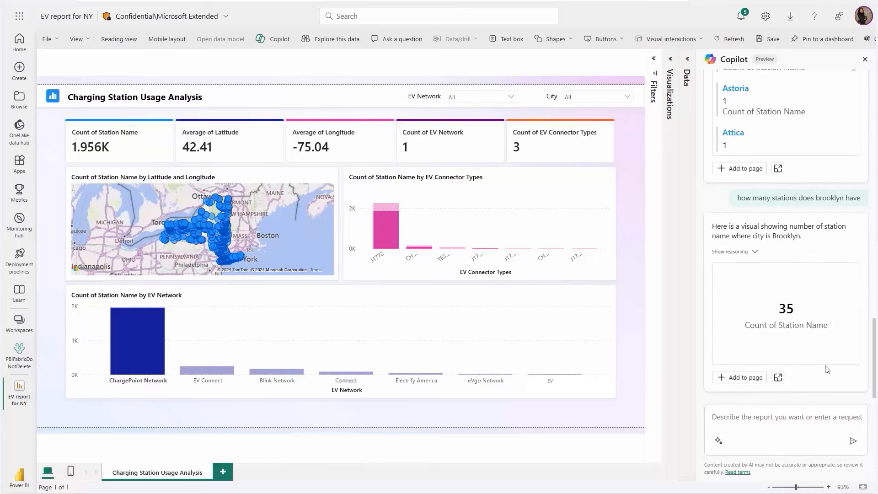
{"action": "left_click", "coordinate": [731, 251]}
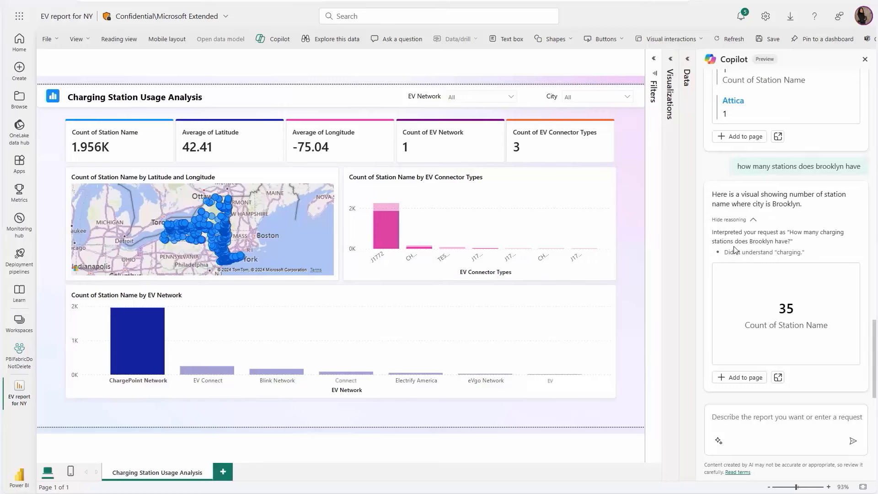
{"action": "left_click", "coordinate": [729, 219]}
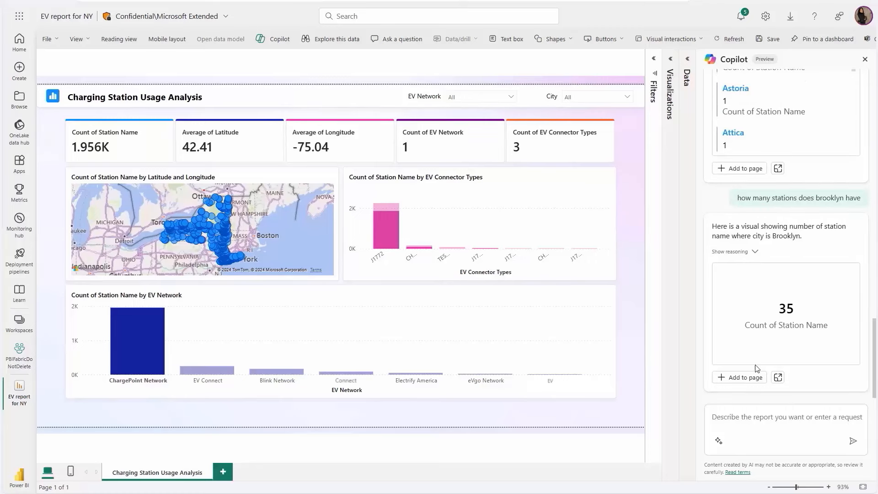
Ask the follow-up 'how about Rochester'
{"action": "type", "text": "h"}
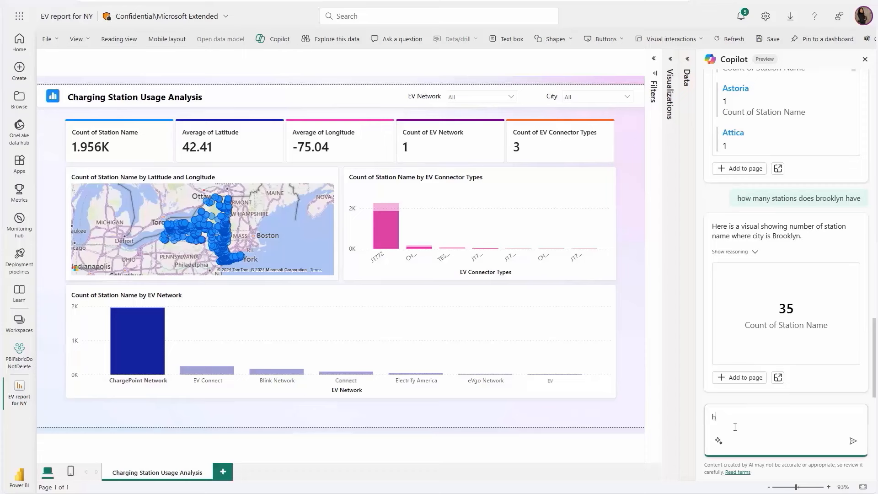
{"action": "type", "text": "ow about Roche"}
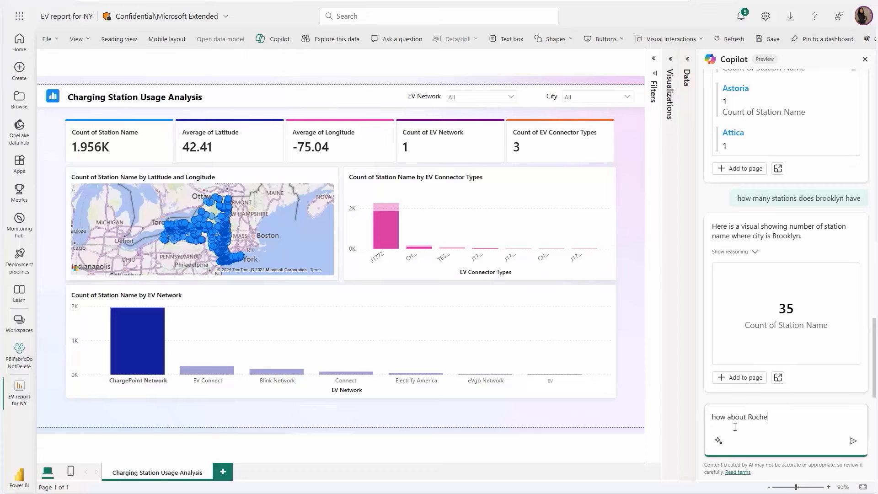
{"action": "type", "text": "ster"}
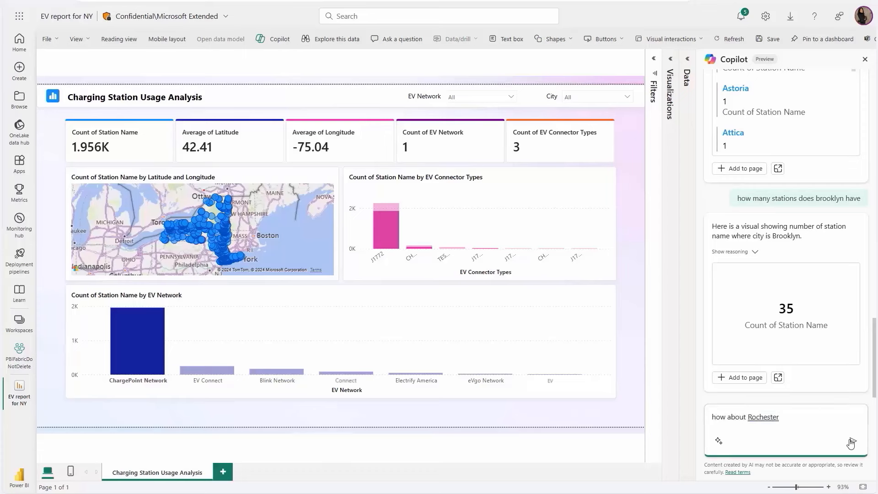
{"action": "left_click", "coordinate": [854, 441]}
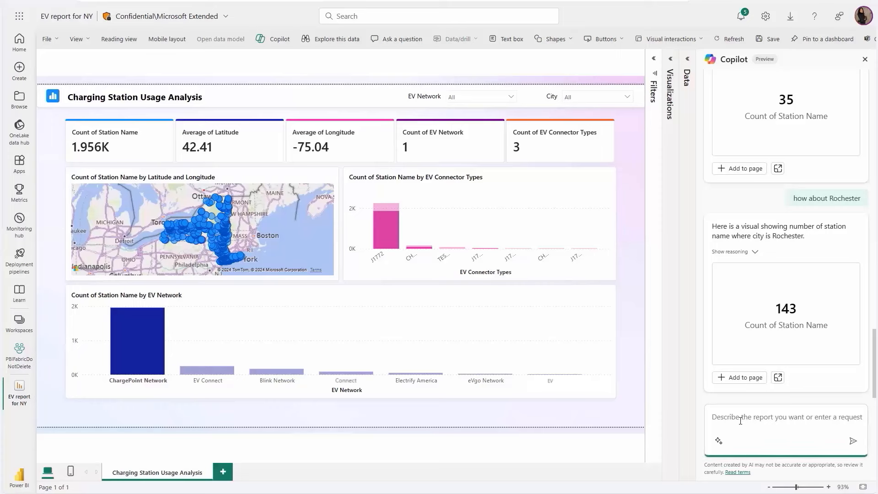
Ask 'Is Blink Network there?' and scroll across the resulting table
{"action": "type", "text": "Is Blink"}
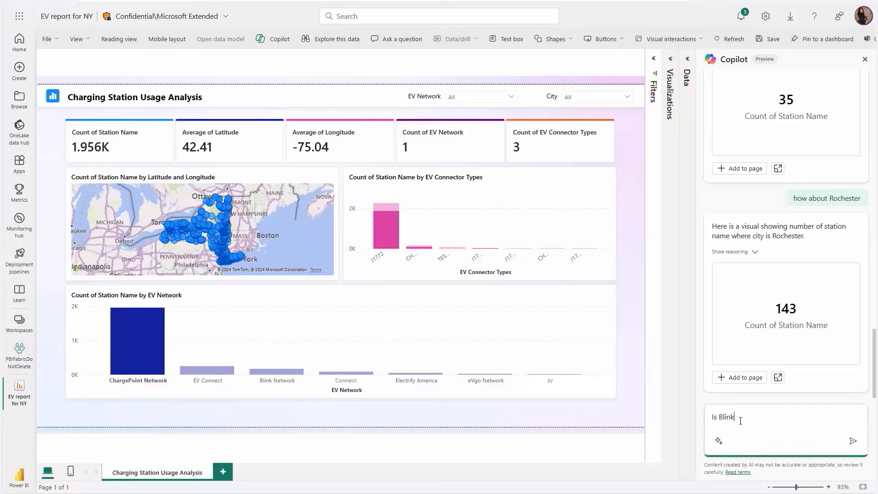
{"action": "type", "text": "Network there?"}
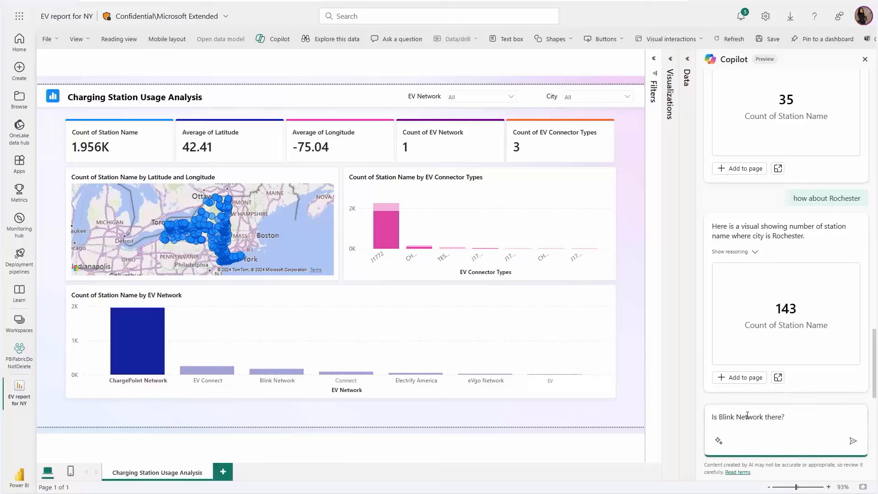
{"action": "left_click", "coordinate": [853, 441]}
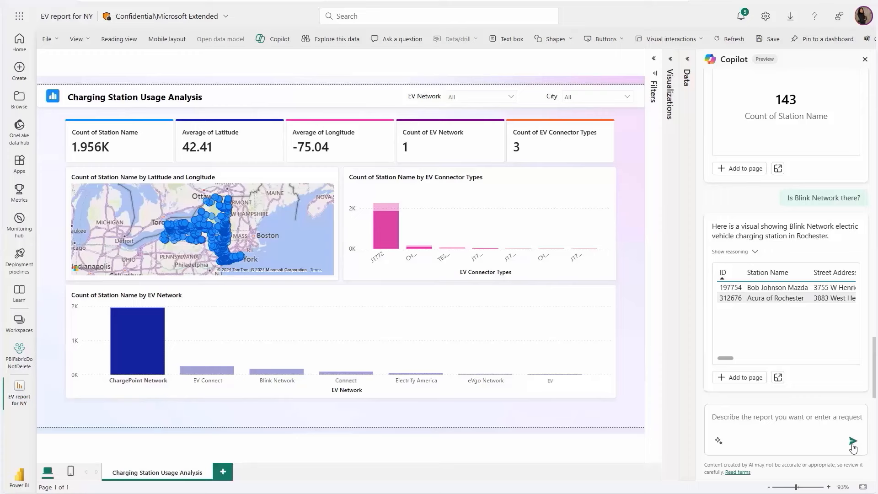
{"action": "mouse_move", "coordinate": [771, 347]}
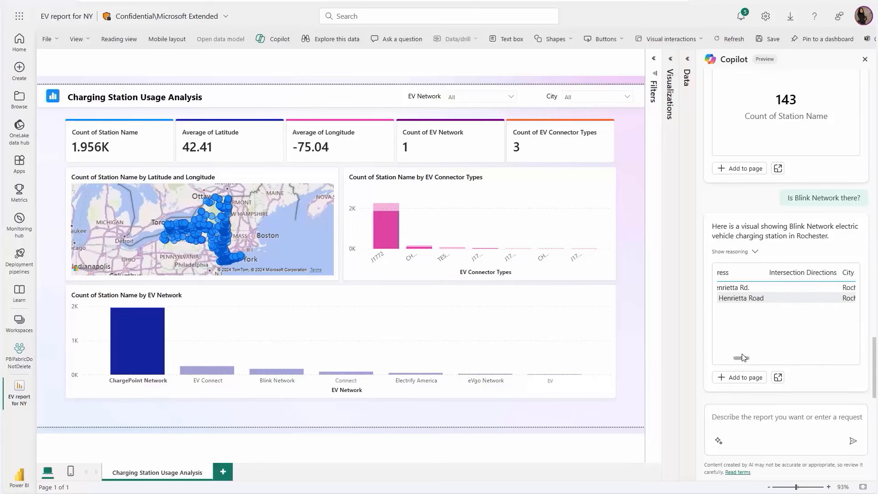
{"action": "scroll", "scroll_direction": "right", "scroll_amount": 3}
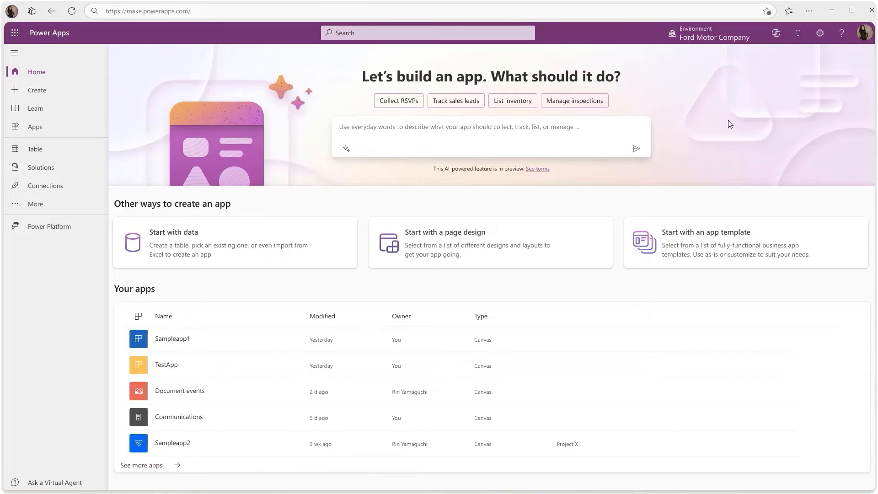
Describe a charging-station maintenance tracking app to Copilot, then save the tables and open the app
{"action": "type", "text": "Maintenance app that tracks all our charging stations, maintenance history and upcoming tasks"}
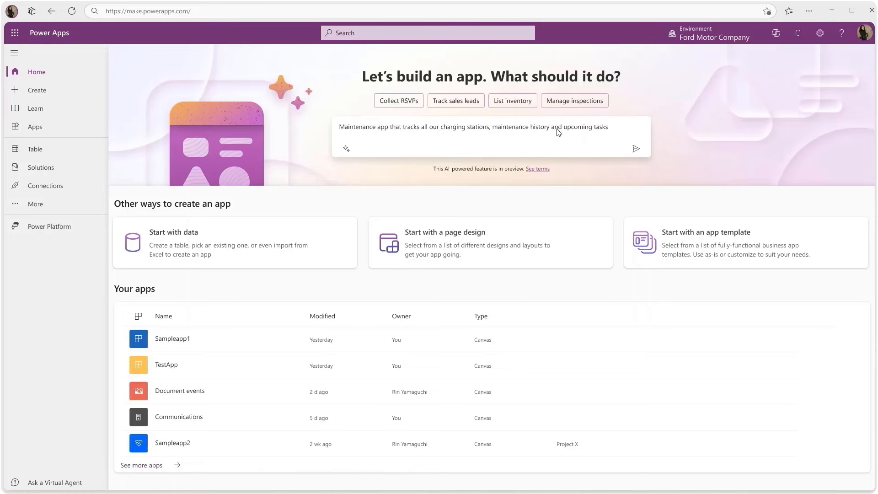
{"action": "left_click", "coordinate": [636, 149]}
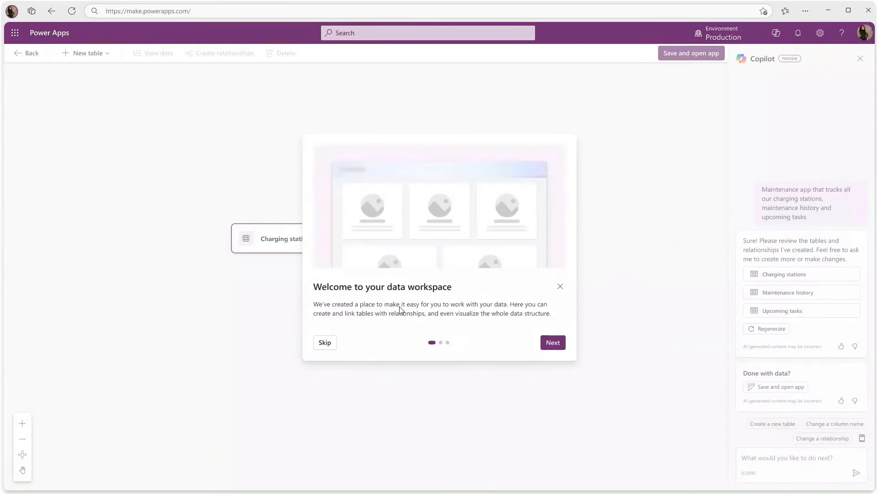
{"action": "left_click", "coordinate": [552, 343]}
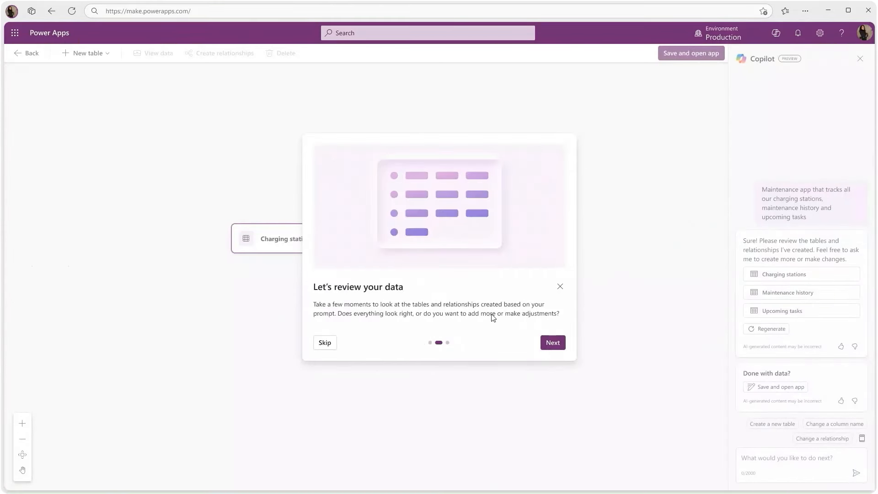
{"action": "left_click", "coordinate": [552, 342]}
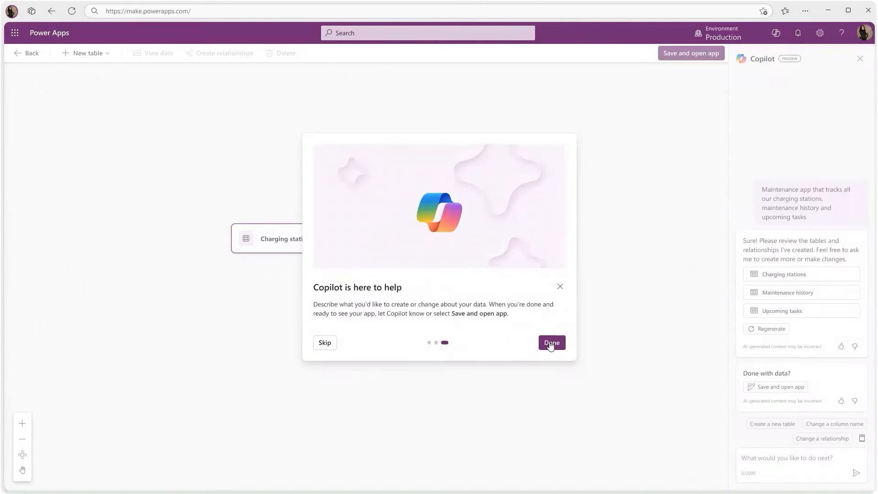
{"action": "left_click", "coordinate": [551, 342]}
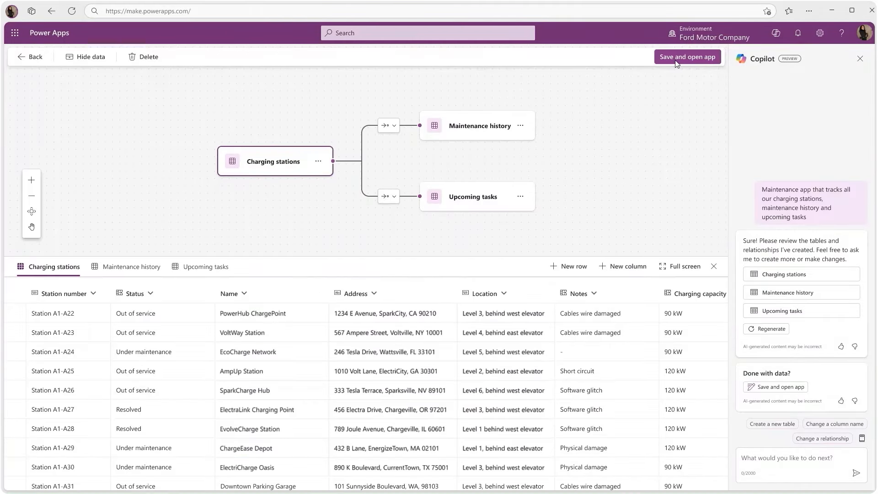
{"action": "left_click", "coordinate": [687, 56]}
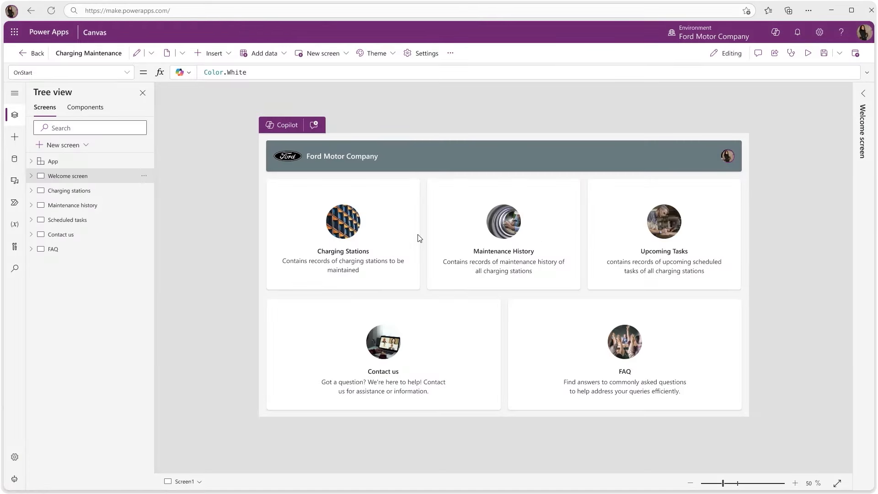
Add an Approval Request screen and bind its form to the Approval request table
{"action": "left_click", "coordinate": [342, 234]}
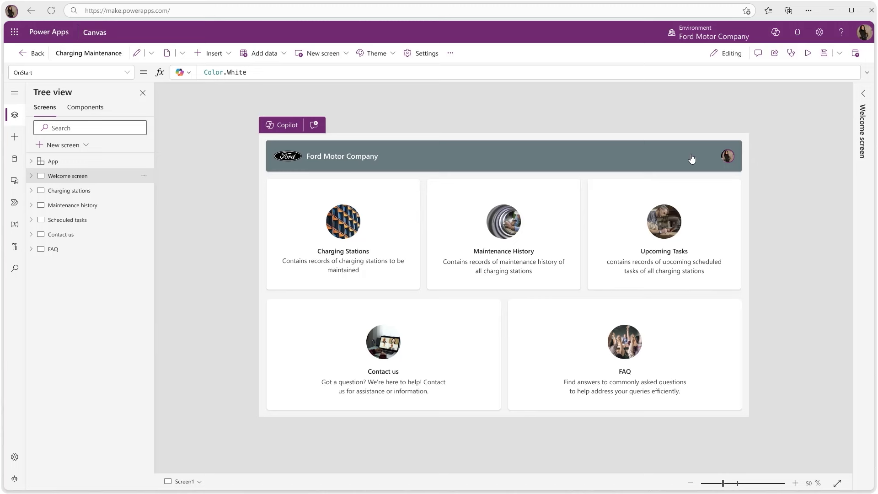
{"action": "mouse_move", "coordinate": [333, 64]}
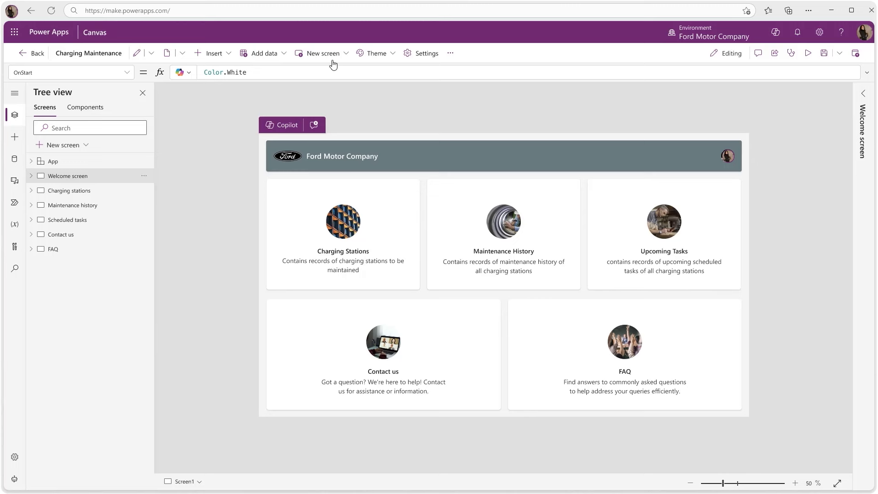
{"action": "left_click", "coordinate": [322, 52]}
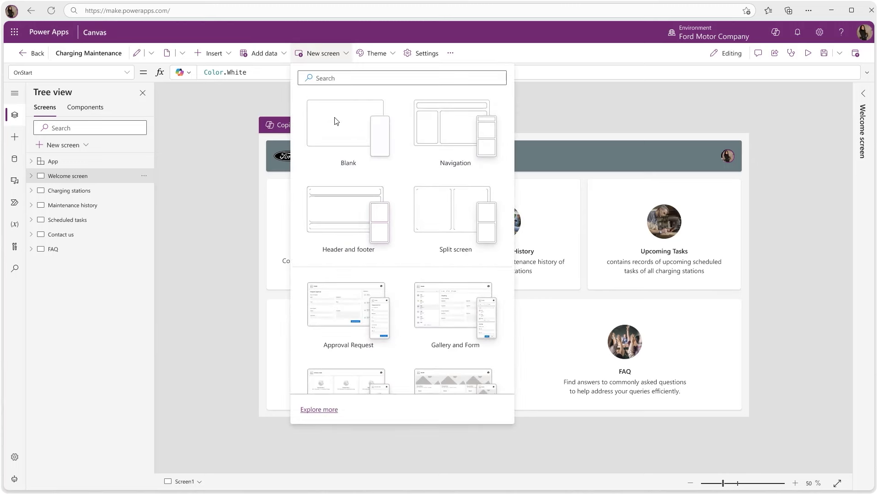
{"action": "left_click", "coordinate": [348, 311]}
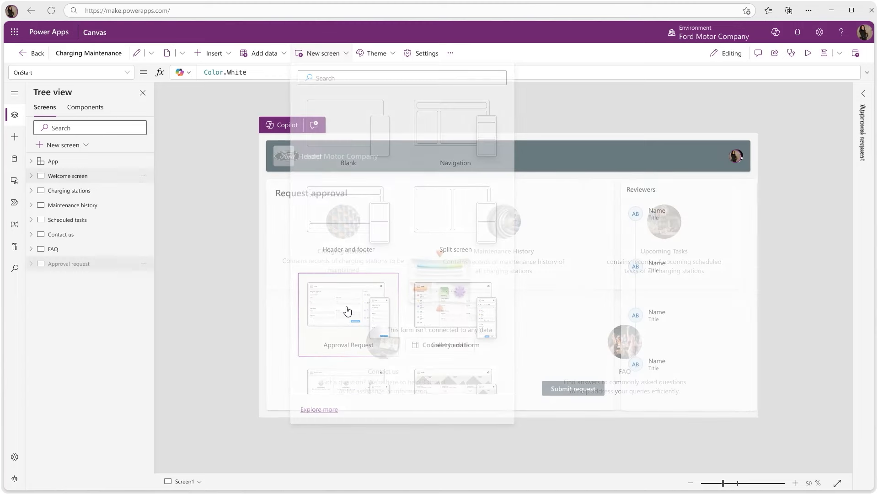
{"action": "left_click", "coordinate": [347, 311]}
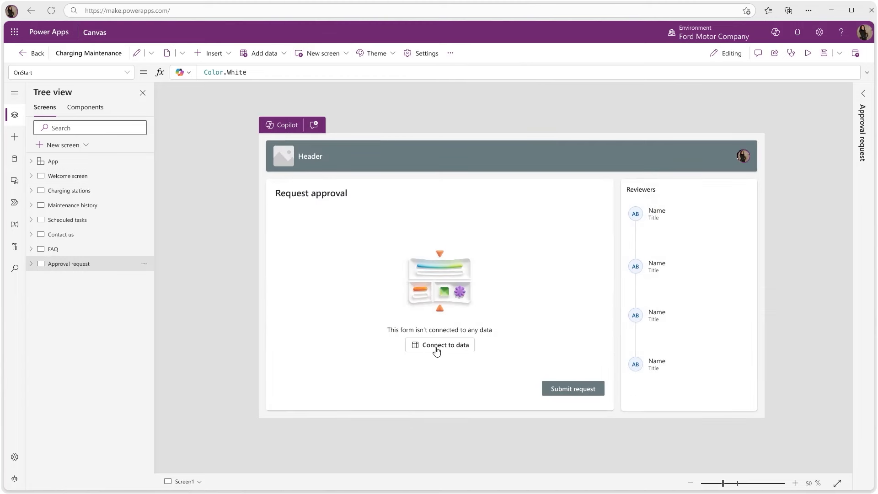
{"action": "left_click", "coordinate": [440, 344]}
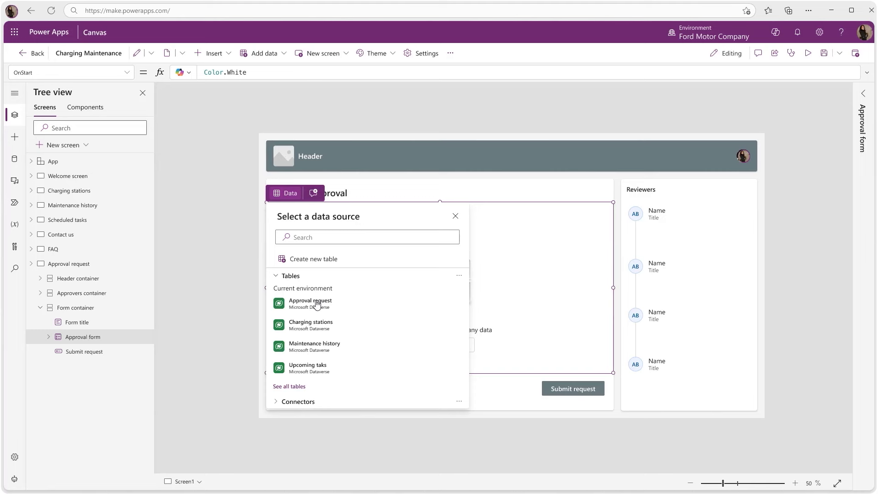
{"action": "left_click", "coordinate": [310, 302]}
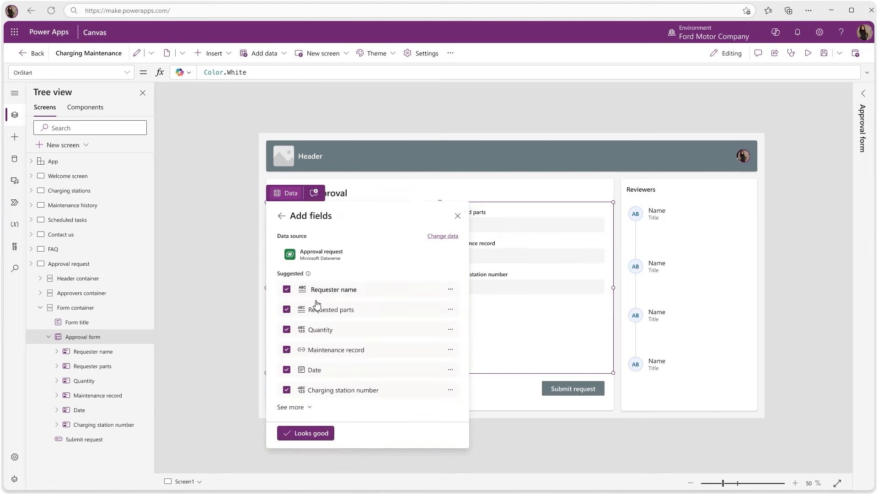
{"action": "left_click", "coordinate": [305, 434]}
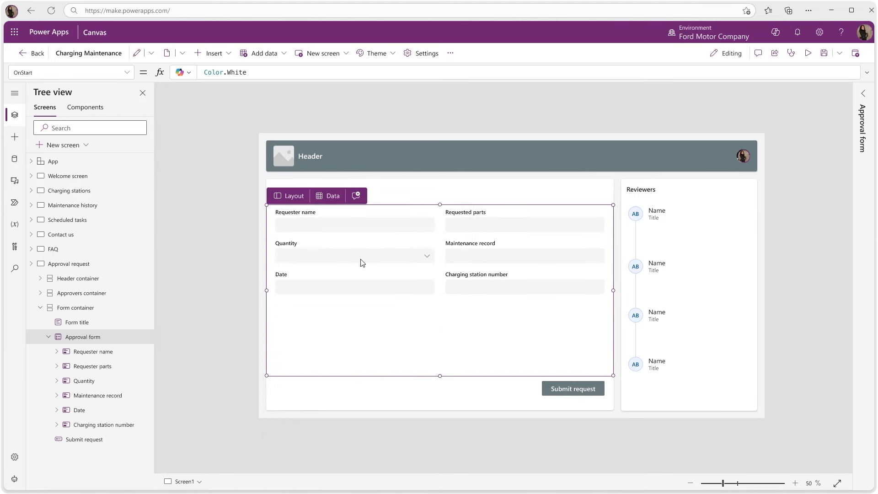
{"action": "left_click", "coordinate": [759, 53]}
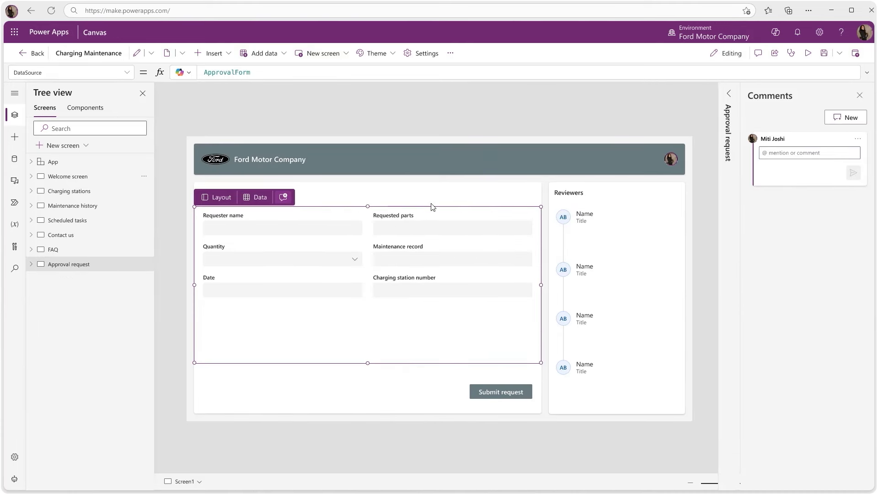
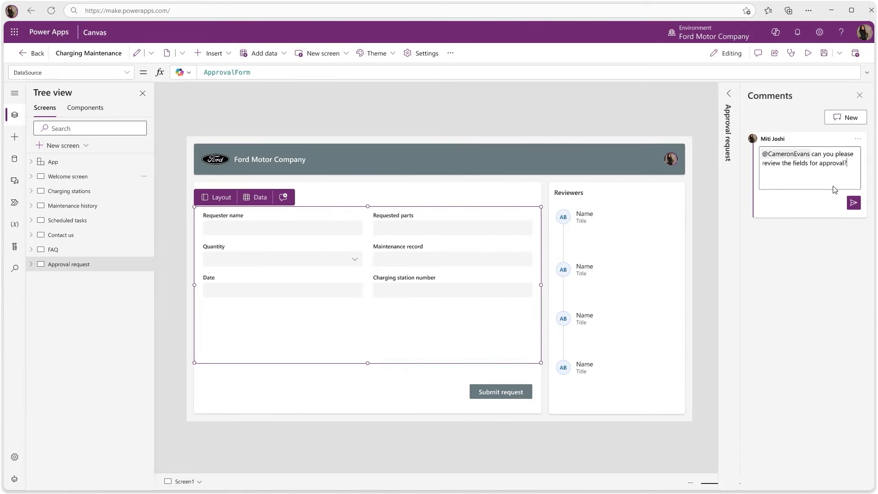
{"action": "left_click", "coordinate": [854, 202]}
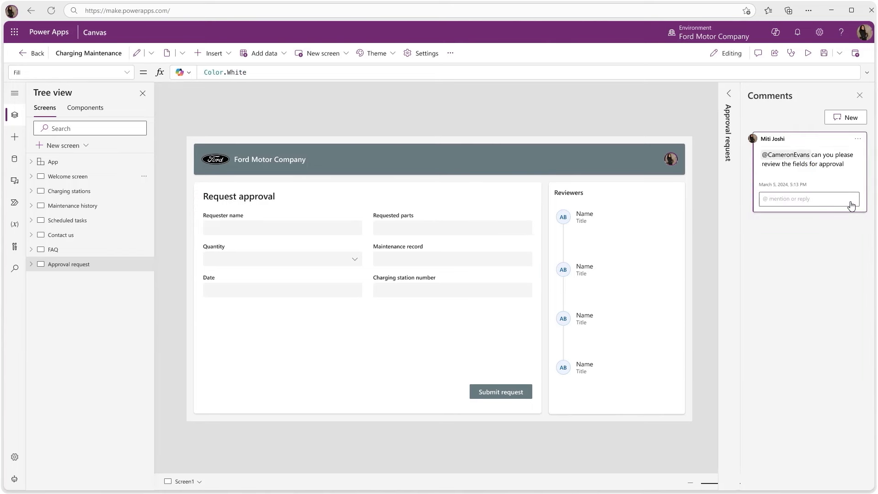
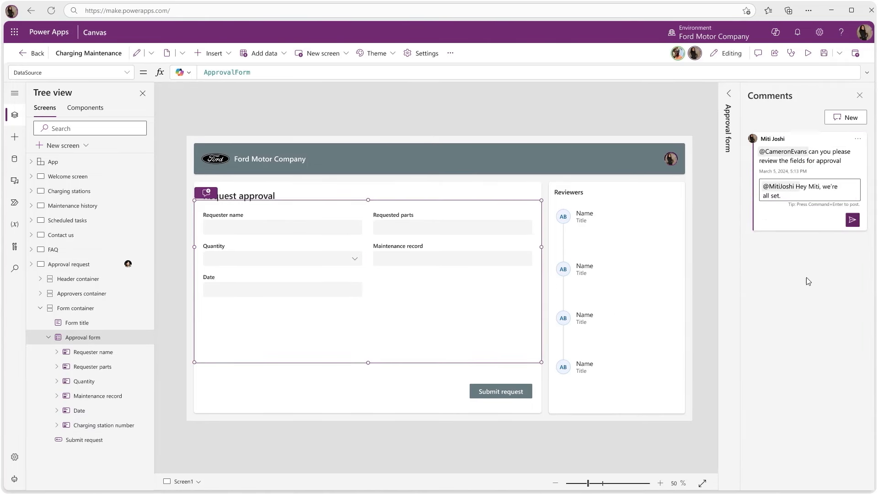
{"action": "left_click", "coordinate": [852, 219]}
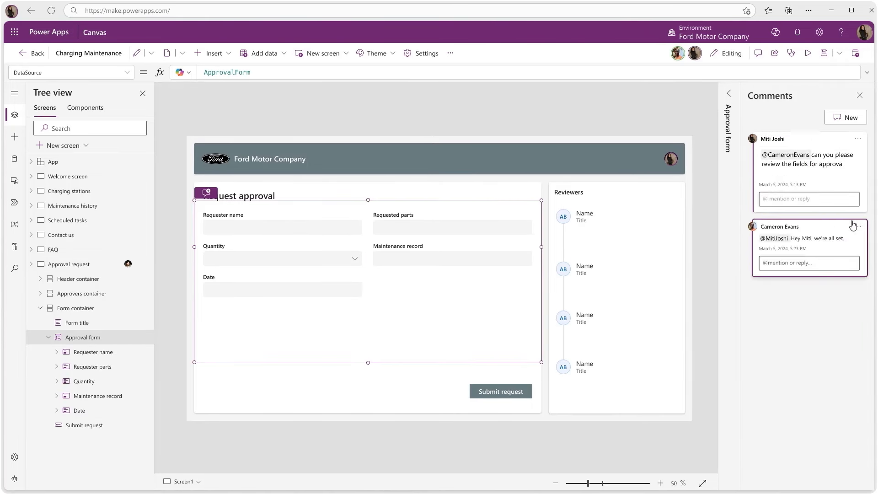
Append ; Navigate('WelcomeScreen') to the Submit request button's formula and preview the app
{"action": "left_click", "coordinate": [500, 391]}
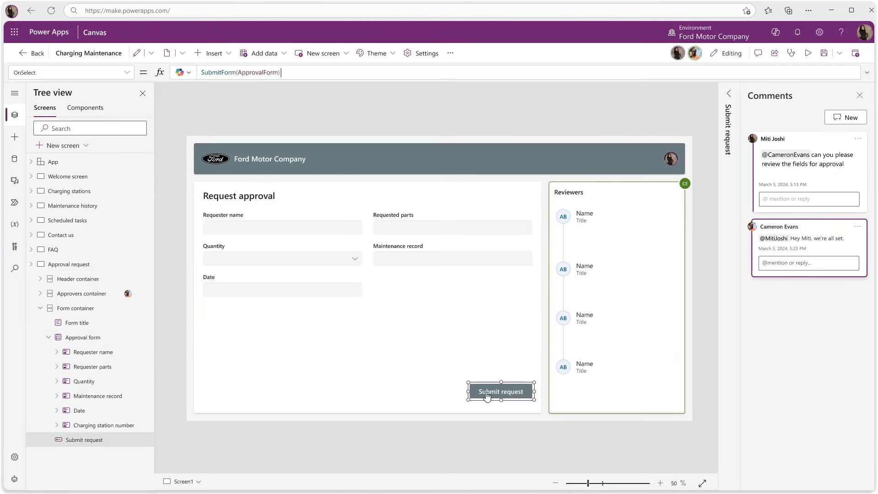
{"action": "type", "text": "; Navigate('WelcomeScreen')"}
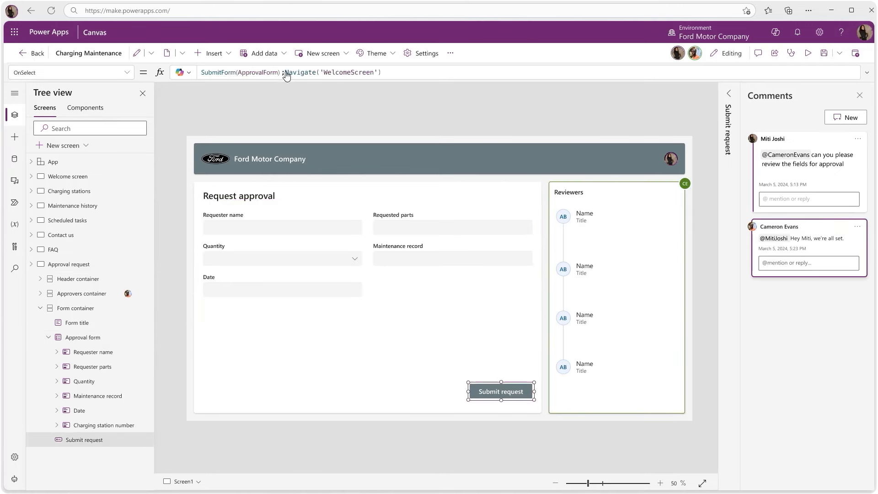
{"action": "left_click", "coordinate": [82, 337]}
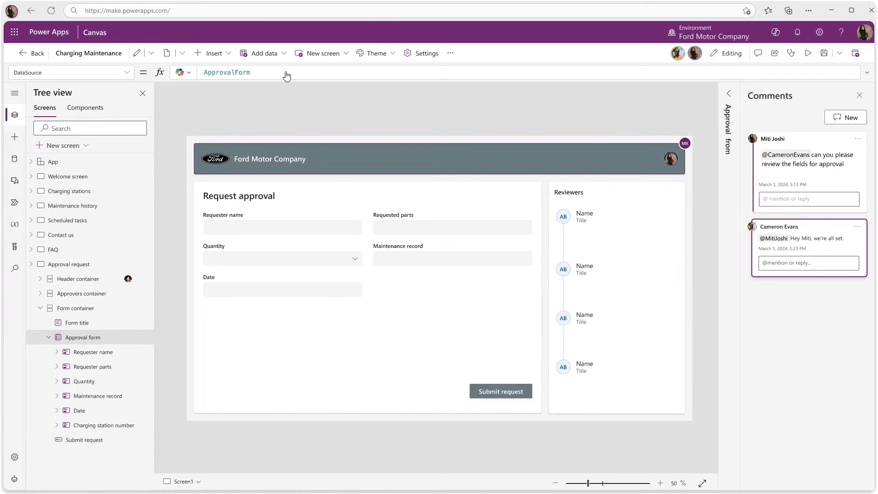
{"action": "left_click", "coordinate": [500, 391]}
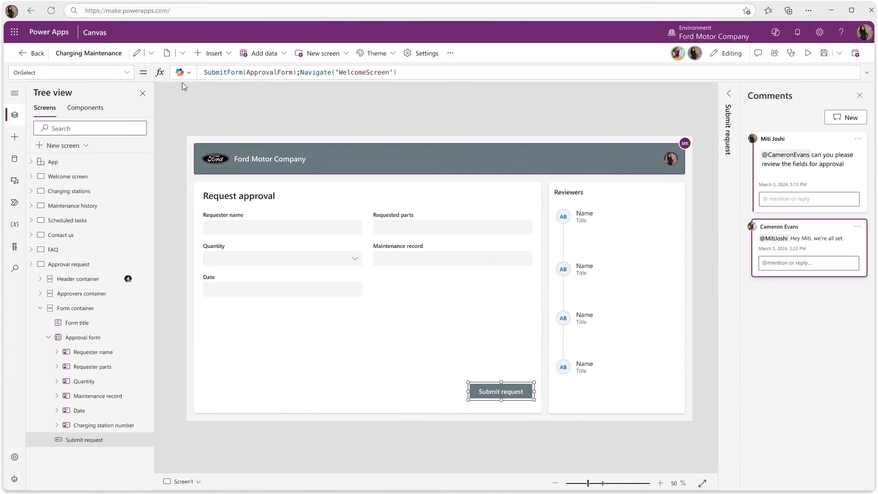
{"action": "left_click", "coordinate": [179, 72]}
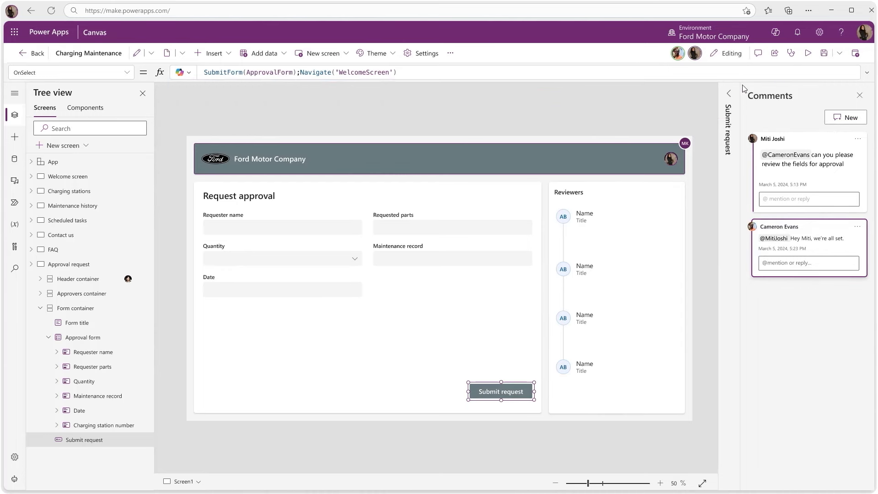
{"action": "left_click", "coordinate": [809, 52]}
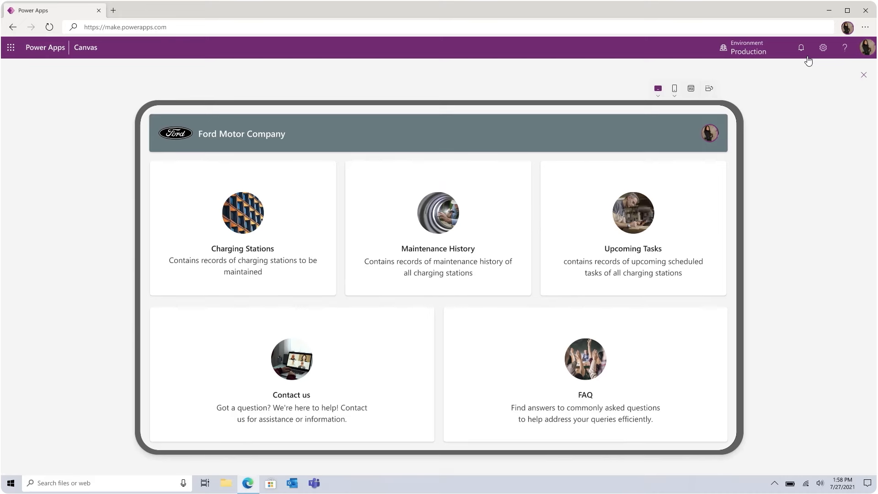
Launch the published Ford app from apps.powerapps.com in a new browser tab
{"action": "left_click", "coordinate": [675, 89]}
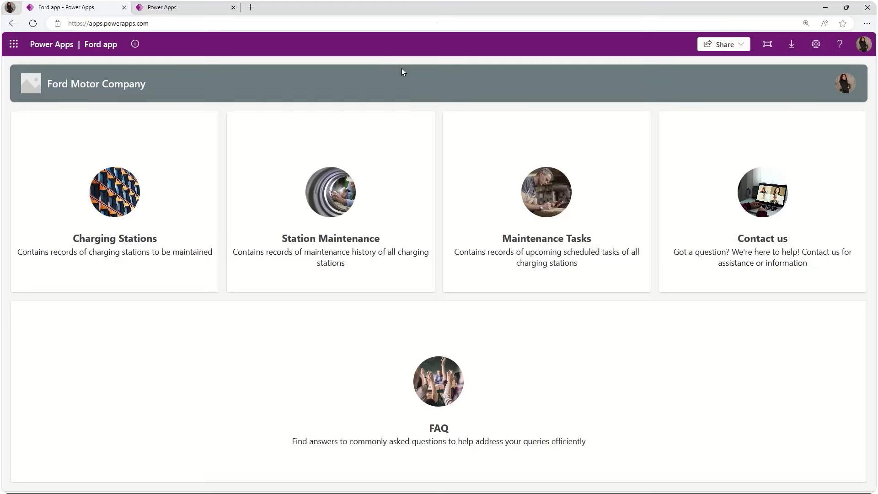
{"action": "left_click", "coordinate": [134, 44]}
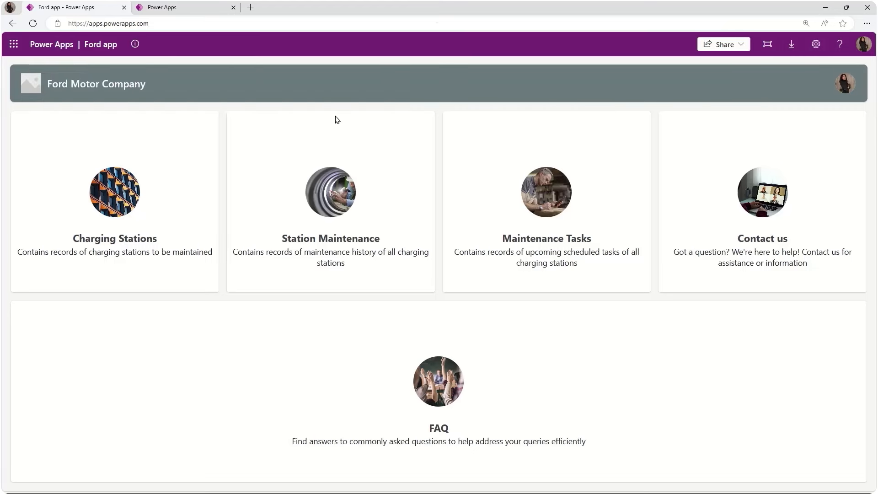
In Station Maintenance, have Copilot polish the note 'station status looks…' and add it to Station A's details
{"action": "left_click", "coordinate": [330, 202]}
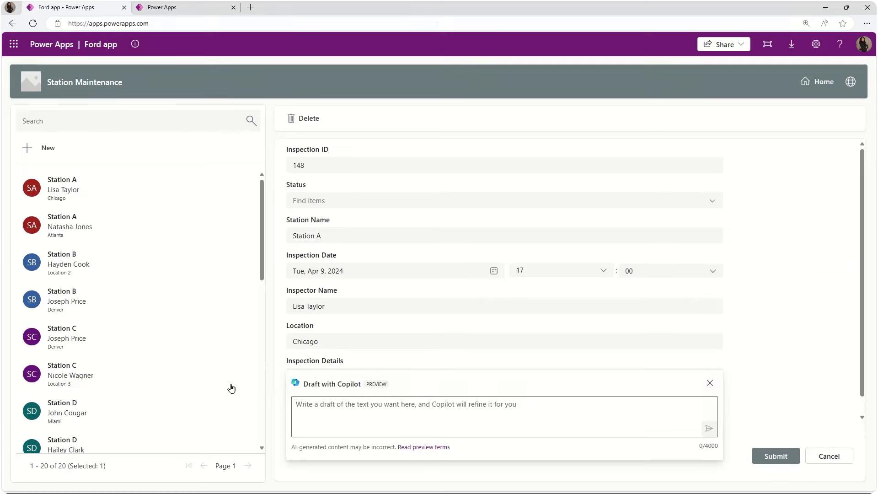
{"action": "type", "text": "station st"}
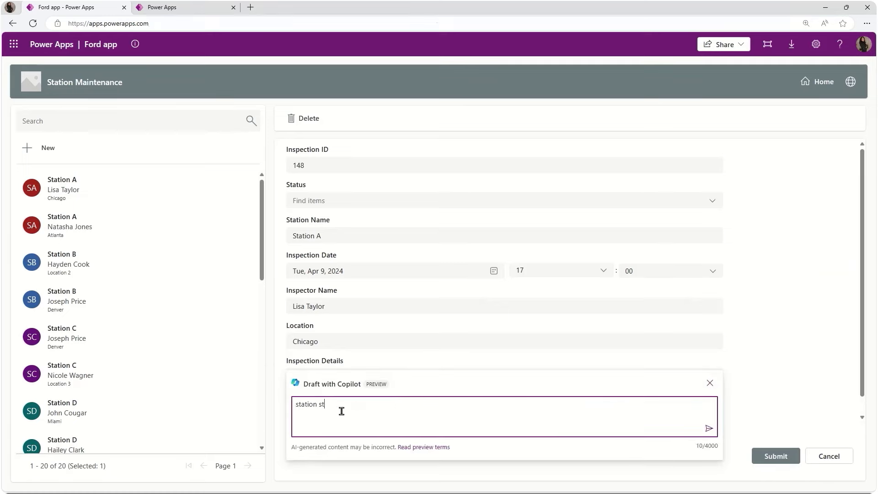
{"action": "type", "text": "atus looks"}
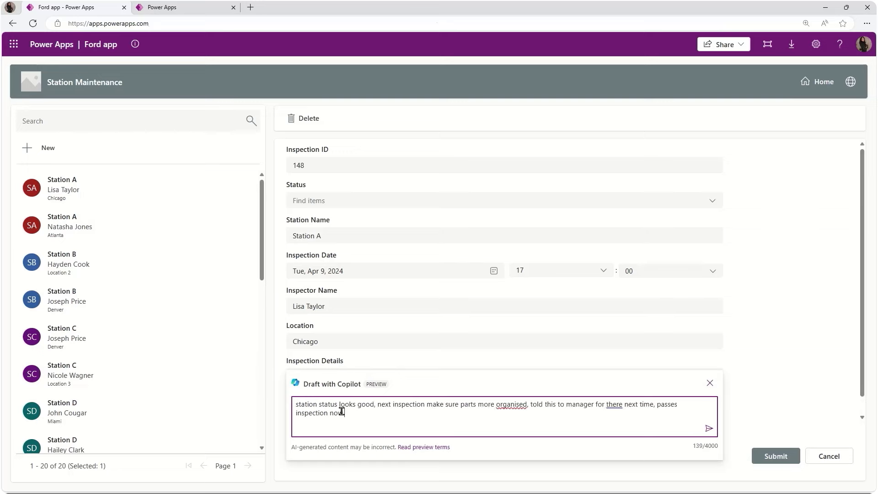
{"action": "mouse_move", "coordinate": [573, 420]}
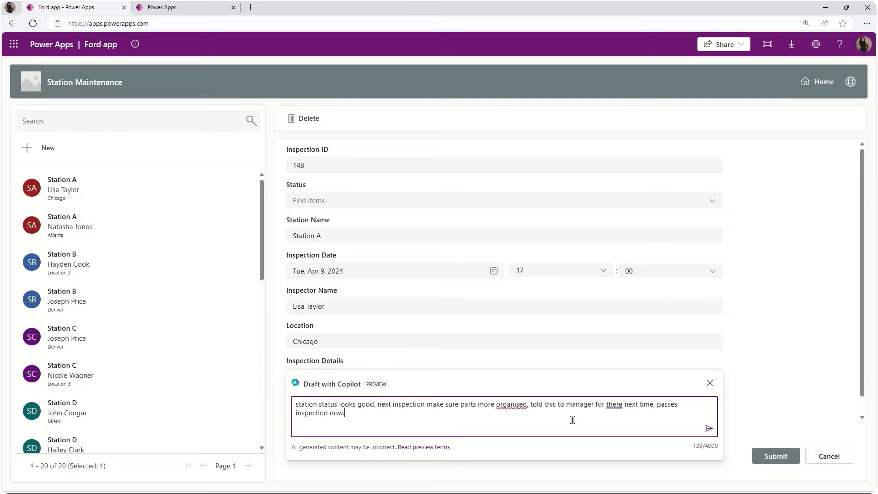
{"action": "left_click", "coordinate": [708, 429]}
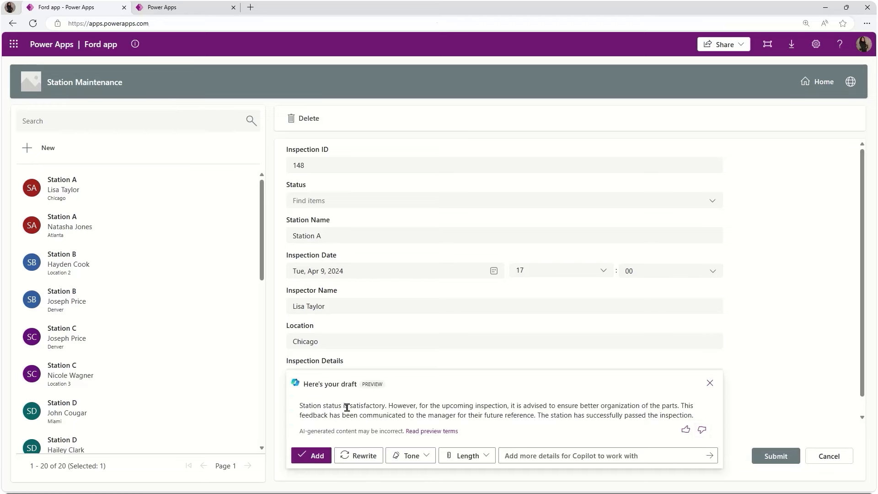
{"action": "mouse_move", "coordinate": [548, 415]}
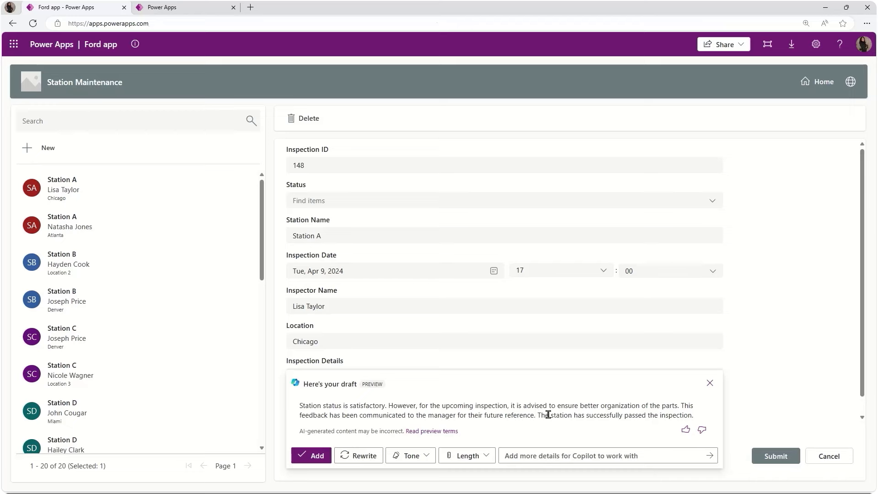
{"action": "left_click", "coordinate": [311, 456]}
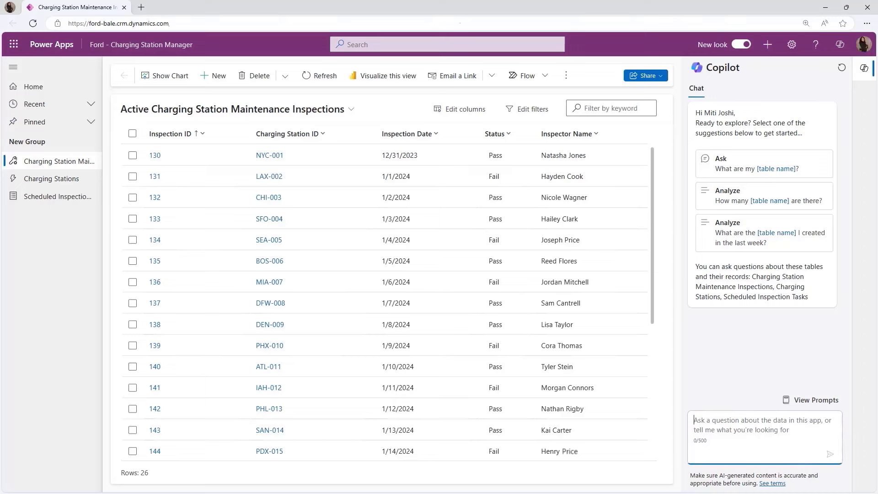
Ask Copilot which charging stations in Seattle are offline
{"action": "left_click", "coordinate": [816, 400]}
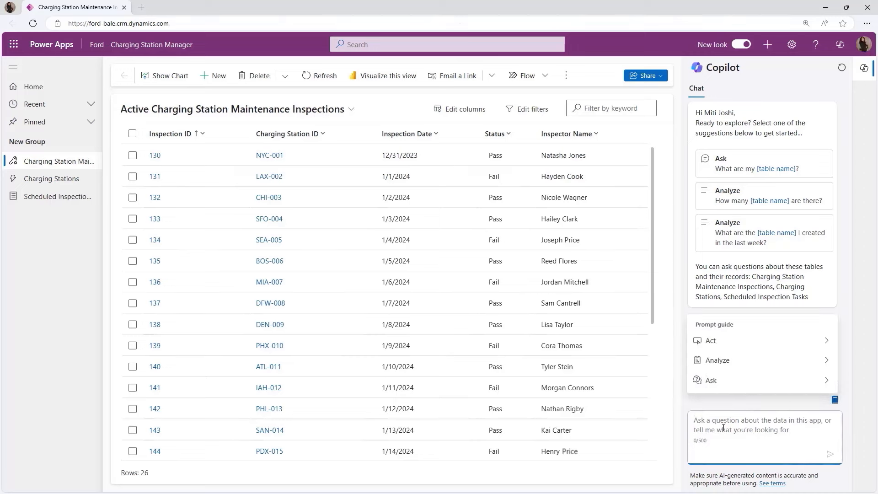
{"action": "type", "text": "what charging stations in Seattle"}
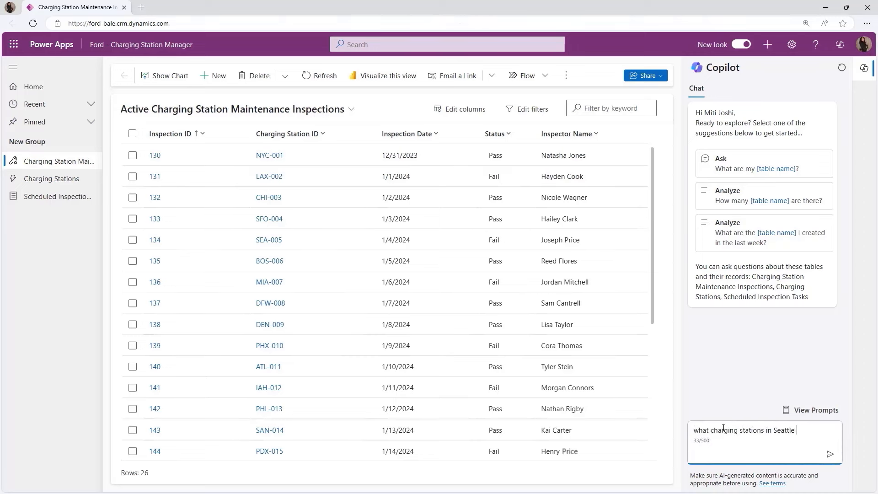
{"action": "left_click", "coordinate": [831, 454]}
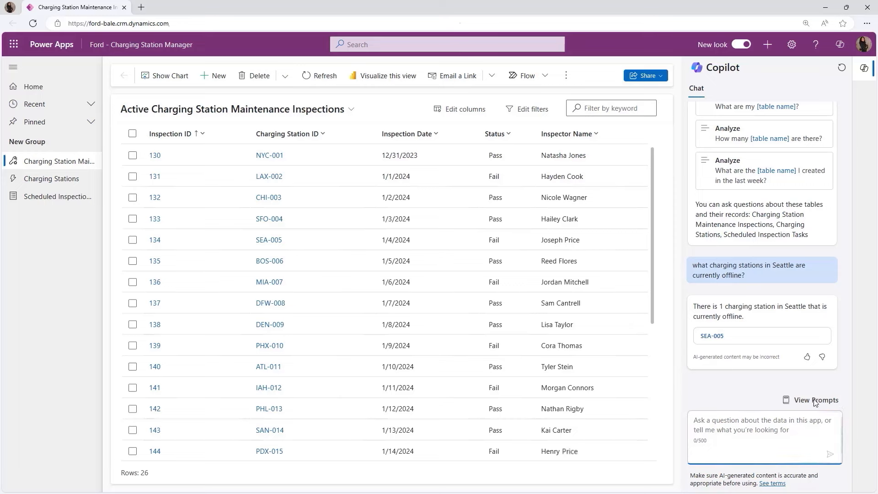
Open the SEA-005 record from Copilot's answer and its inspections subgrid actions menu
{"action": "left_click", "coordinate": [712, 335]}
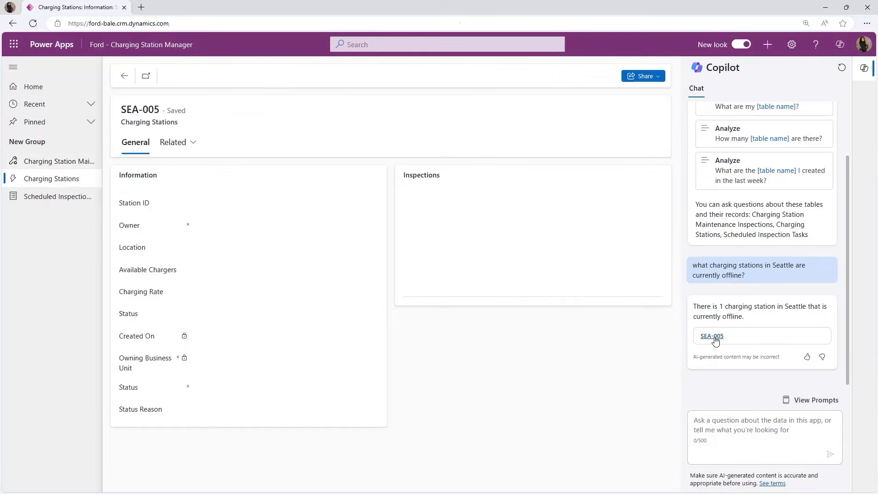
{"action": "left_click", "coordinate": [712, 335]}
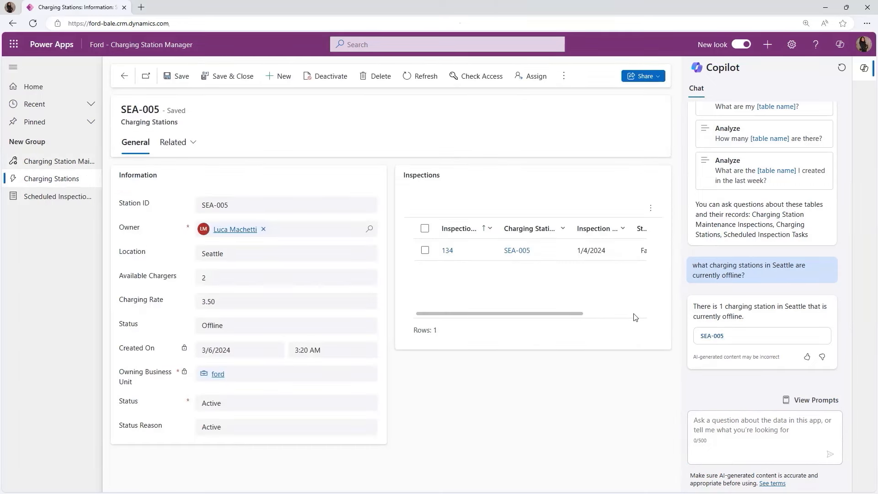
{"action": "left_click", "coordinate": [651, 208]}
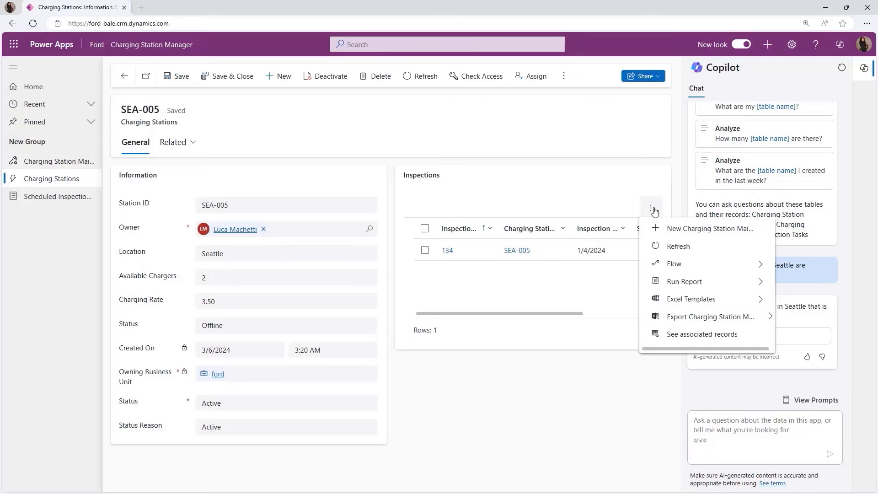
Start a new SEA-005 maintenance inspection and dismiss the AI suggestions walkthrough
{"action": "left_click", "coordinate": [710, 228]}
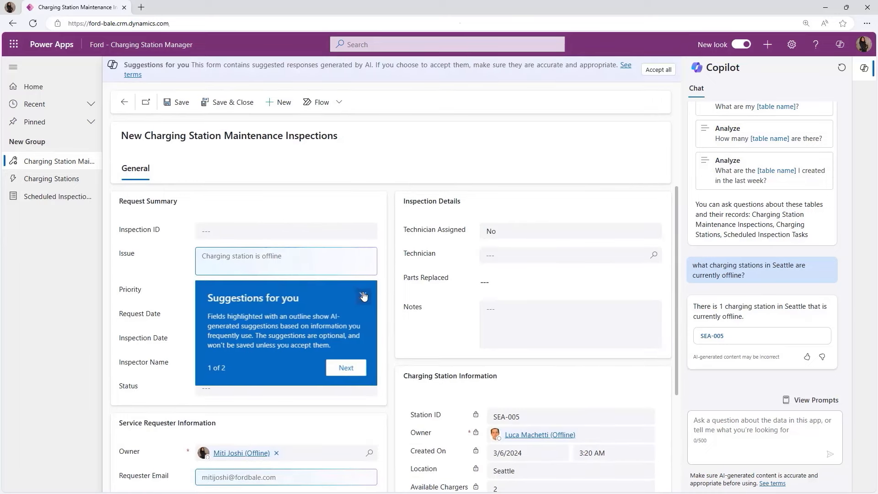
{"action": "left_click", "coordinate": [346, 367]}
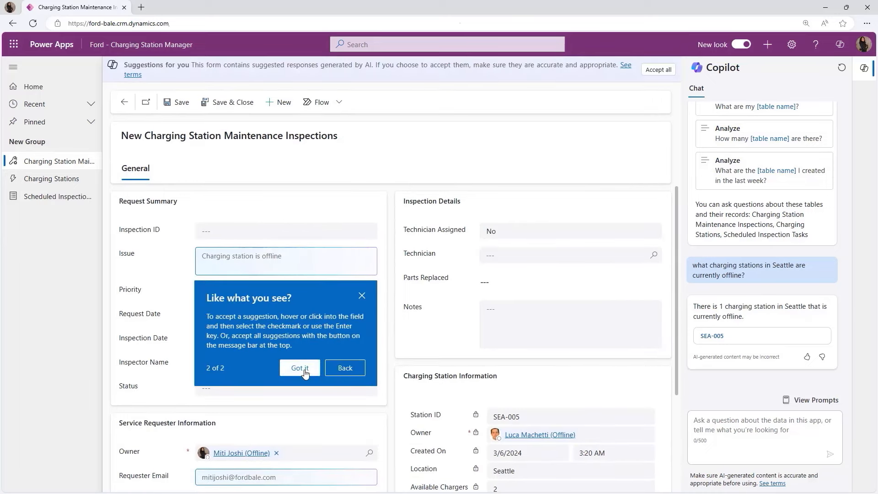
{"action": "left_click", "coordinate": [300, 367]}
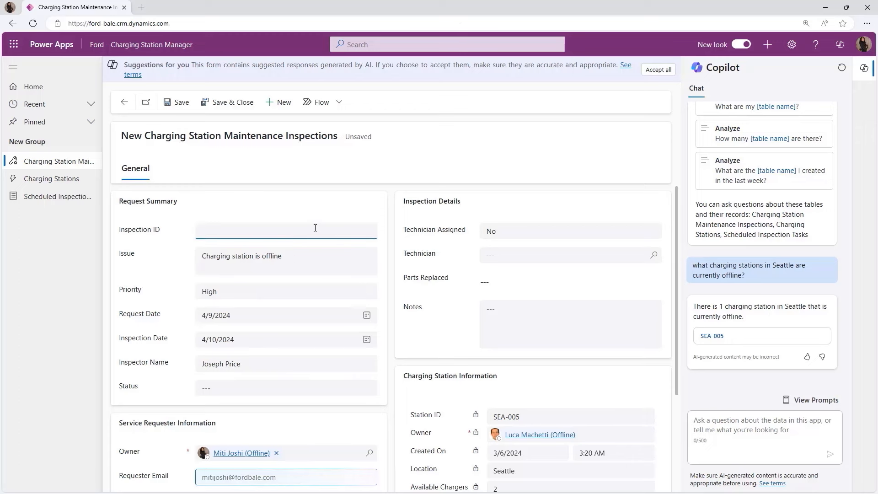
{"action": "scroll", "scroll_direction": "down", "scroll_amount": 3}
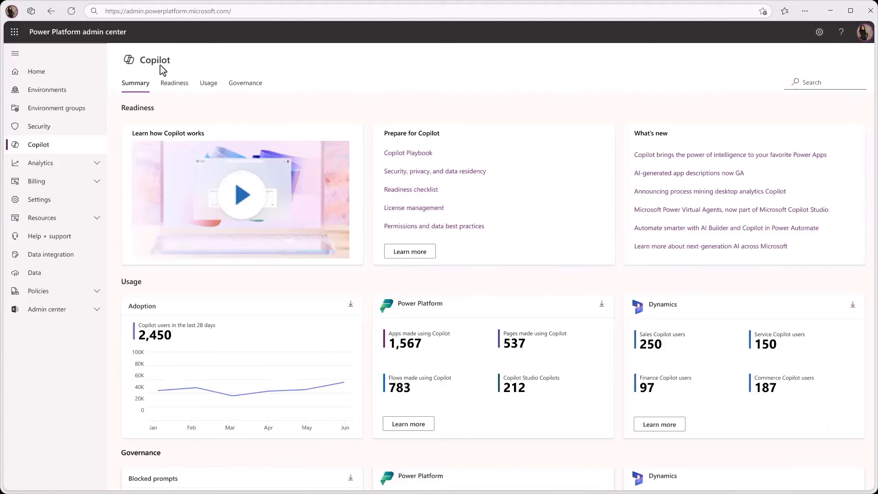
{"action": "mouse_move", "coordinate": [162, 115]}
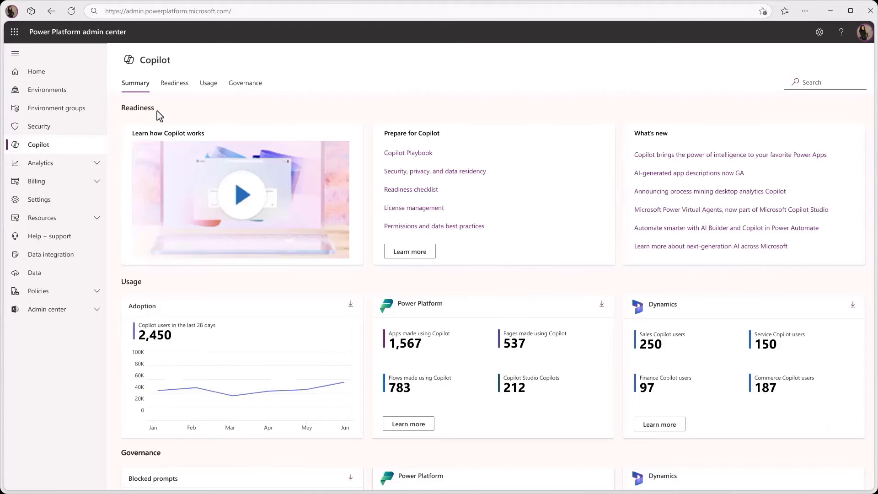
{"action": "mouse_move", "coordinate": [147, 307]}
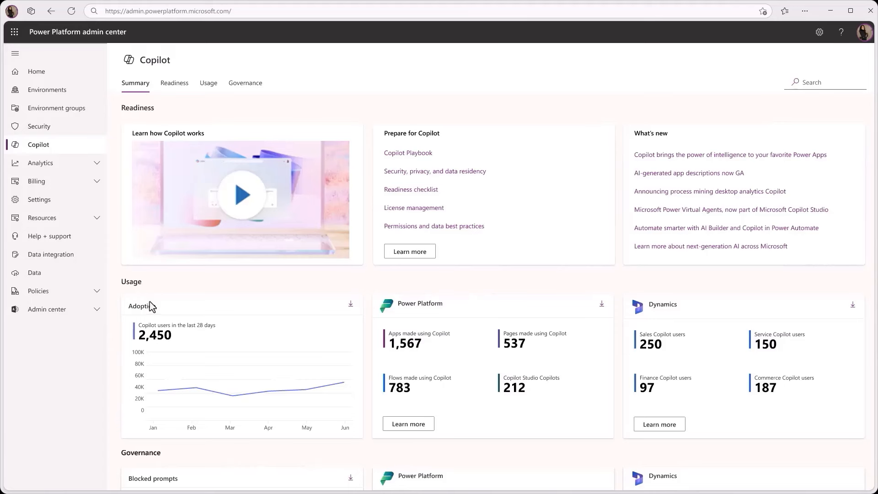
{"action": "scroll", "scroll_direction": "down", "scroll_amount": 3}
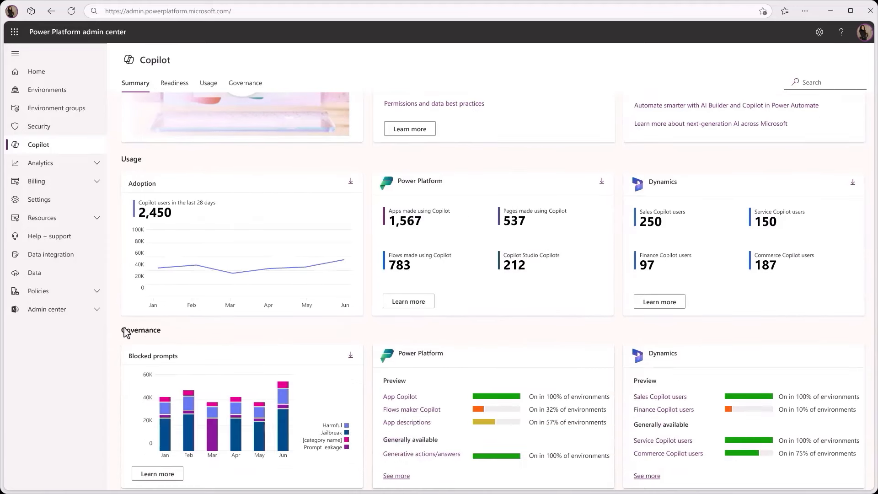
{"action": "mouse_move", "coordinate": [193, 353]}
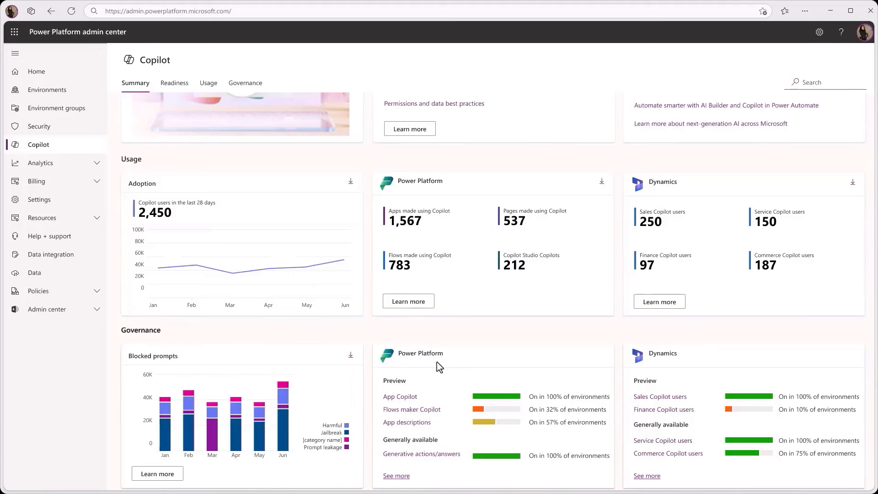
{"action": "mouse_move", "coordinate": [706, 374]}
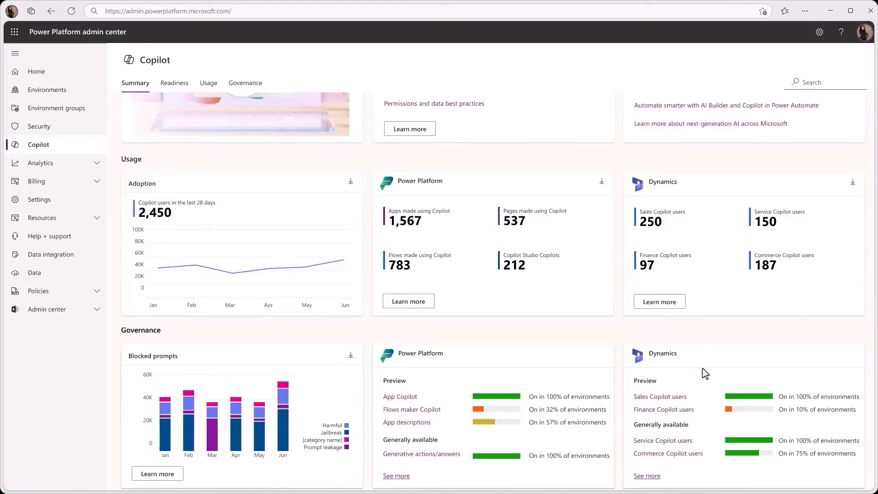
{"action": "scroll", "scroll_direction": "up", "scroll_amount": 3}
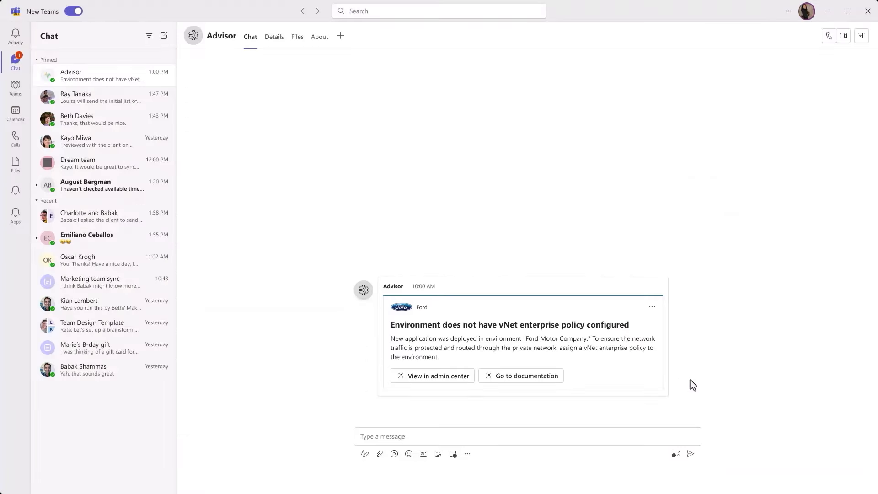
{"action": "mouse_move", "coordinate": [468, 352]}
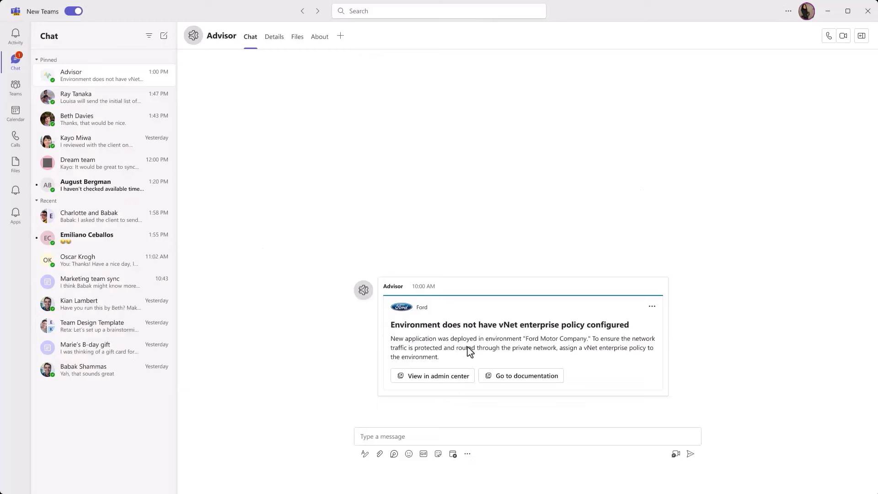
{"action": "mouse_move", "coordinate": [492, 360]}
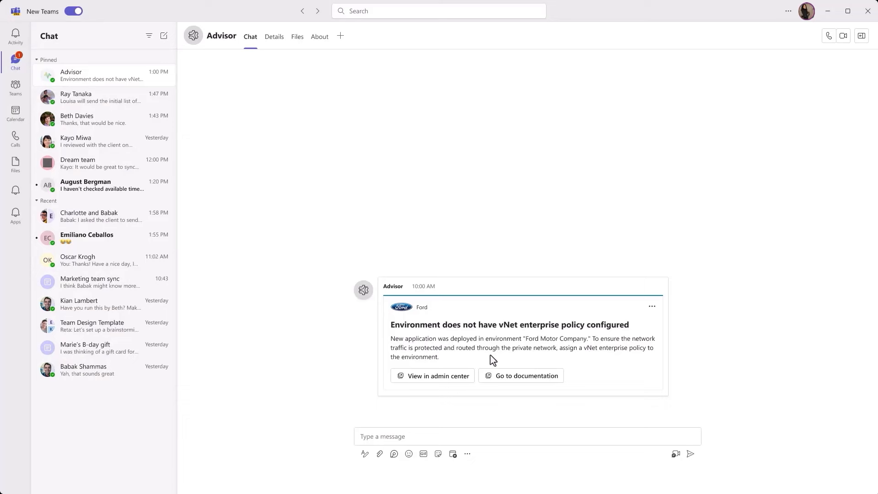
{"action": "mouse_move", "coordinate": [471, 374]}
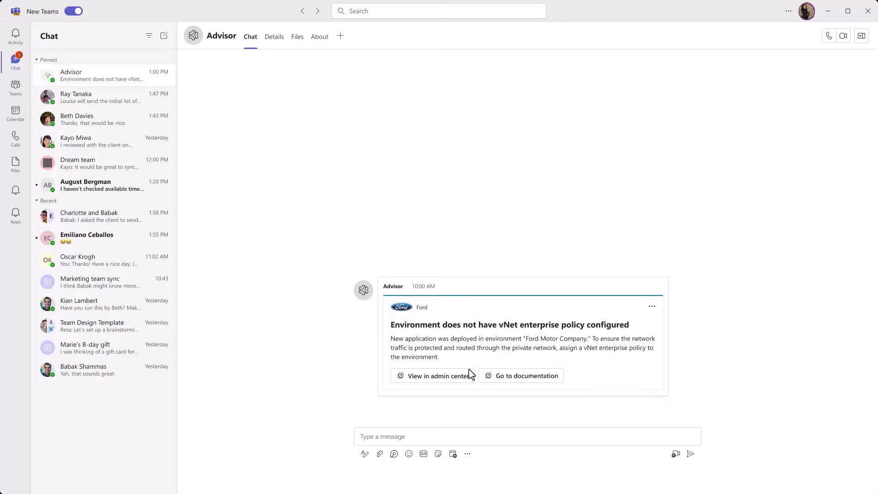
Follow the Advisor's vNet enterprise policy alert to the admin center Security page
{"action": "left_click", "coordinate": [438, 376]}
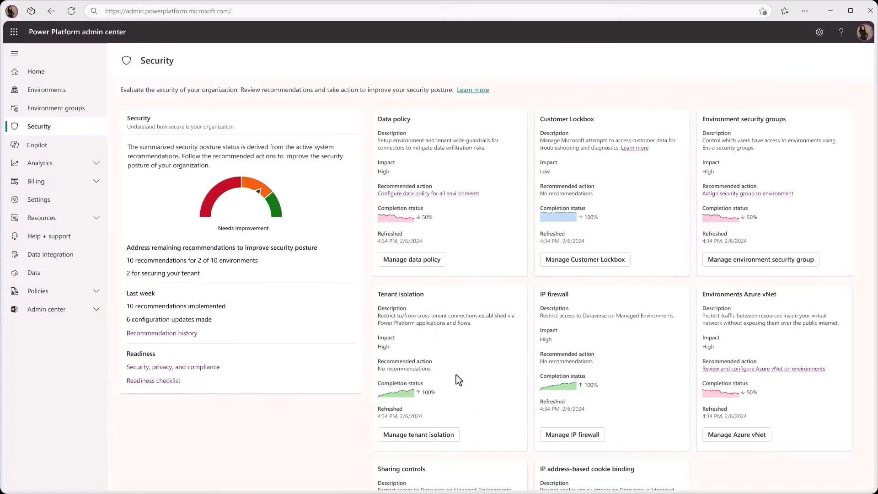
{"action": "mouse_move", "coordinate": [722, 404]}
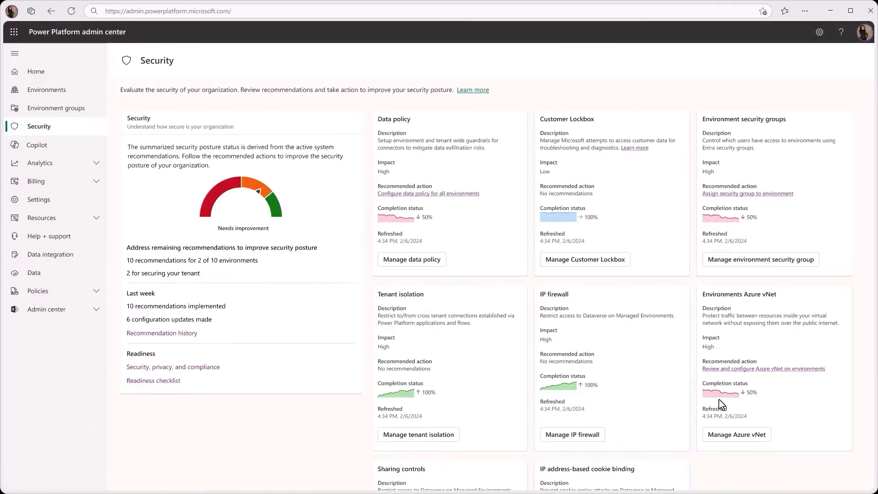
{"action": "mouse_move", "coordinate": [751, 396]}
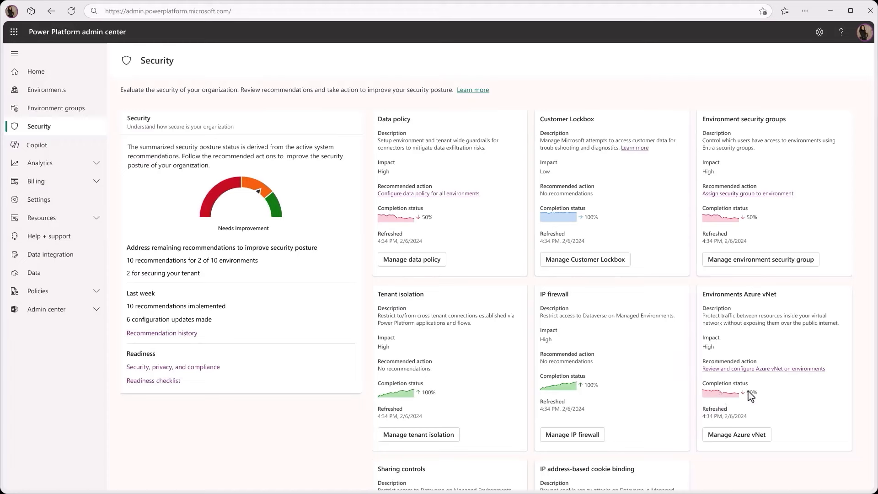
{"action": "mouse_move", "coordinate": [177, 267]}
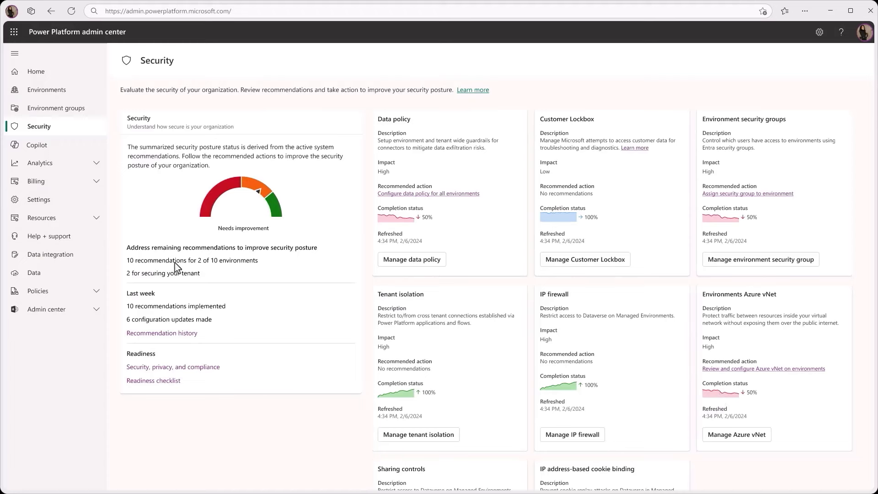
{"action": "mouse_move", "coordinate": [381, 268]}
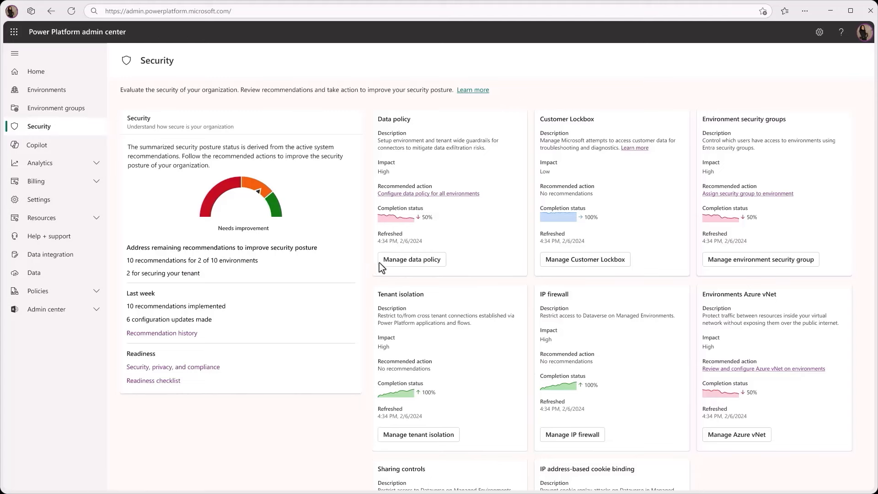
{"action": "mouse_move", "coordinate": [415, 223]}
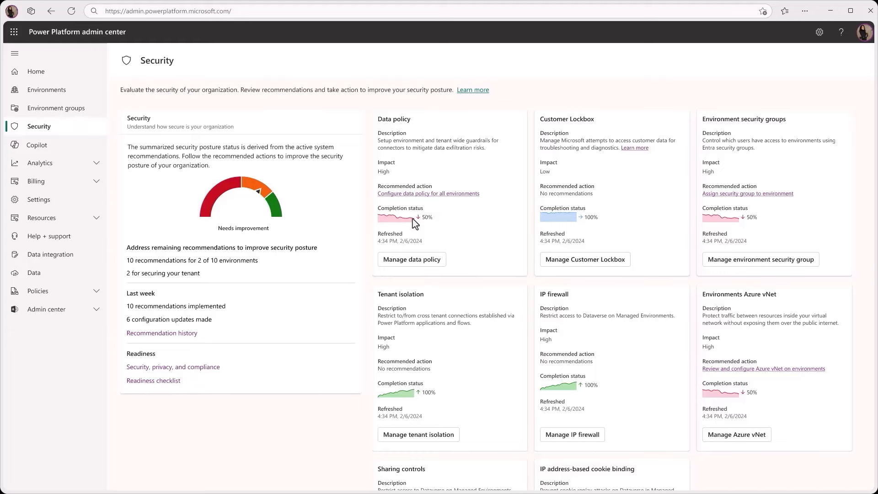
{"action": "mouse_move", "coordinate": [463, 256]}
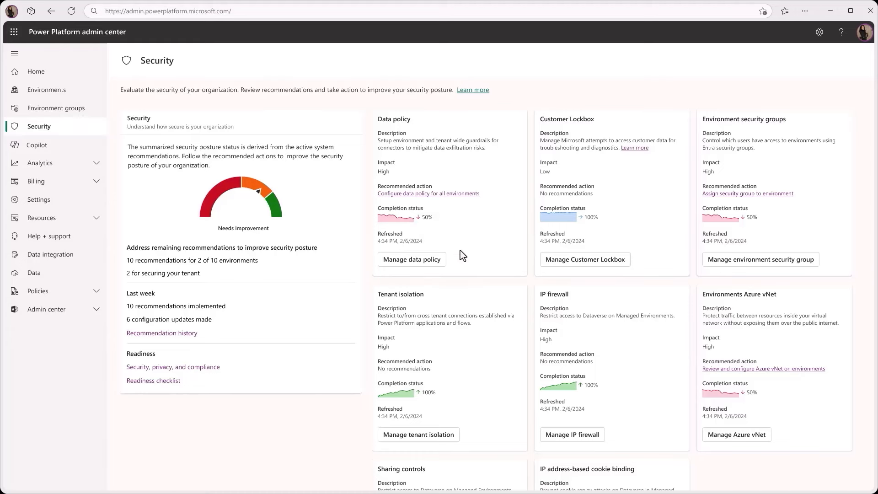
{"action": "mouse_move", "coordinate": [738, 442]}
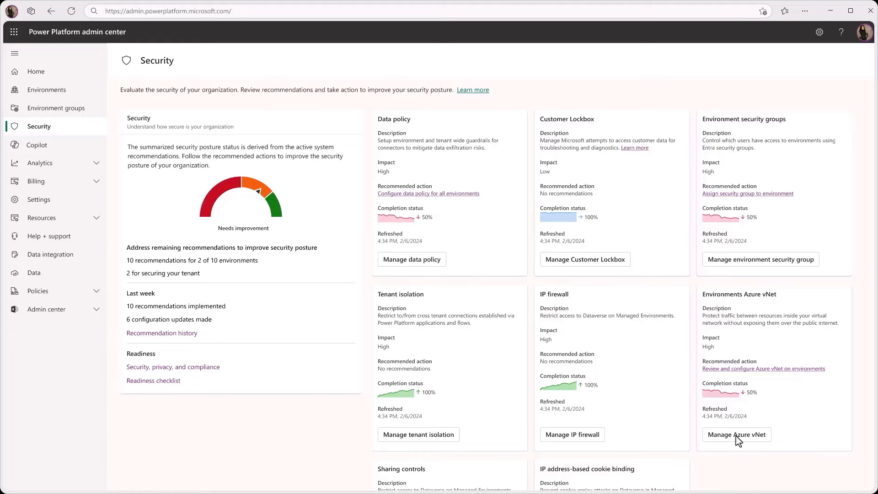
Assign an Azure vNet policy to the Ford Motor Company environment
{"action": "left_click", "coordinate": [736, 434]}
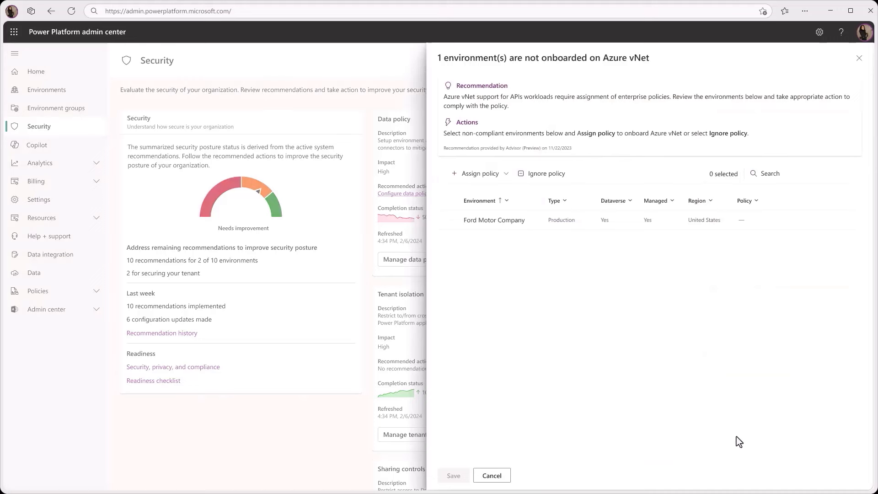
{"action": "mouse_move", "coordinate": [446, 227]}
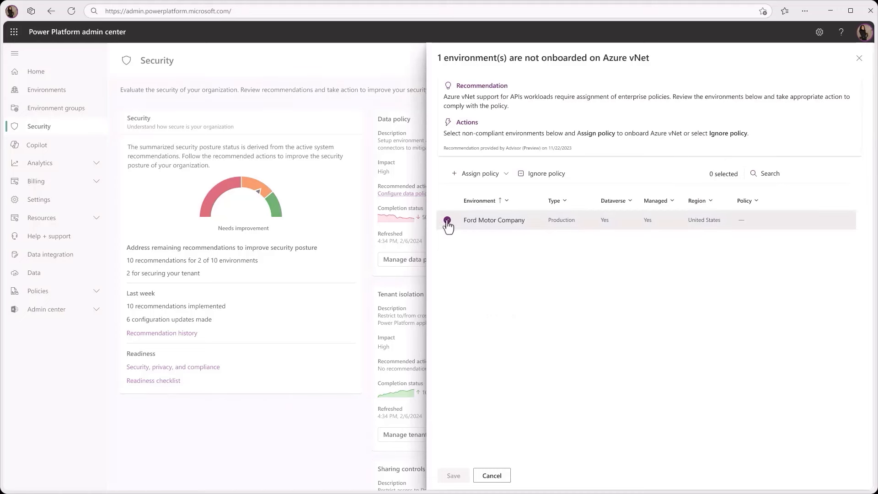
{"action": "left_click", "coordinate": [507, 173]}
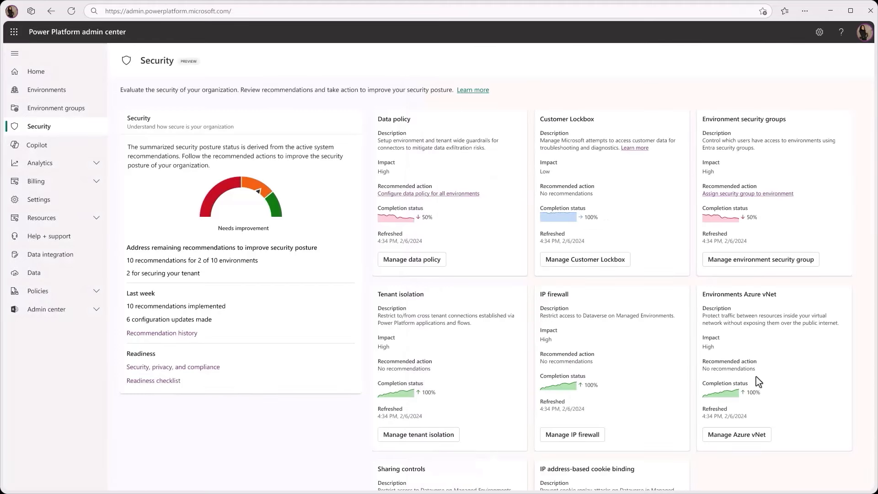
{"action": "mouse_move", "coordinate": [755, 402]}
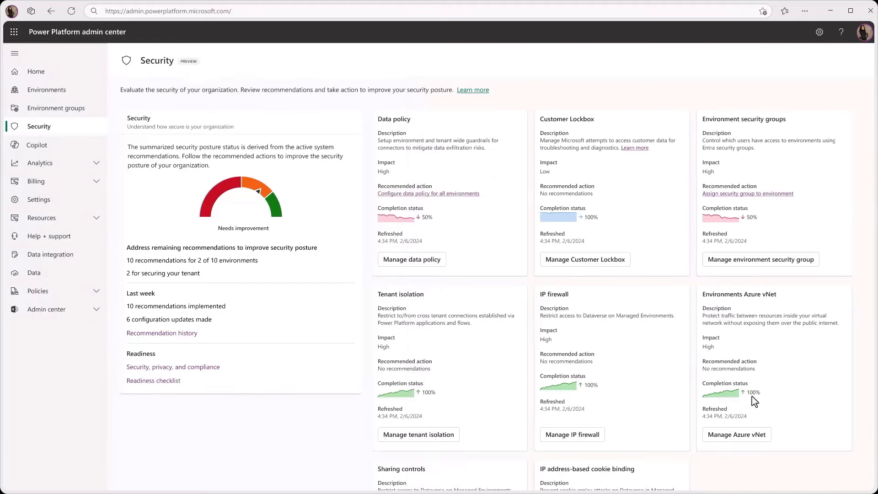